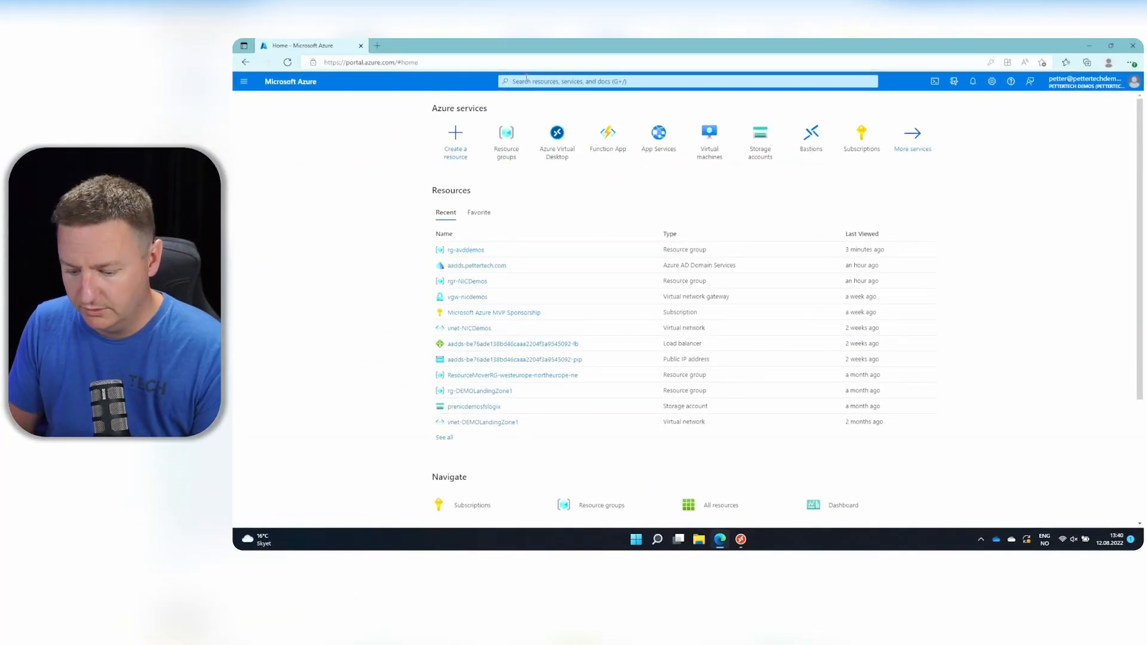
# Search 'avd' and open the Azure Virtual Desktop service.
pyautogui.write('avd')
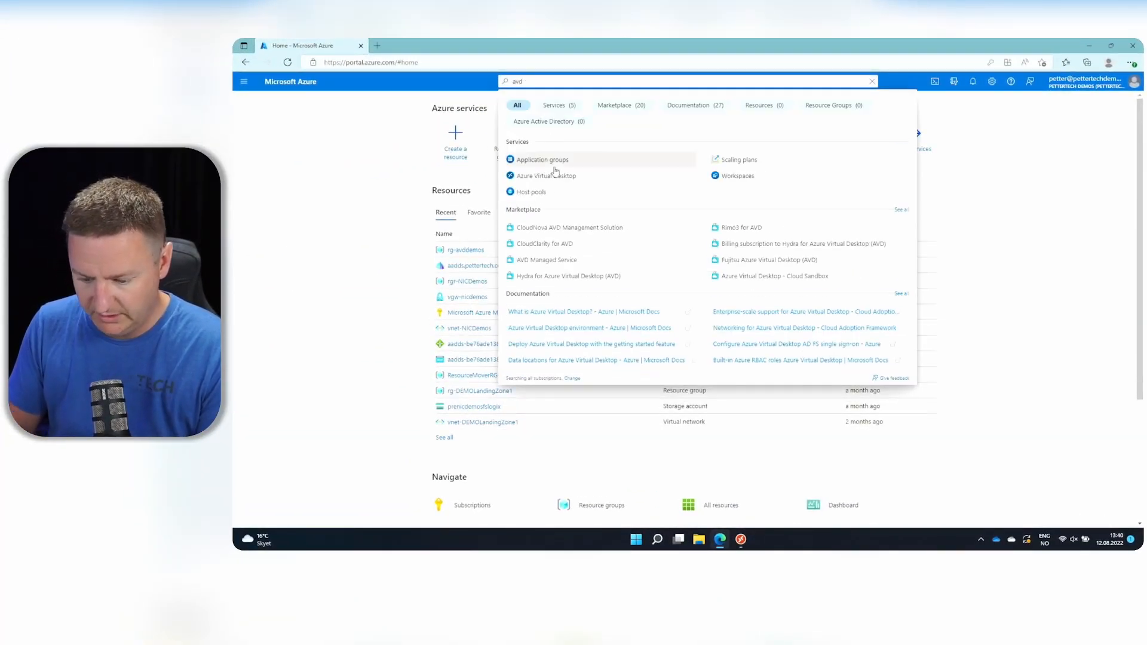
pyautogui.click(547, 175)
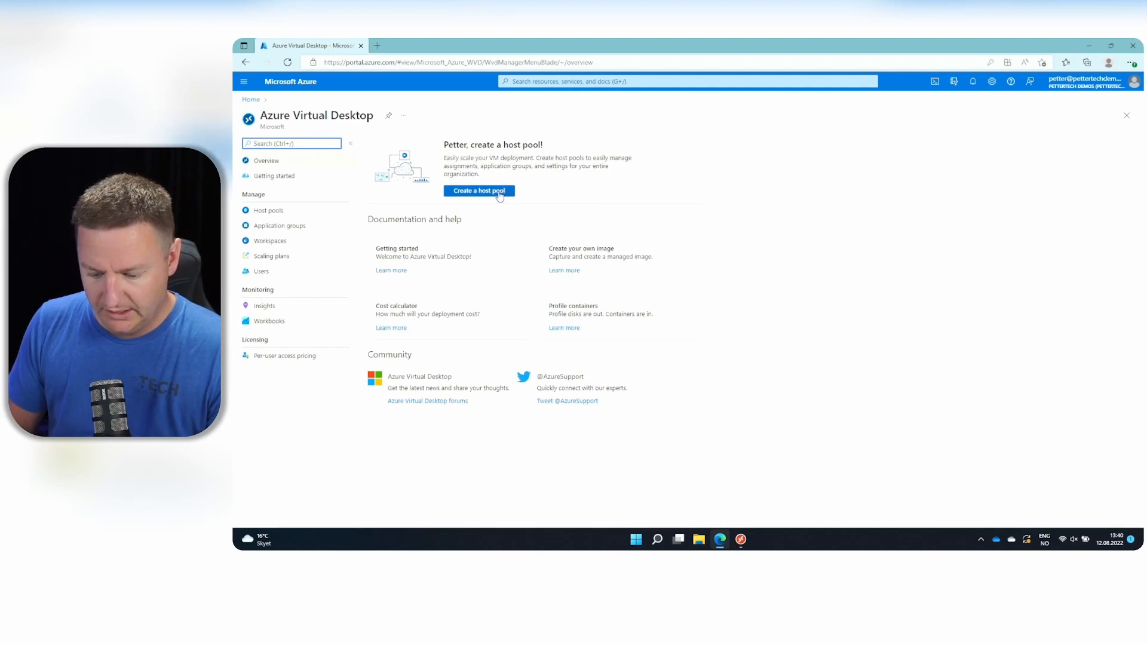
# Create host pool 'aad' in MVP Sponsorship / rg-avddemos, West Europe, Pooled type.
pyautogui.click(478, 191)
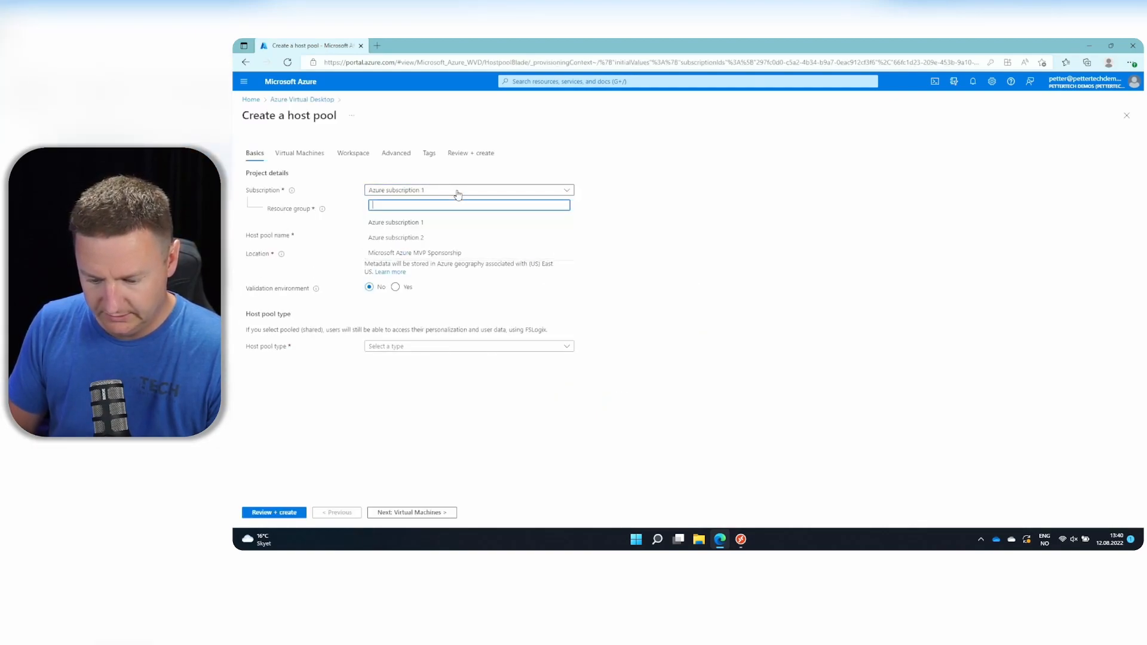
pyautogui.click(414, 253)
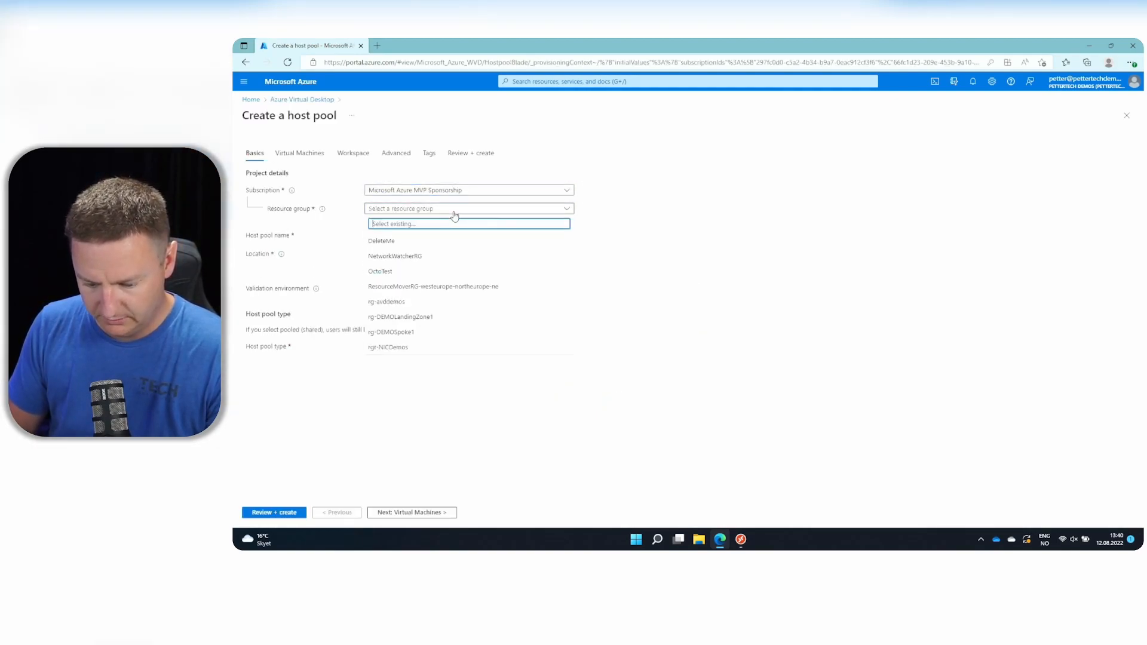
pyautogui.click(386, 302)
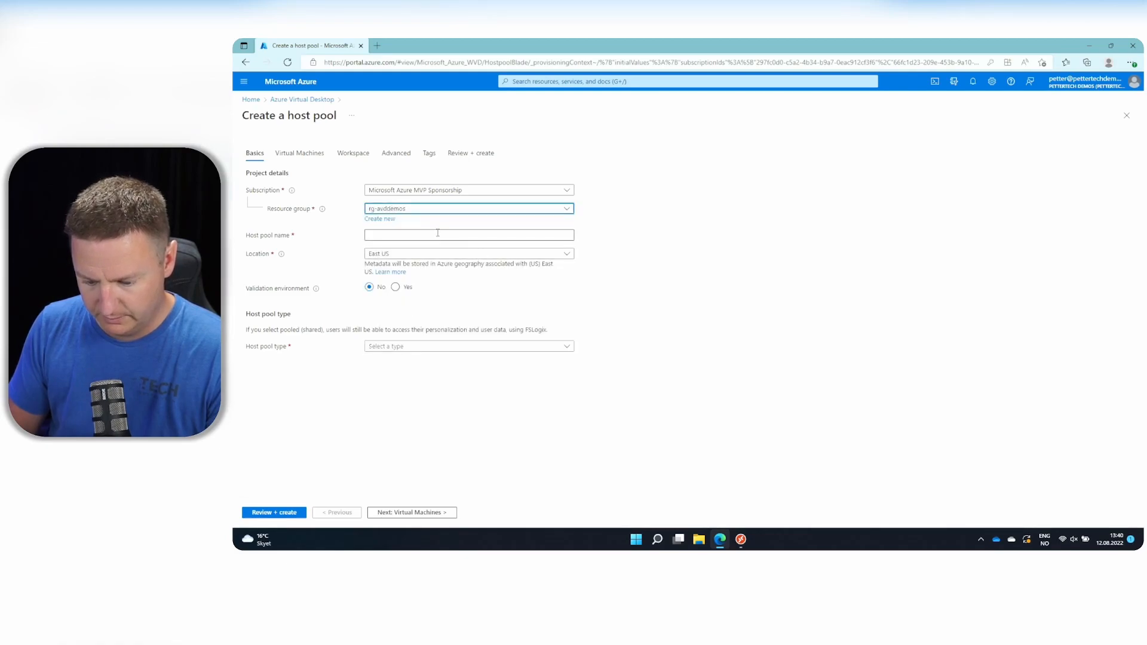
pyautogui.write('a')
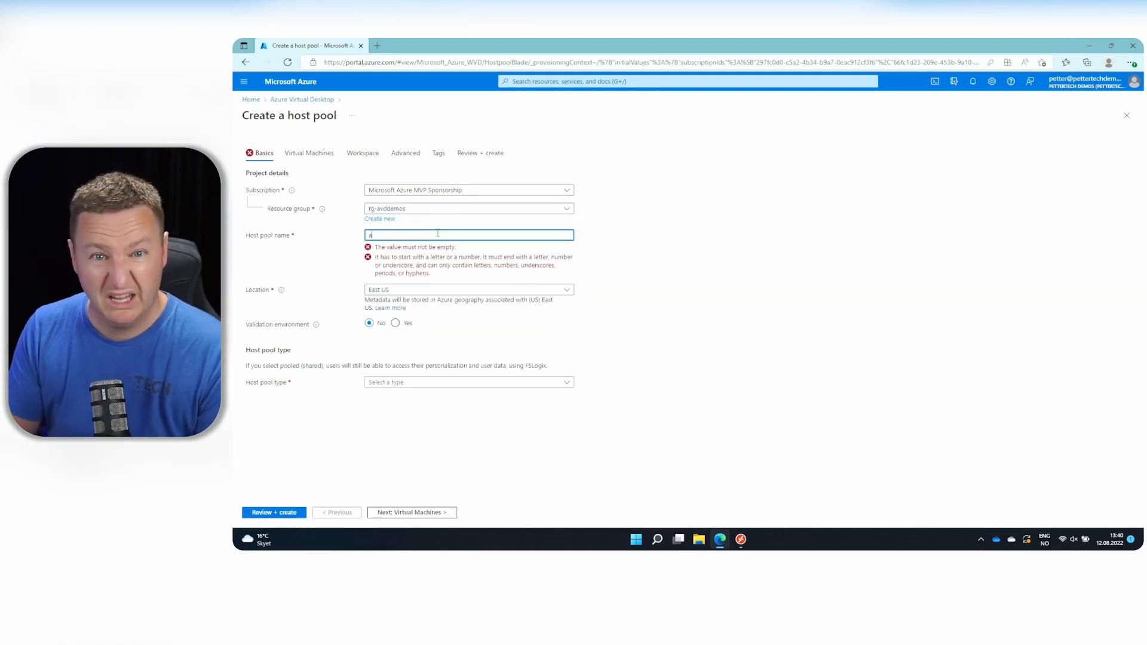
pyautogui.write('aad')
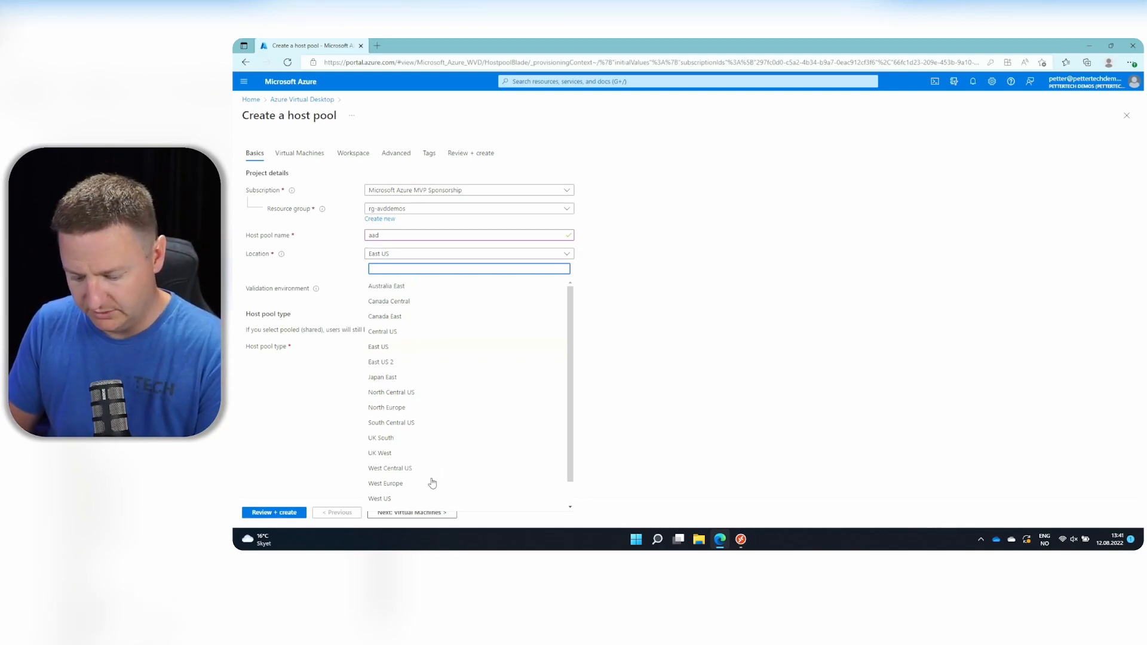
pyautogui.click(385, 483)
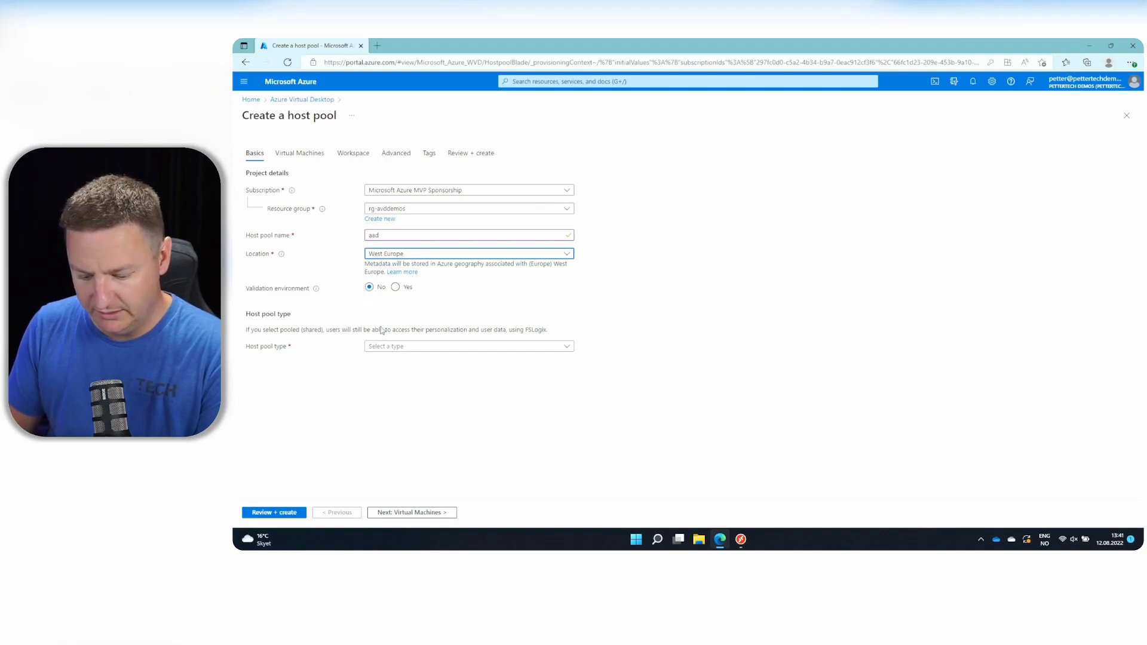
pyautogui.click(469, 346)
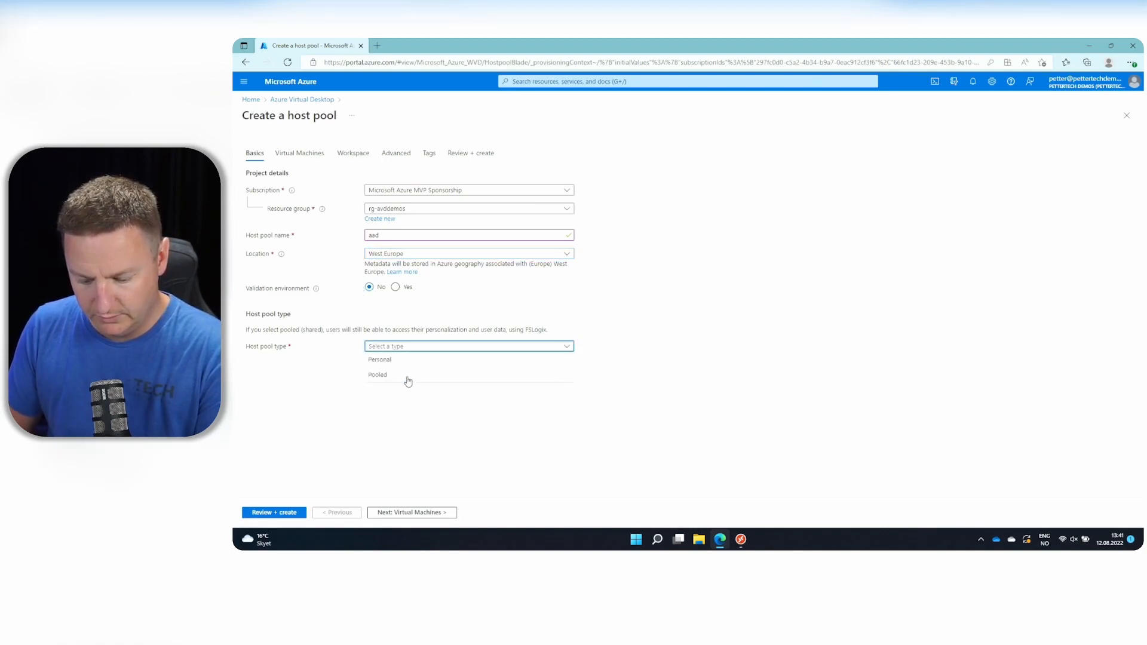
pyautogui.click(378, 375)
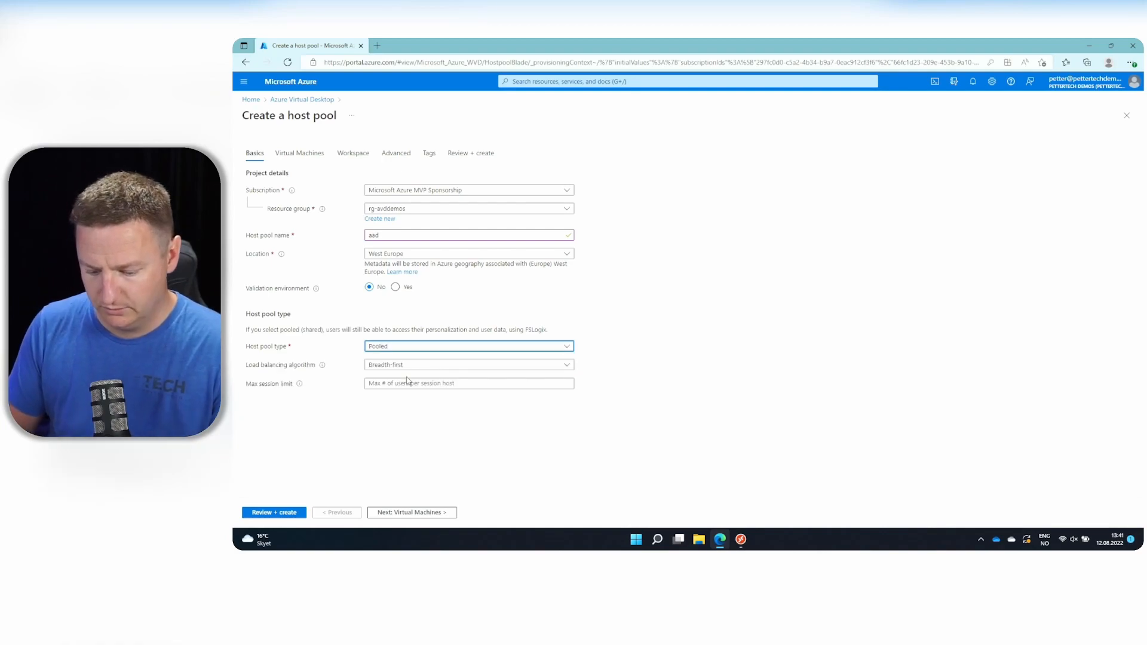
# Set load balancing to Depth-first with a max session limit of 5.
pyautogui.click(468, 364)
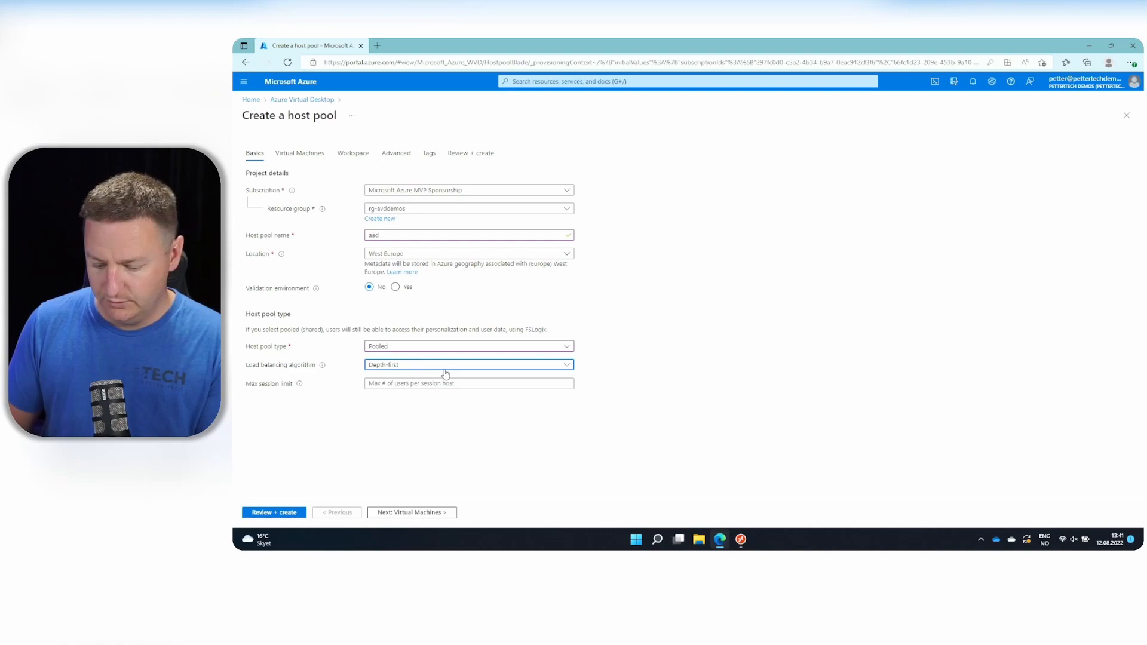
pyautogui.click(469, 365)
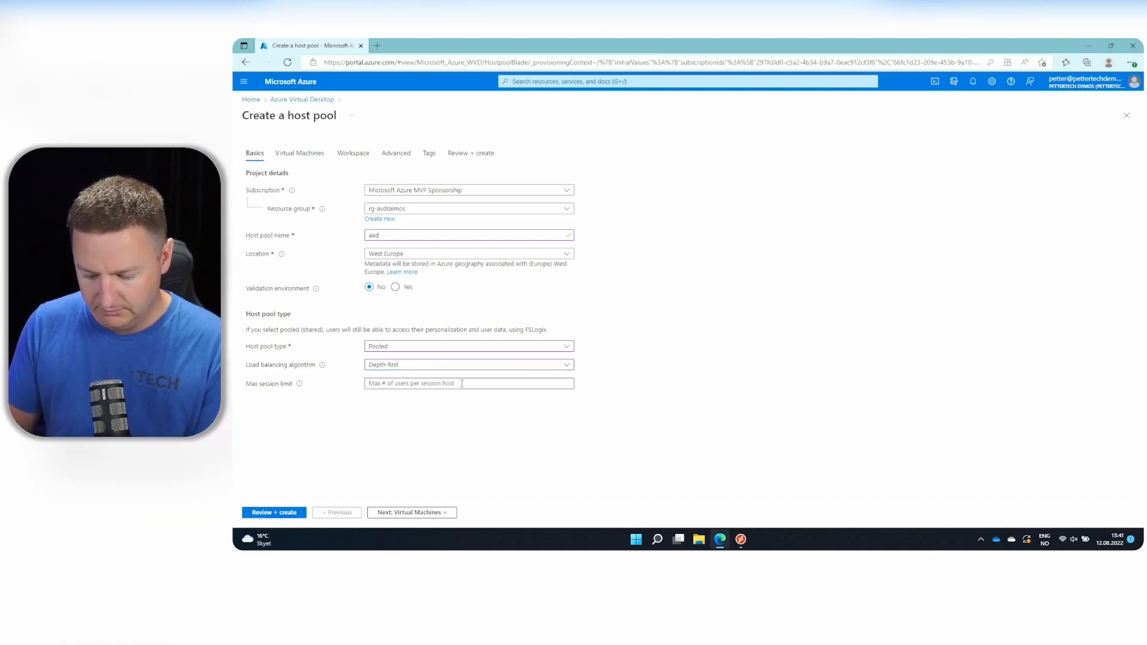
pyautogui.write('5')
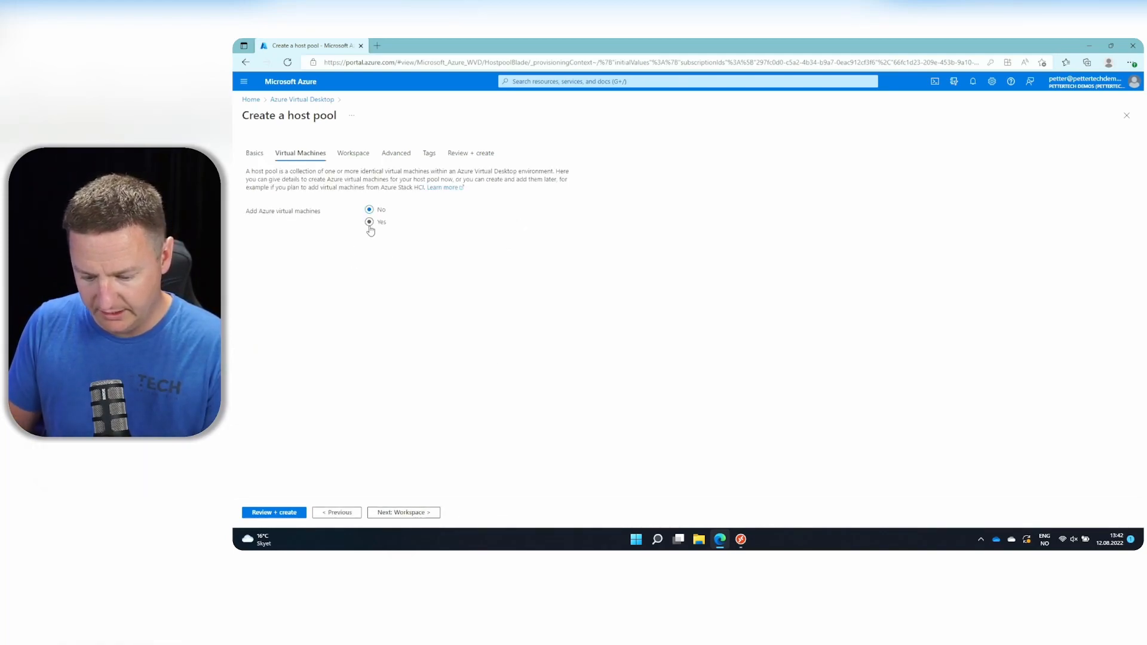
# Add 1 VM, prefix 'aad', no redundancy, Windows 11 multi-session + Microsoft 365 Apps image.
pyautogui.click(369, 222)
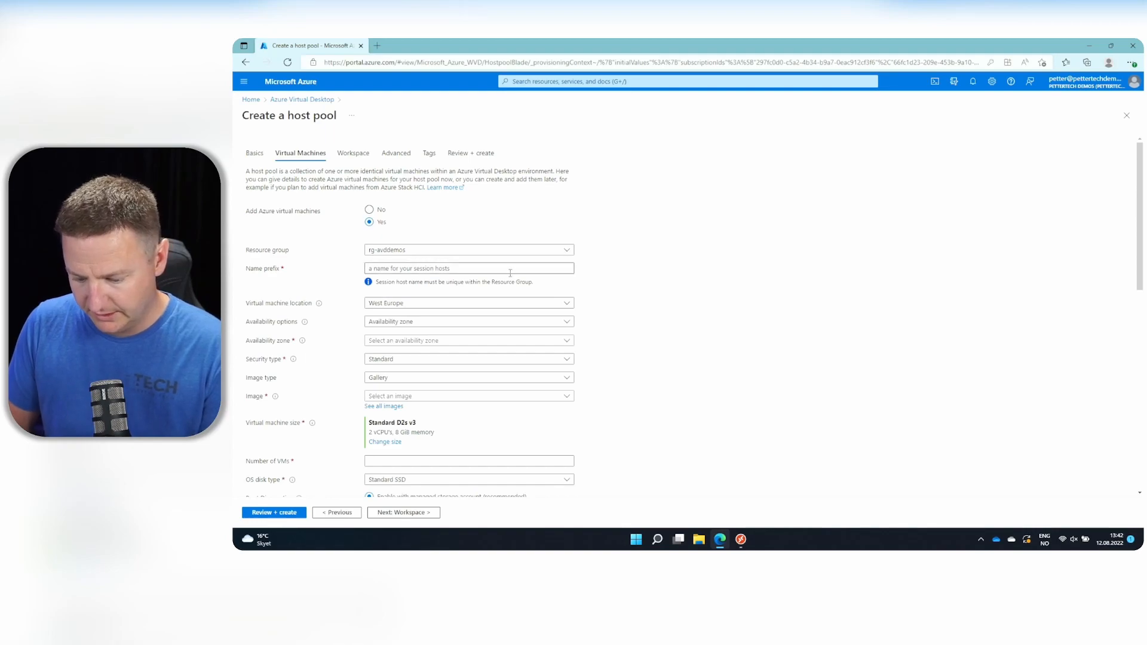
pyautogui.write('aad')
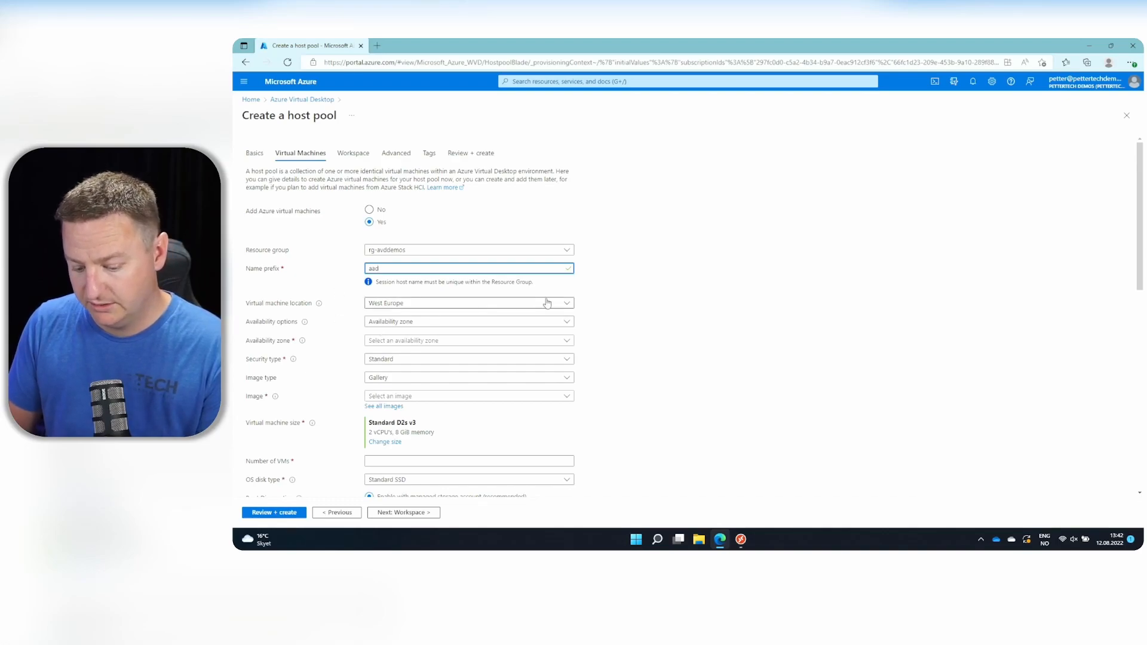
pyautogui.moveTo(551, 303)
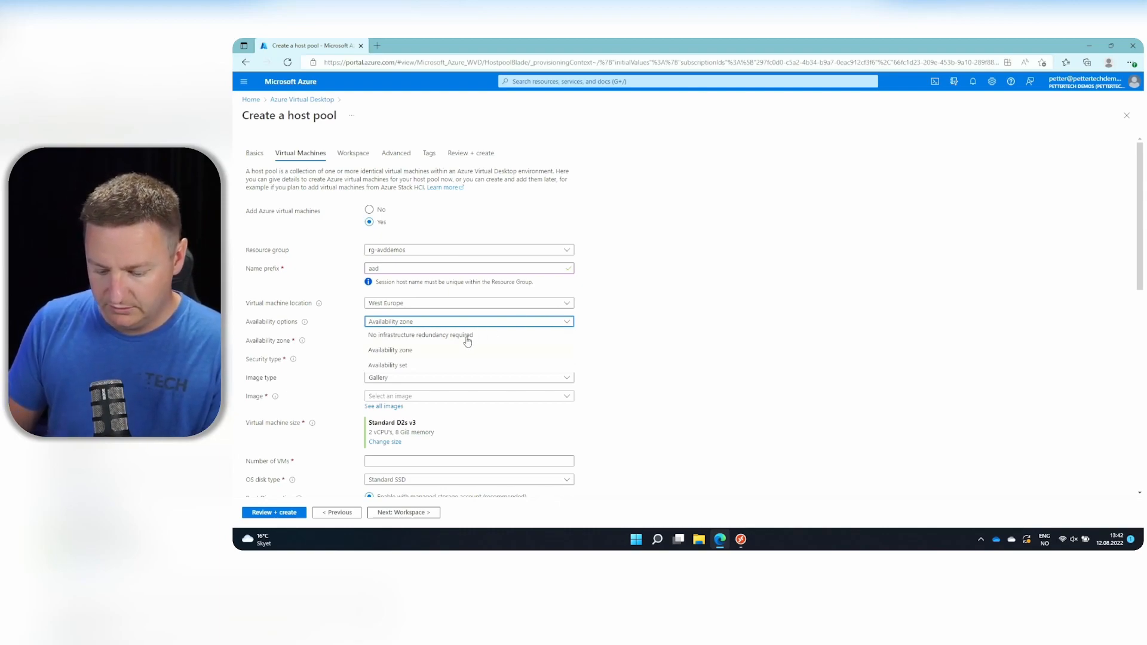
pyautogui.click(420, 334)
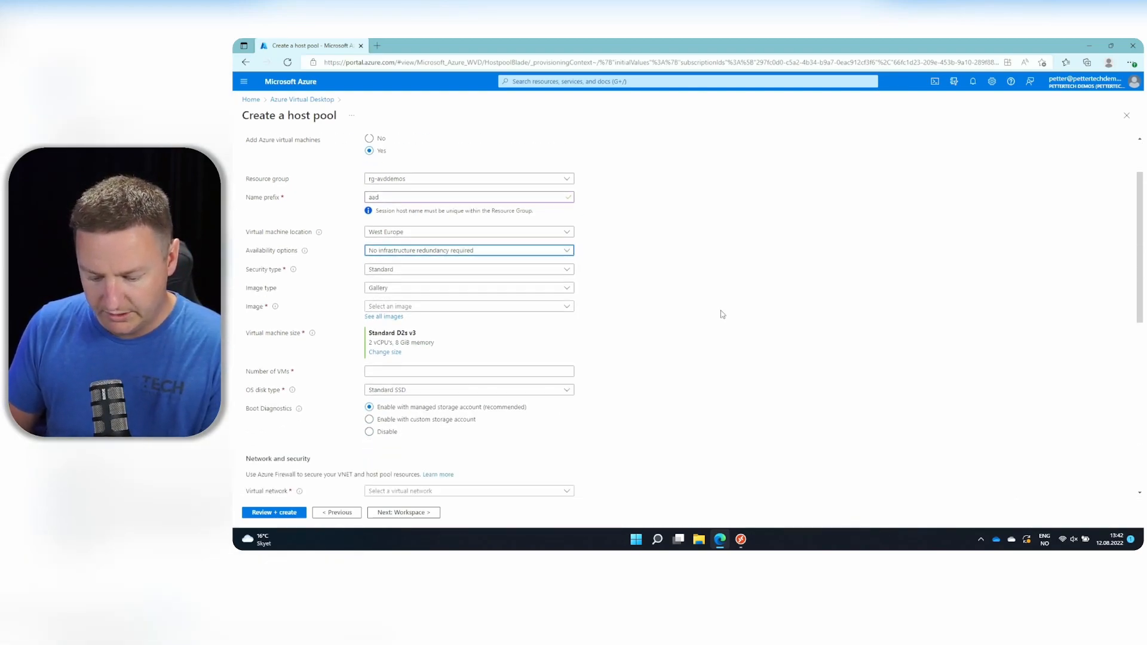
pyautogui.scroll(-3)
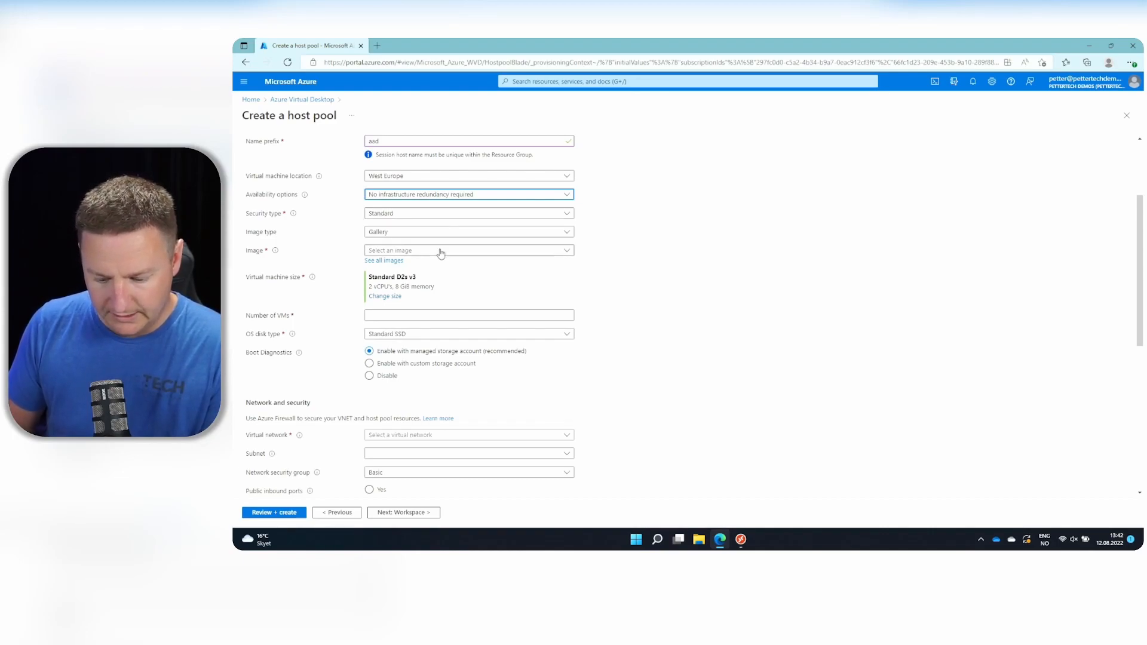
pyautogui.click(469, 250)
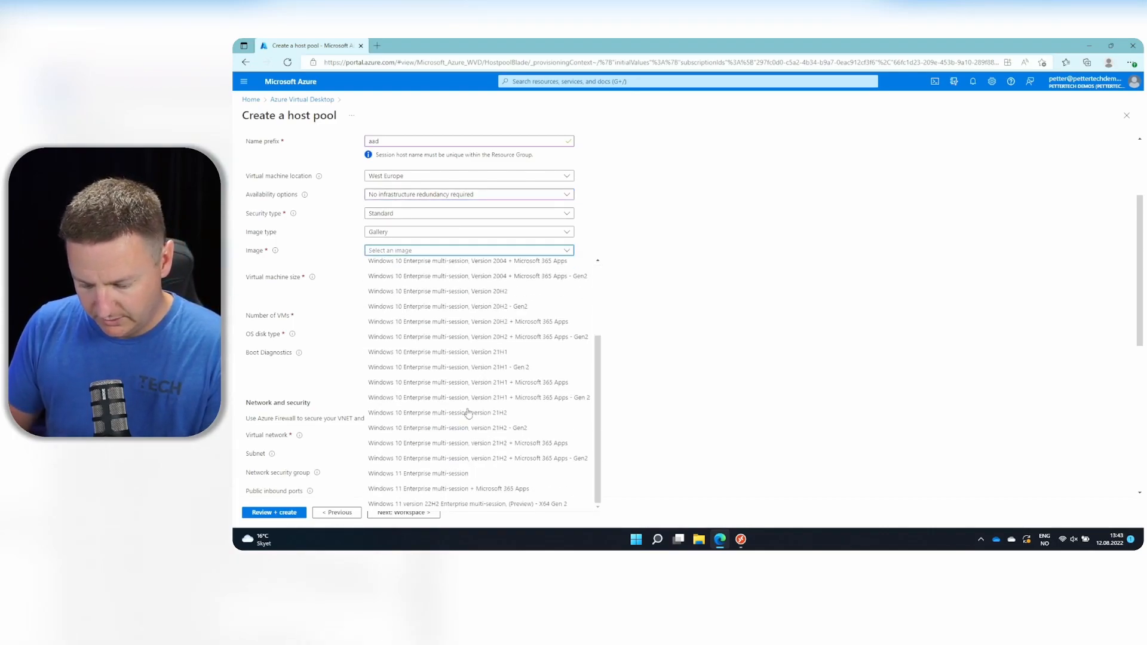
pyautogui.moveTo(520, 494)
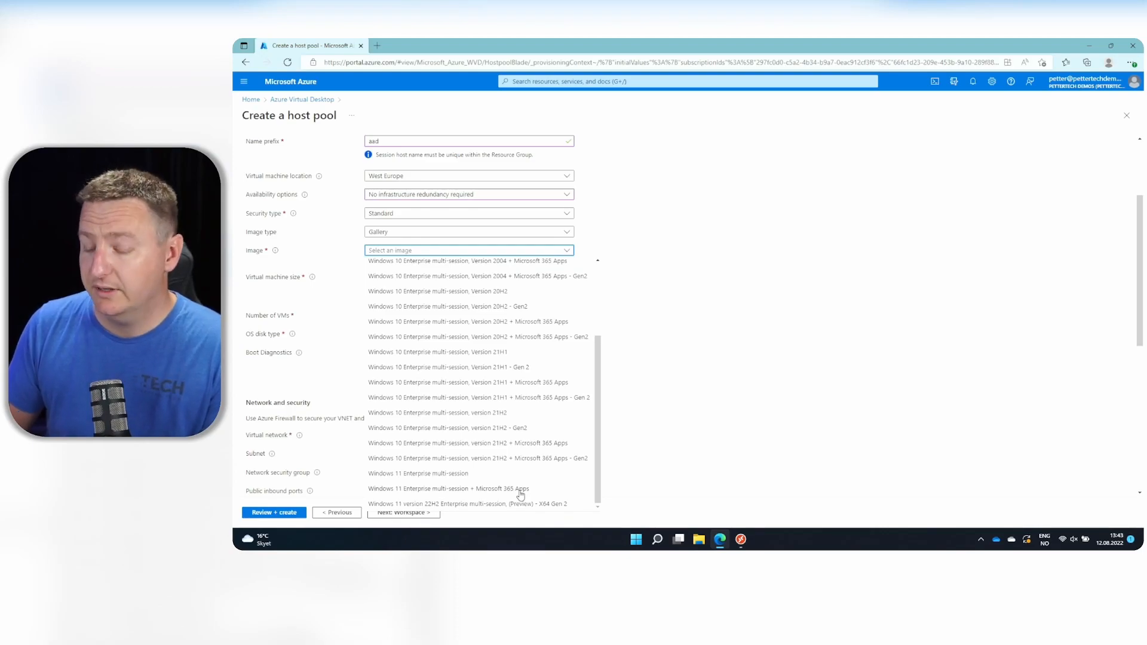
pyautogui.click(445, 489)
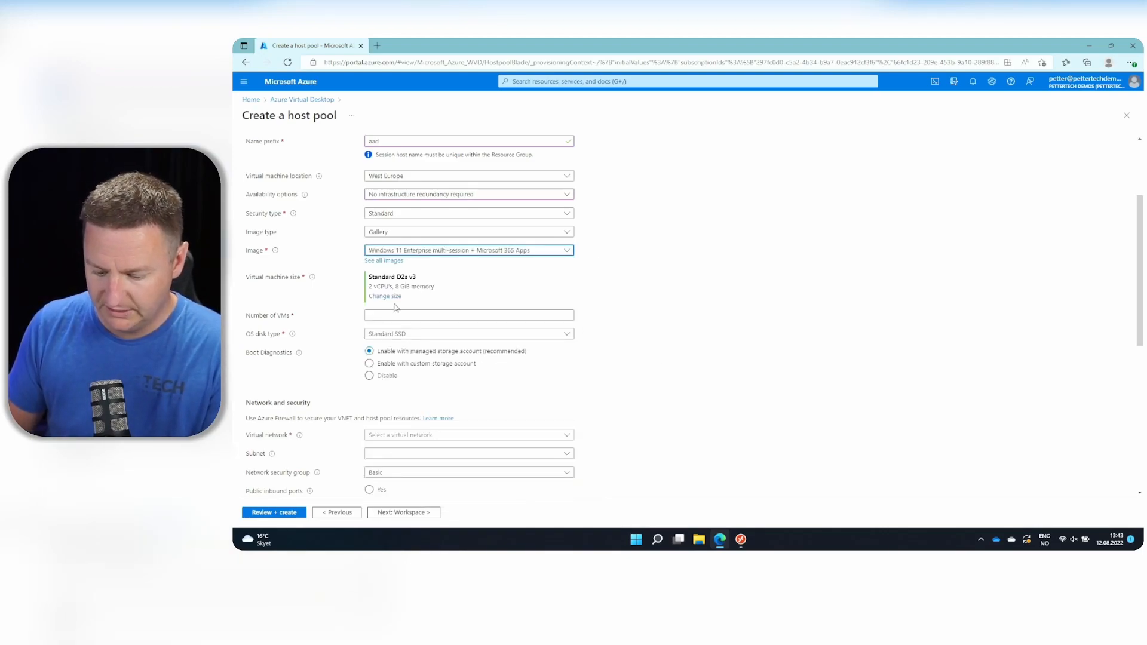
pyautogui.click(468, 315)
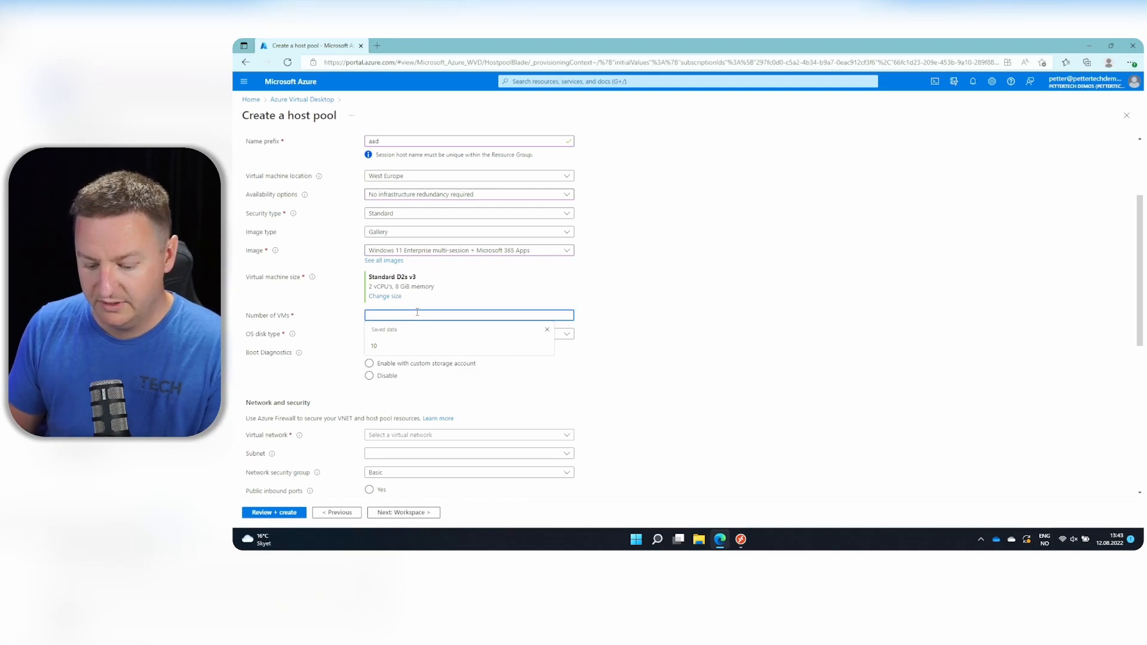
pyautogui.write('1')
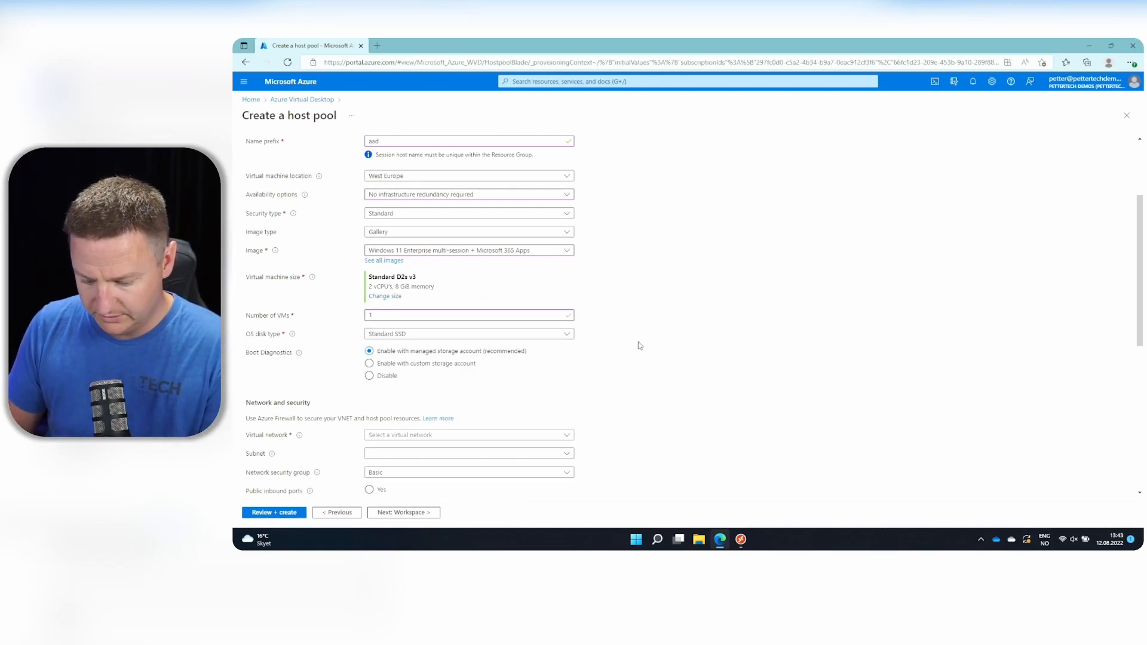
# Connect the session host VMs to the vnet-NICDemos virtual network.
pyautogui.scroll(-3)
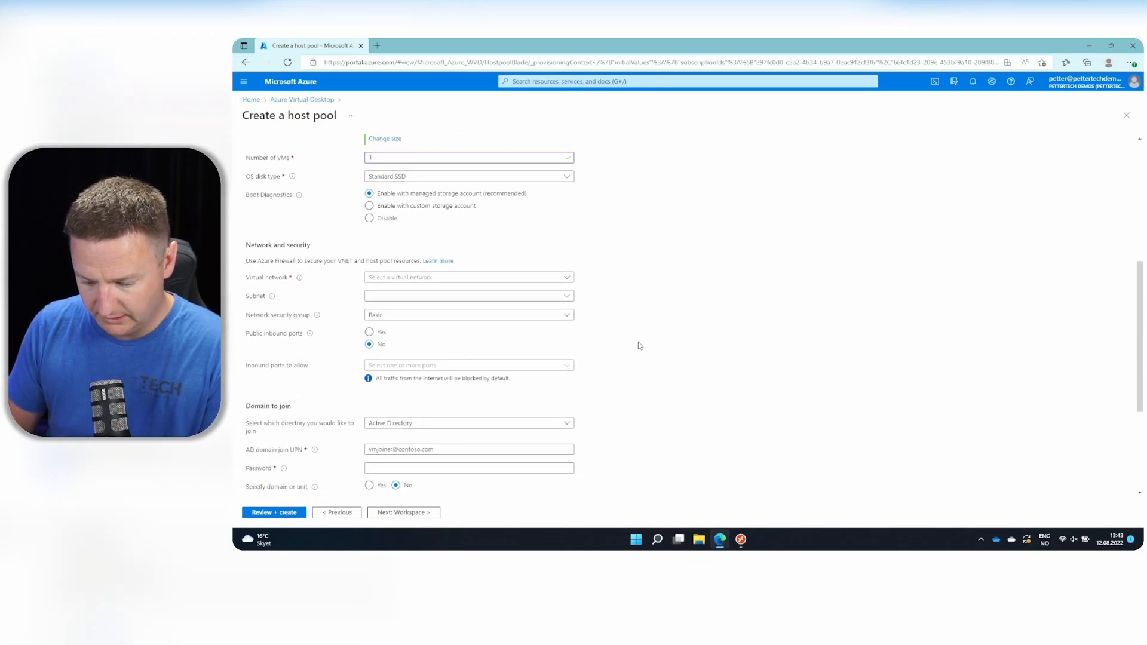
pyautogui.click(469, 277)
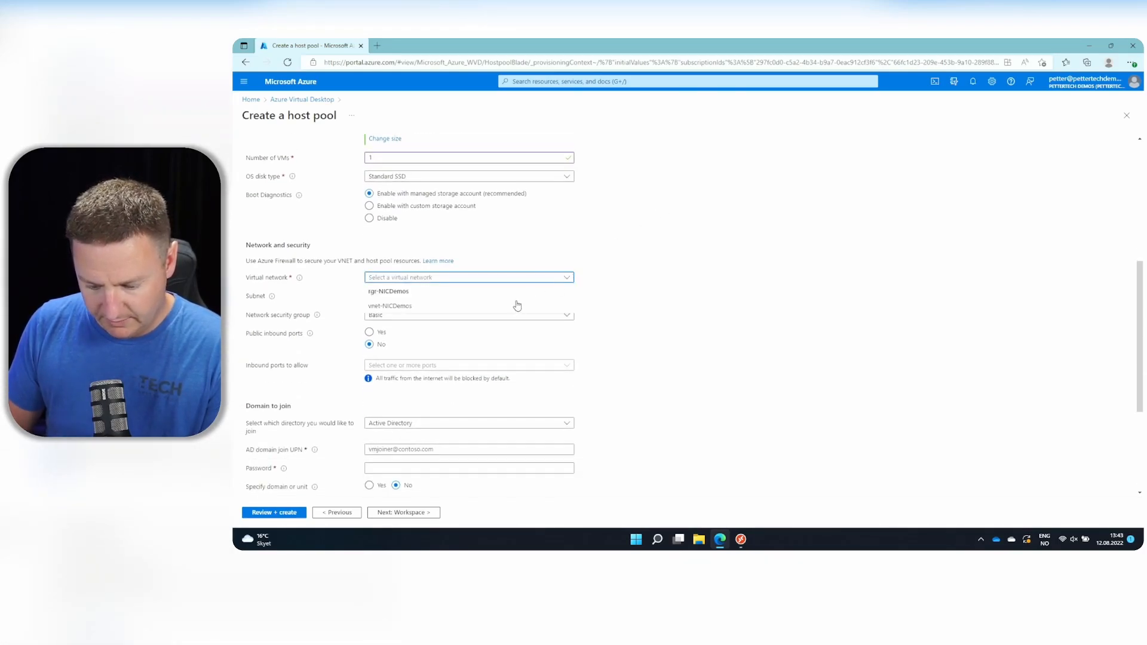
pyautogui.click(388, 305)
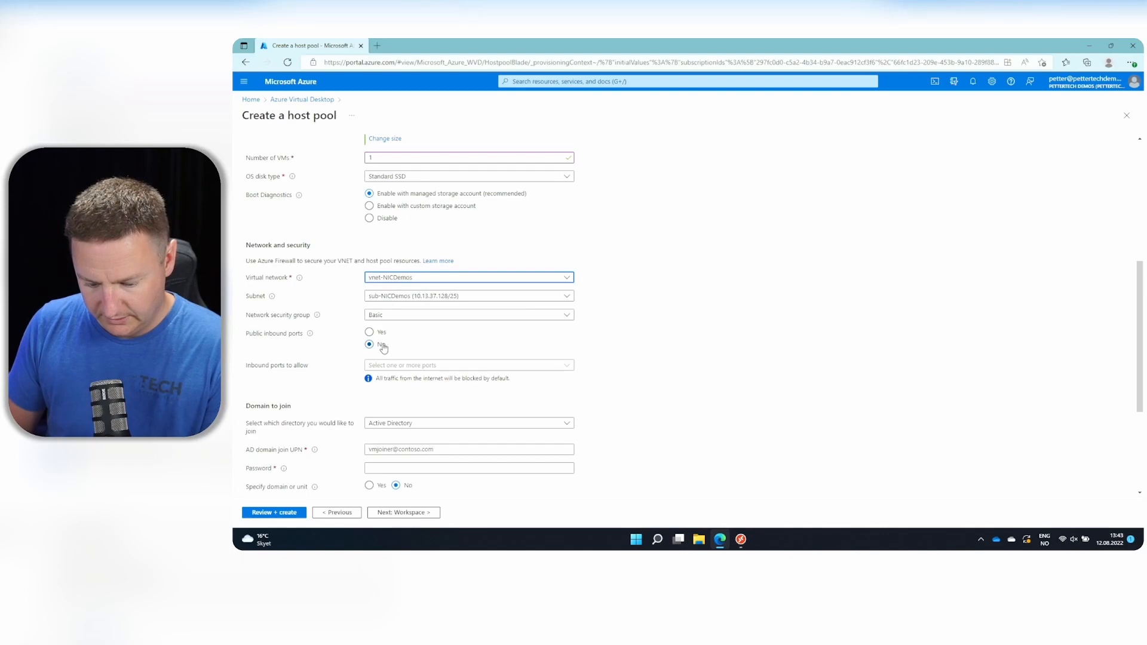
# Join Azure Active Directory with Intune enrollment and set admin username pettertech.
pyautogui.scroll(-3)
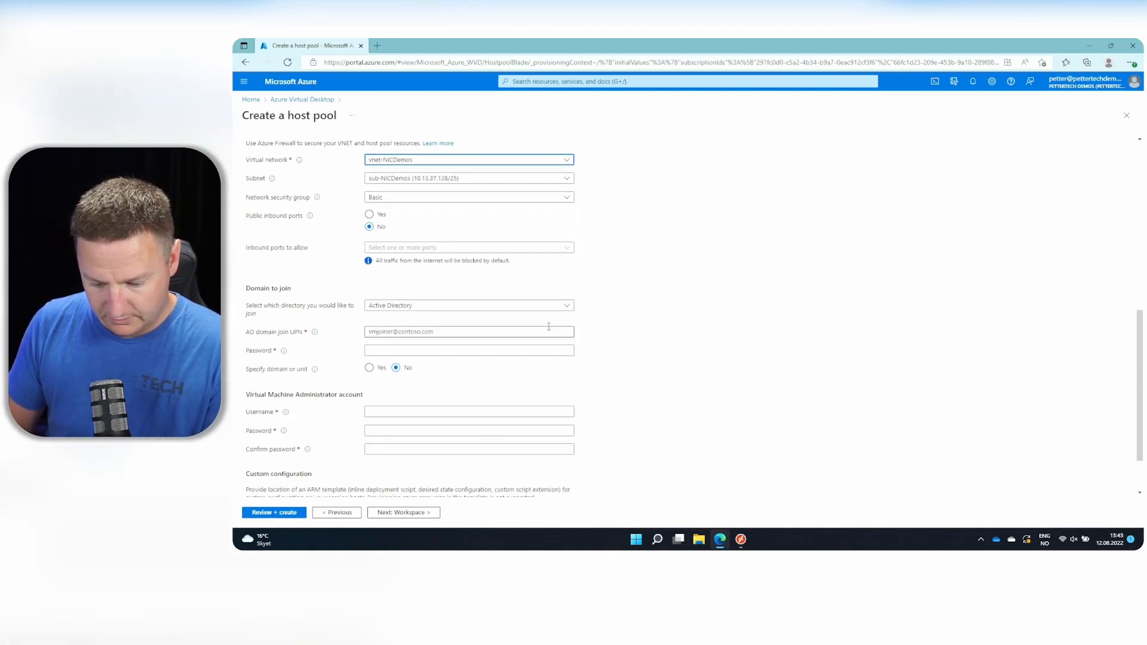
pyautogui.click(469, 305)
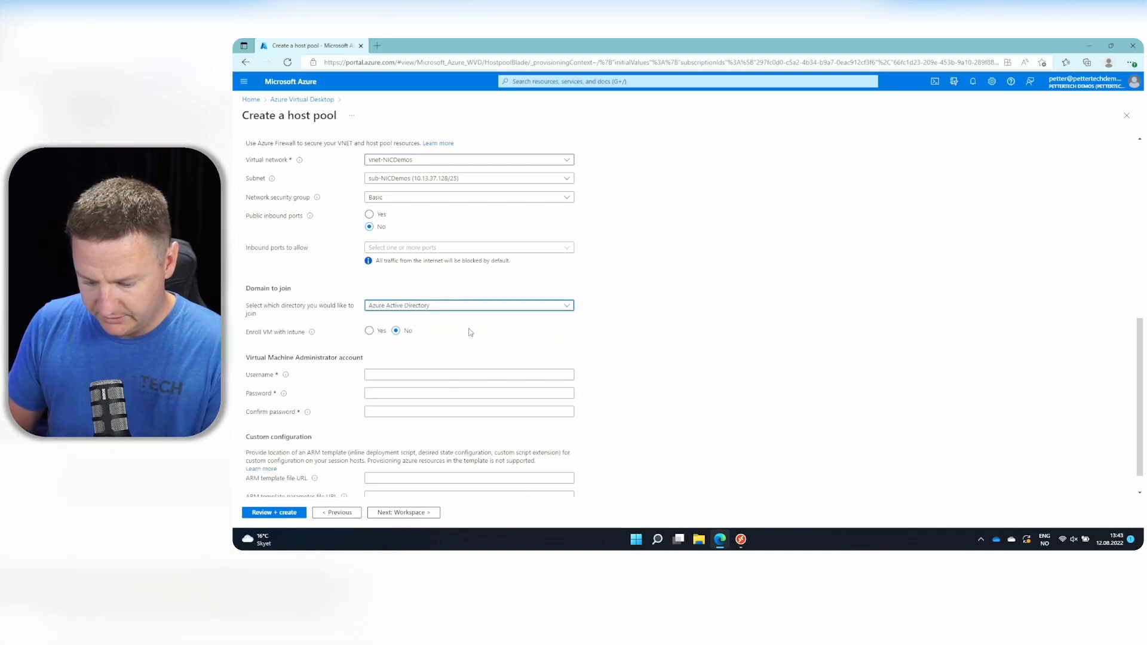
pyautogui.click(369, 330)
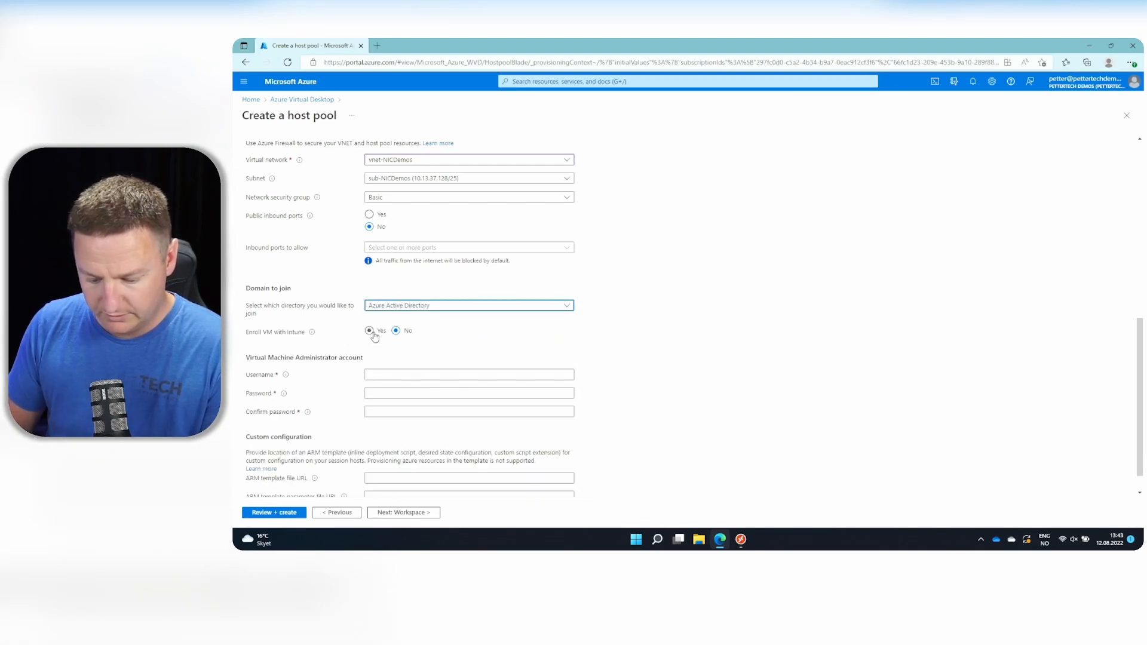
pyautogui.click(369, 330)
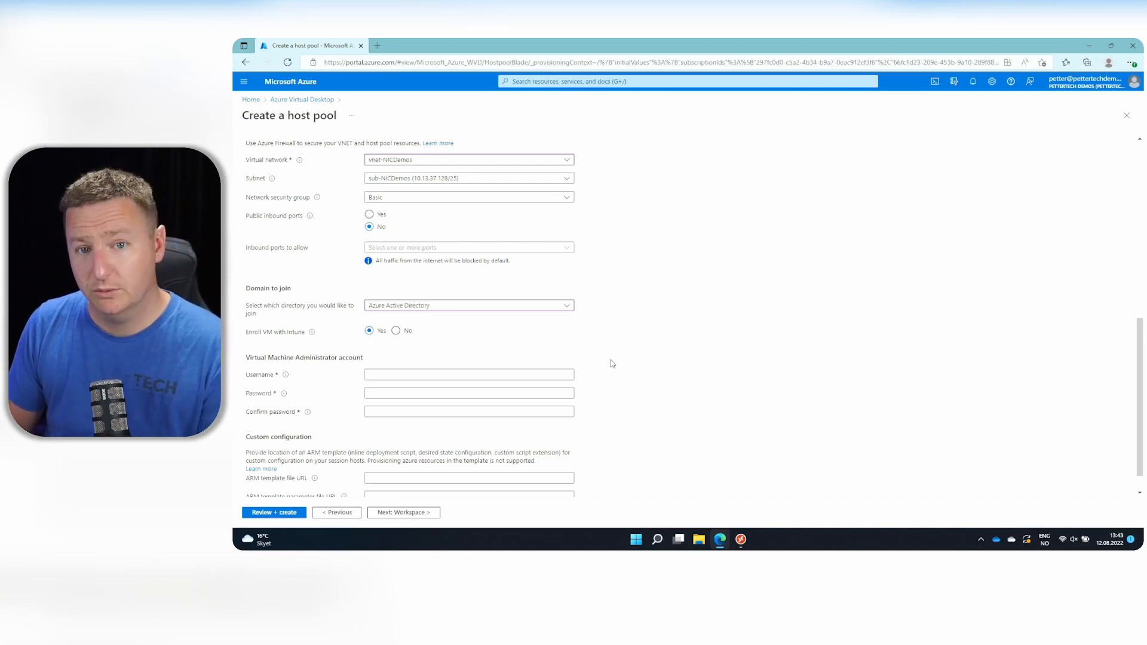
pyautogui.scroll(-3)
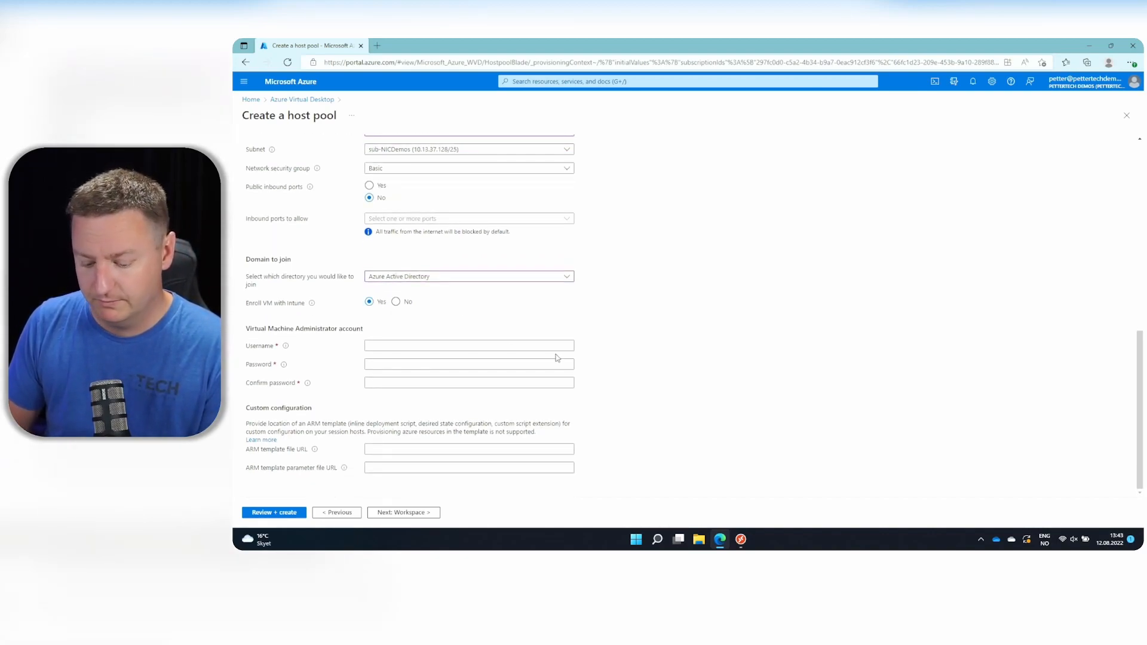
pyautogui.write('pettertech')
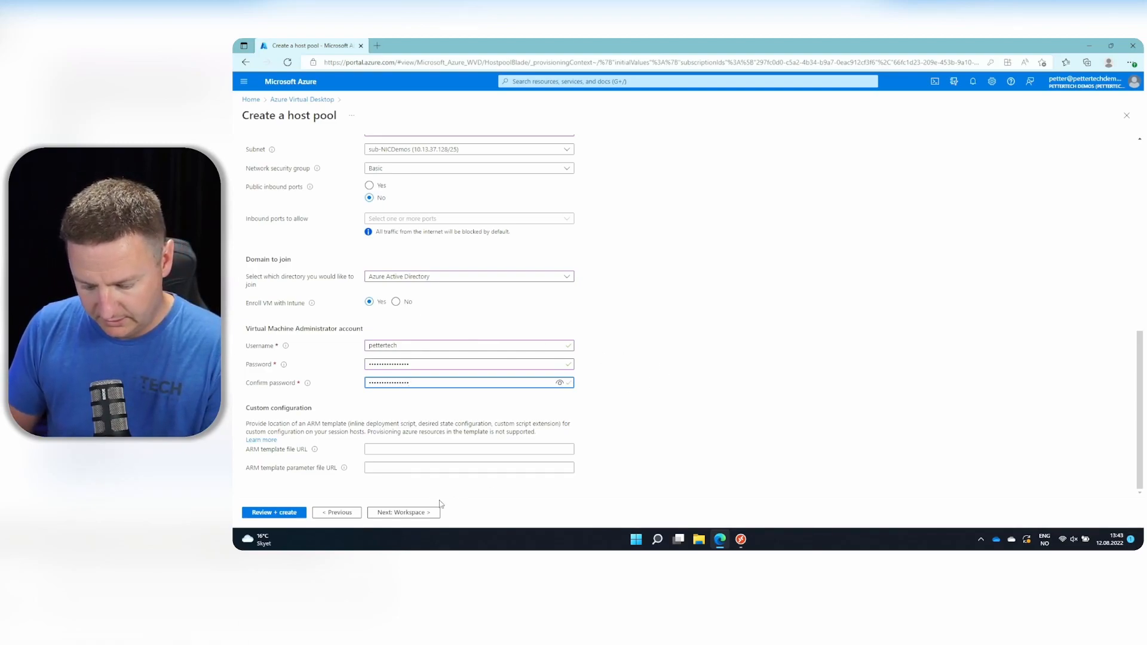
# Register the desktop app group to new workspace 'aad01', then go to Review + create.
pyautogui.click(403, 512)
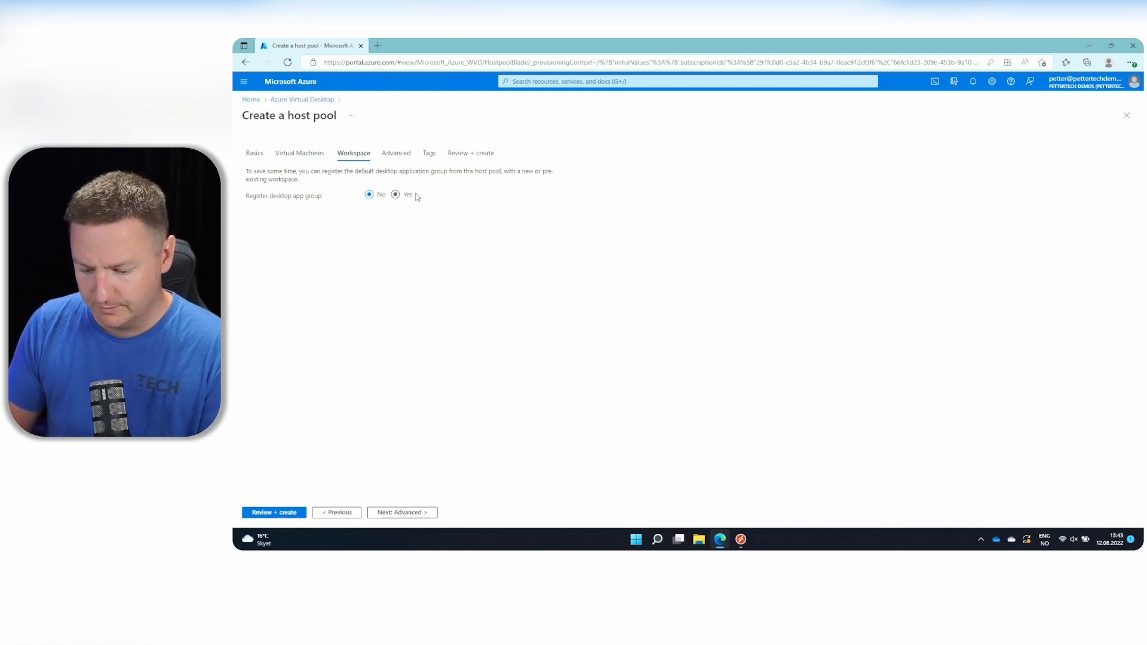
pyautogui.click(395, 194)
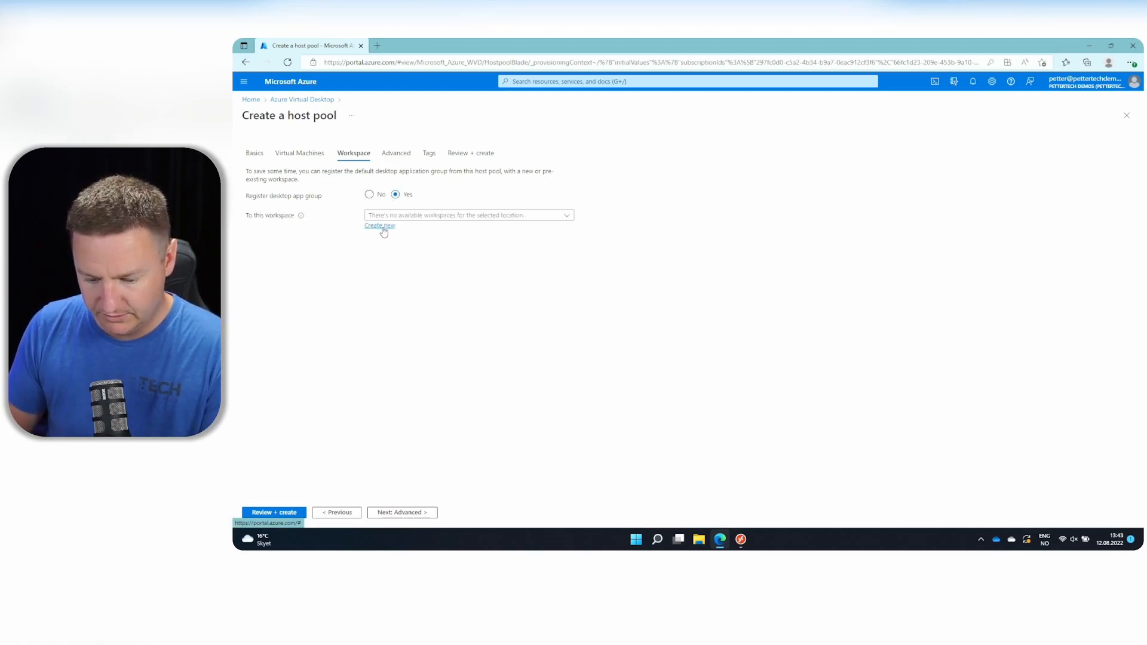
pyautogui.click(379, 225)
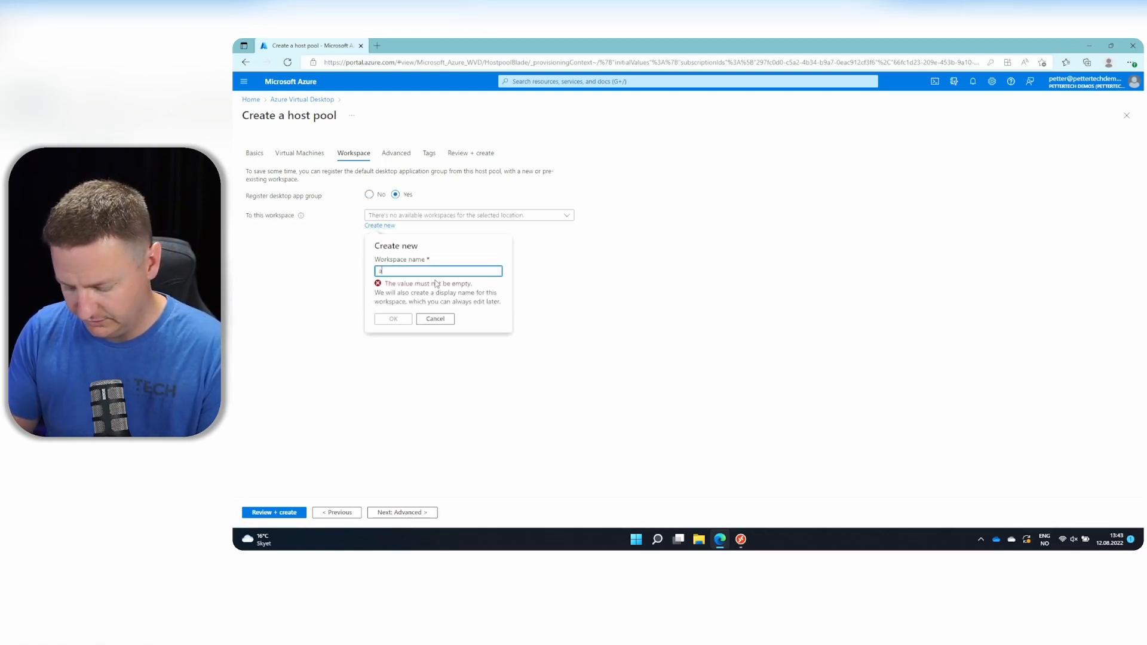
pyautogui.write('aad01')
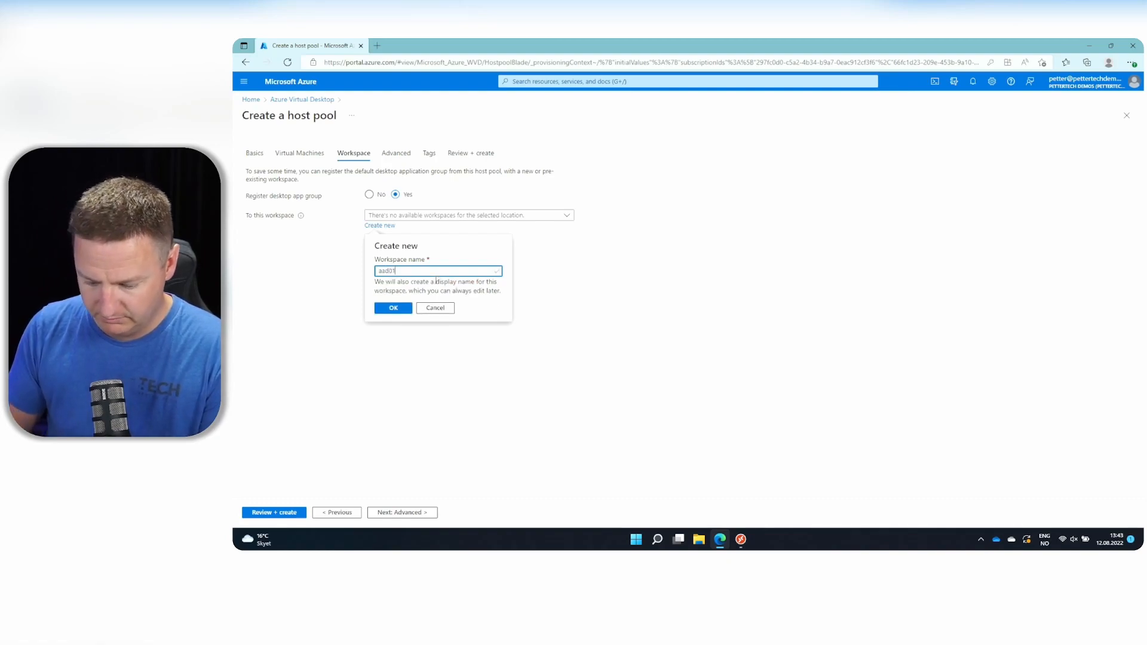
pyautogui.click(392, 308)
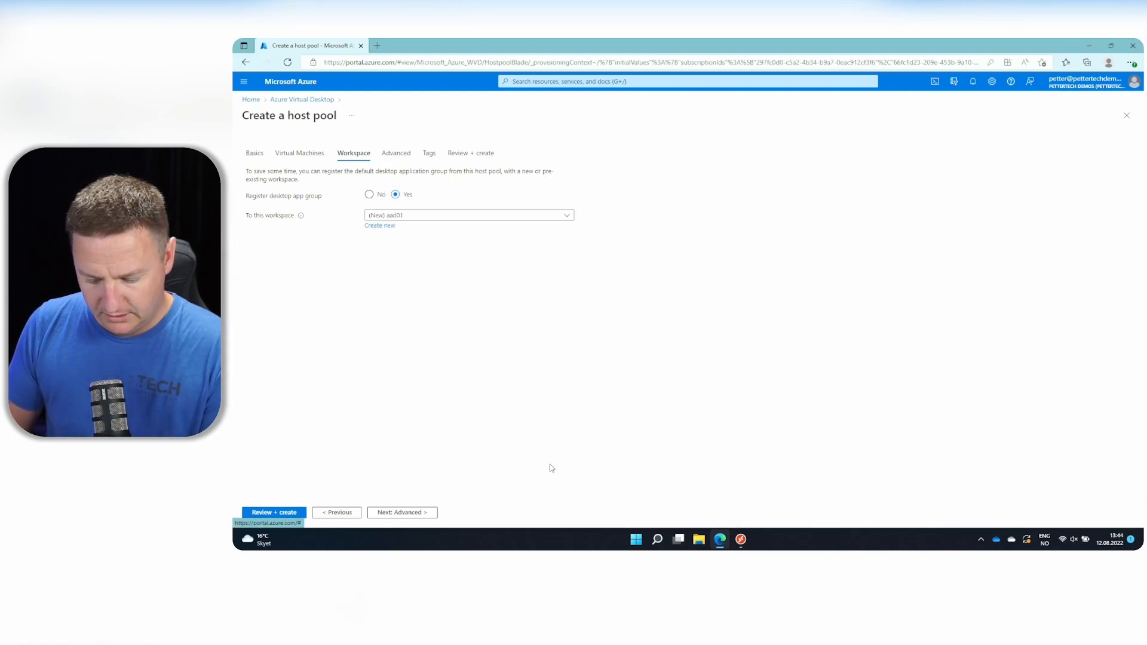
pyautogui.click(395, 512)
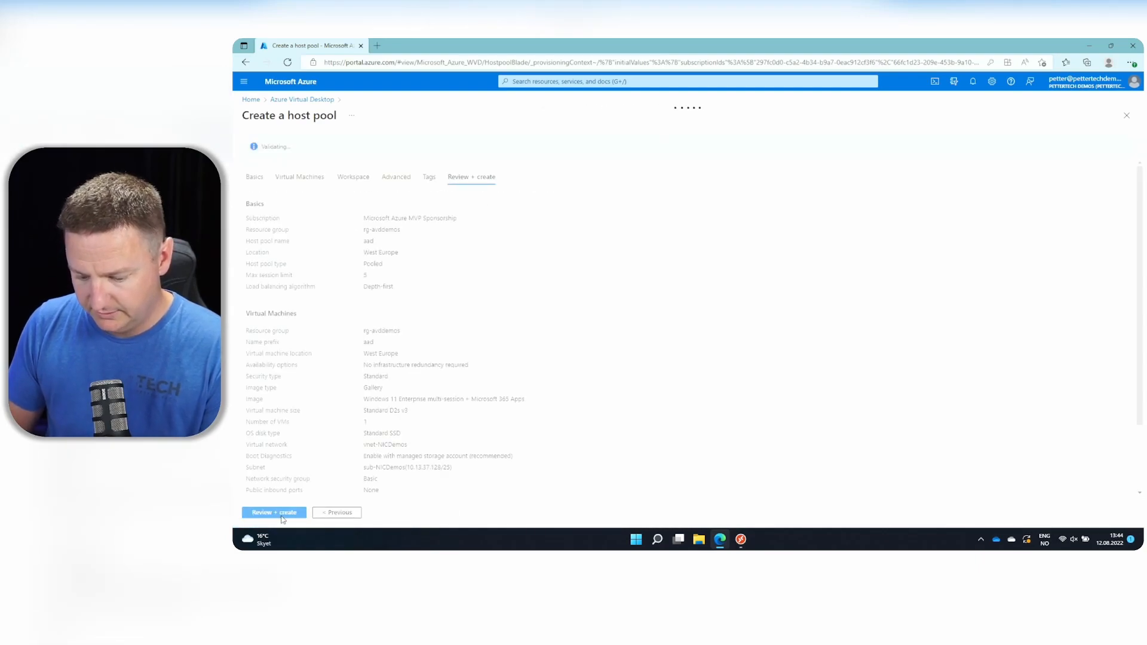
# Validate and create the aad host pool deployment.
pyautogui.click(273, 513)
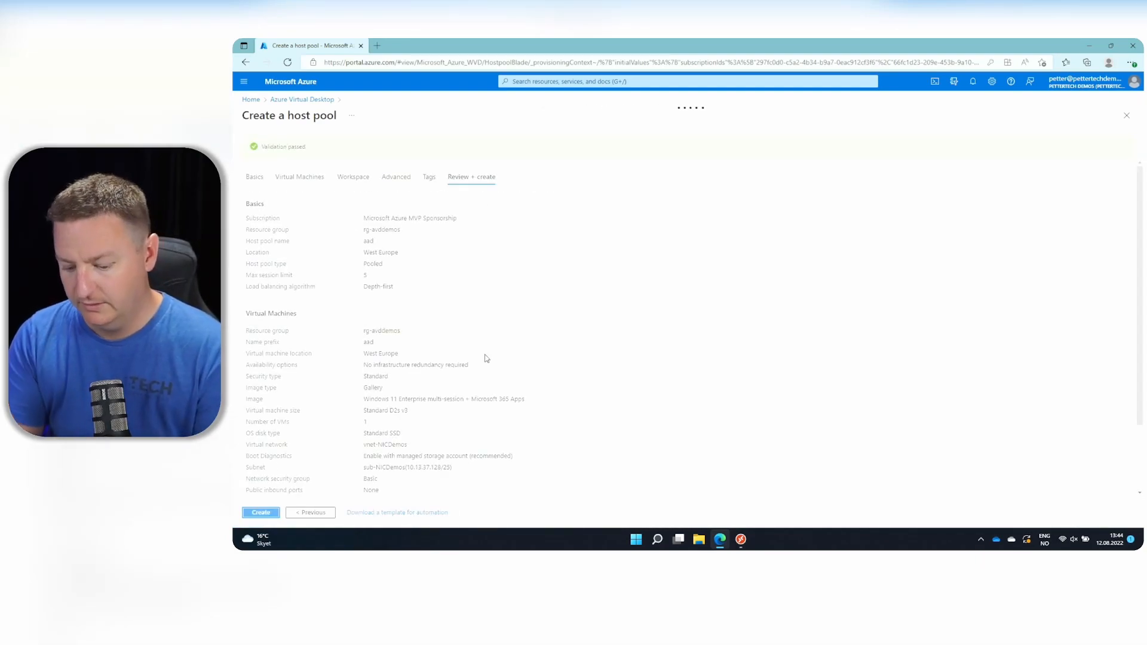
pyautogui.click(260, 513)
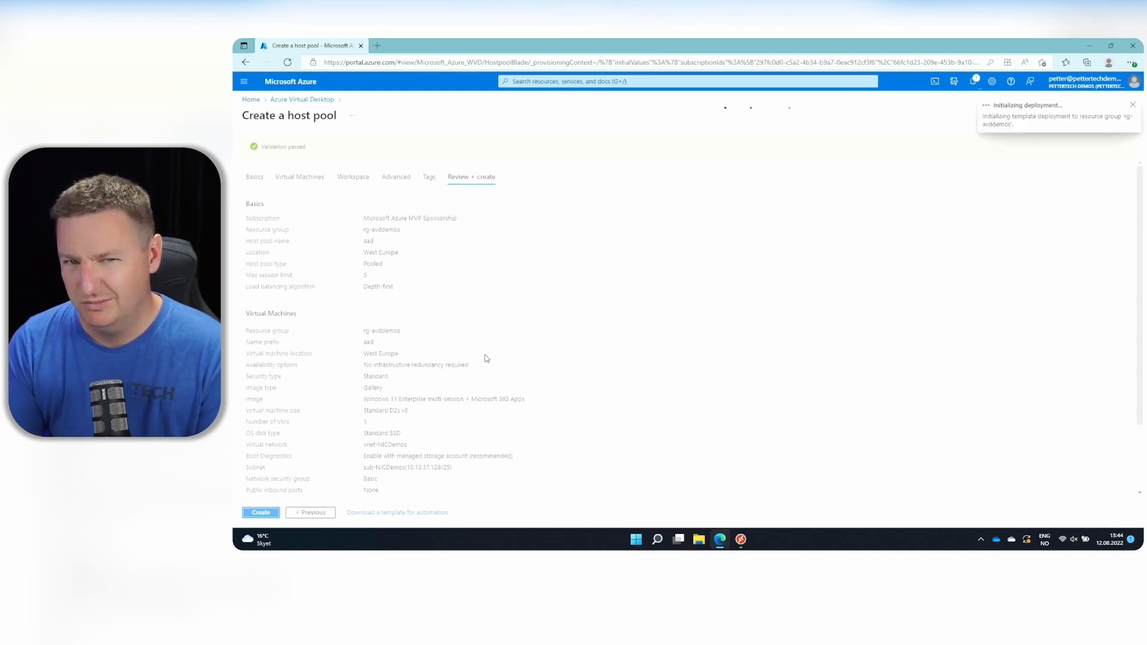
pyautogui.click(260, 512)
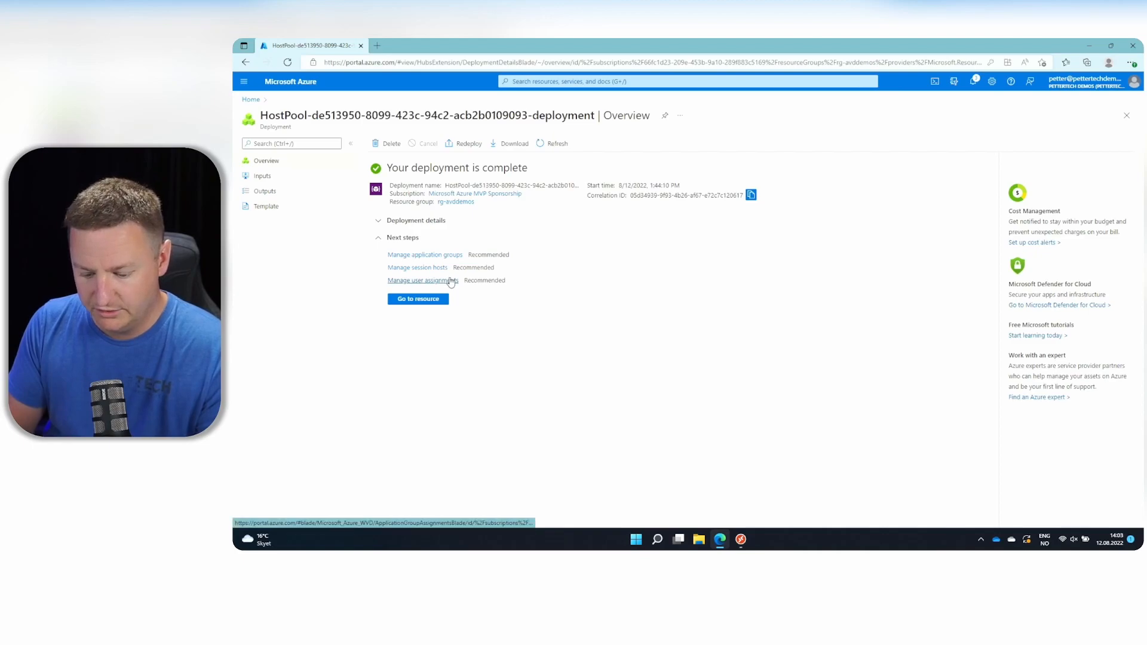
# Add one user to the aad-DAG assignments through Manage user assignments.
pyautogui.click(422, 281)
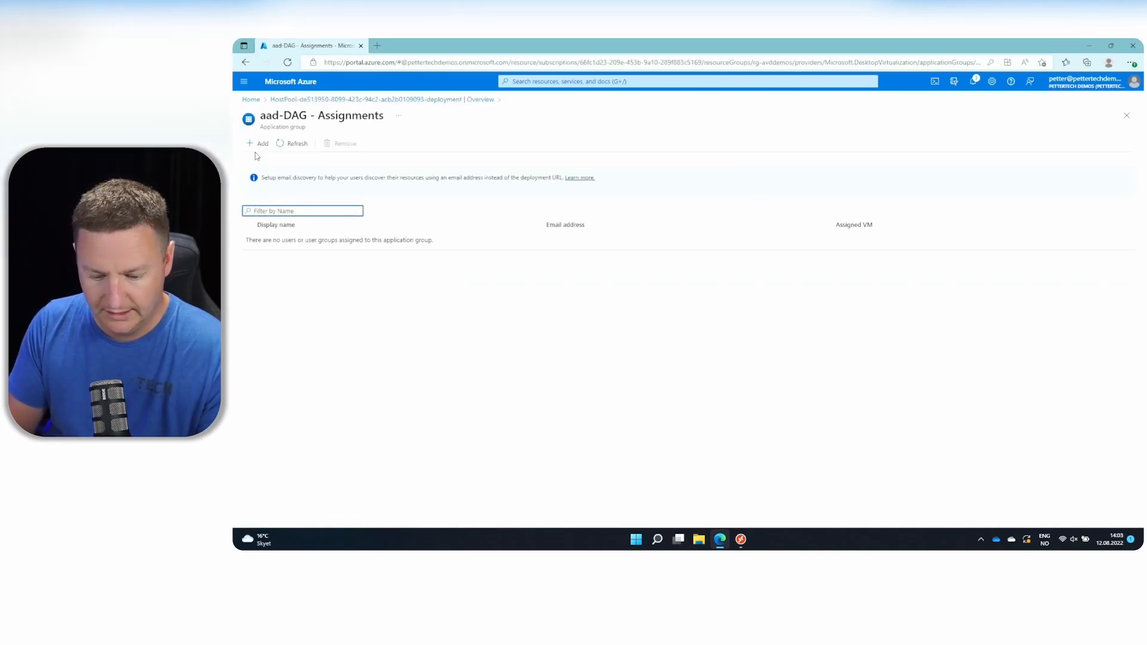
pyautogui.click(256, 143)
pyautogui.write('petter')
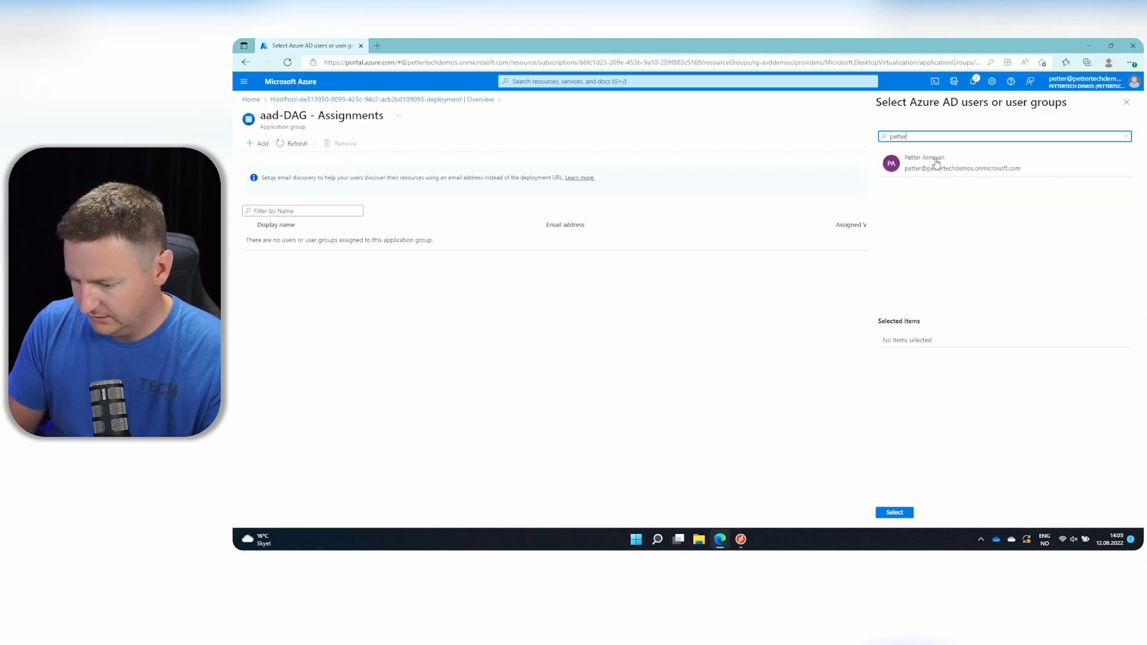
pyautogui.click(894, 512)
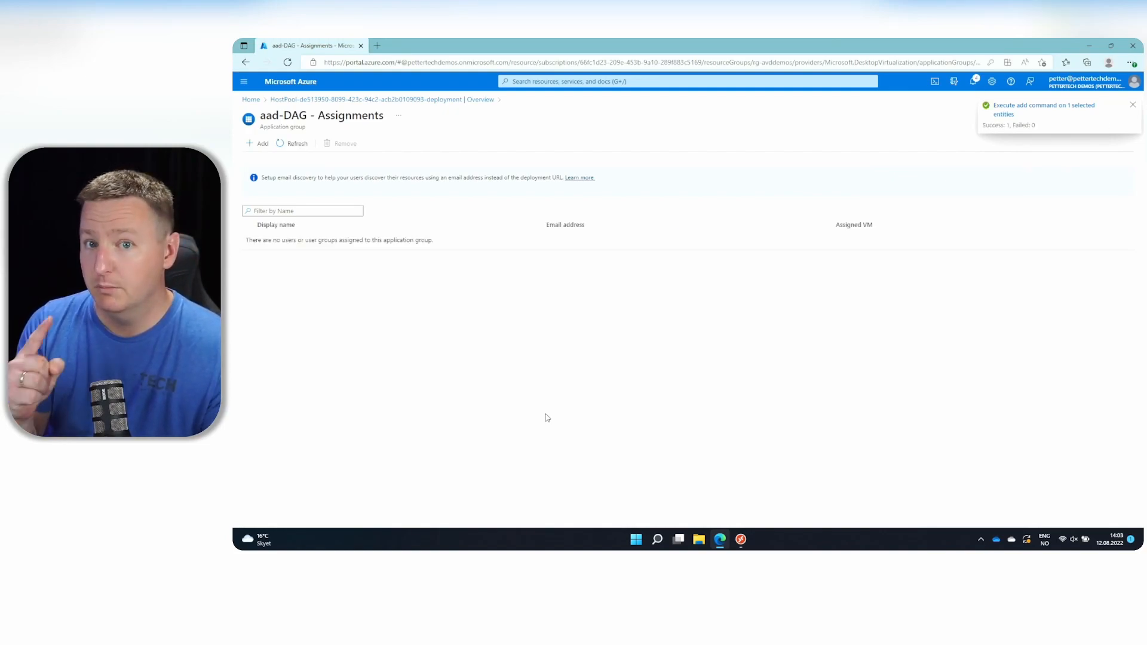
pyautogui.click(1132, 103)
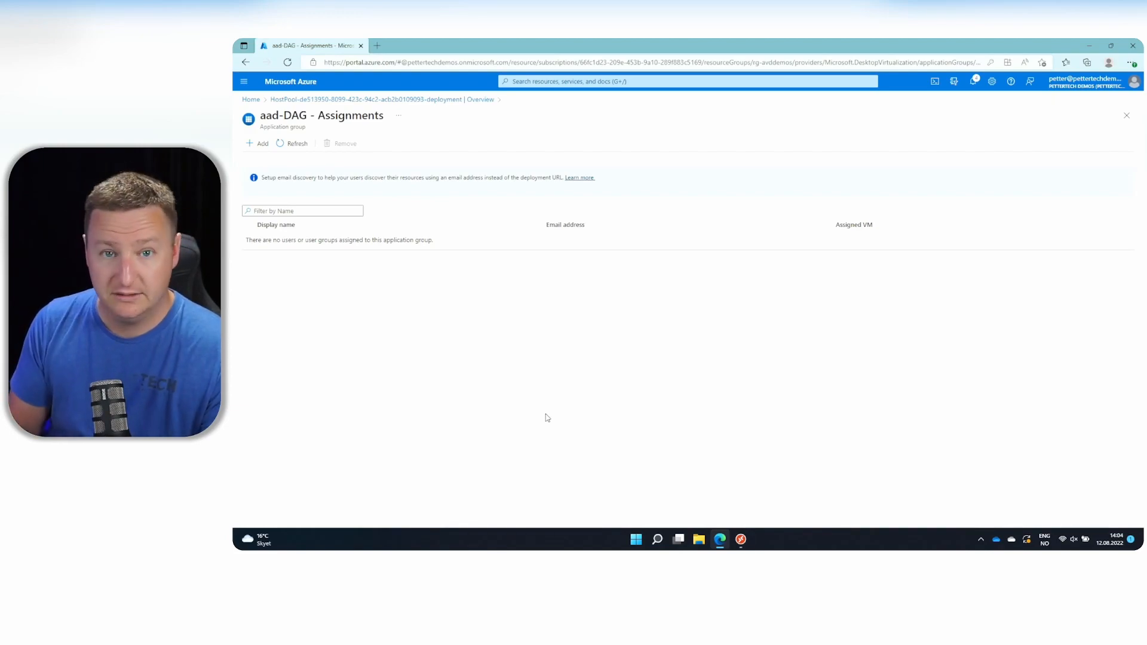
pyautogui.moveTo(298, 87)
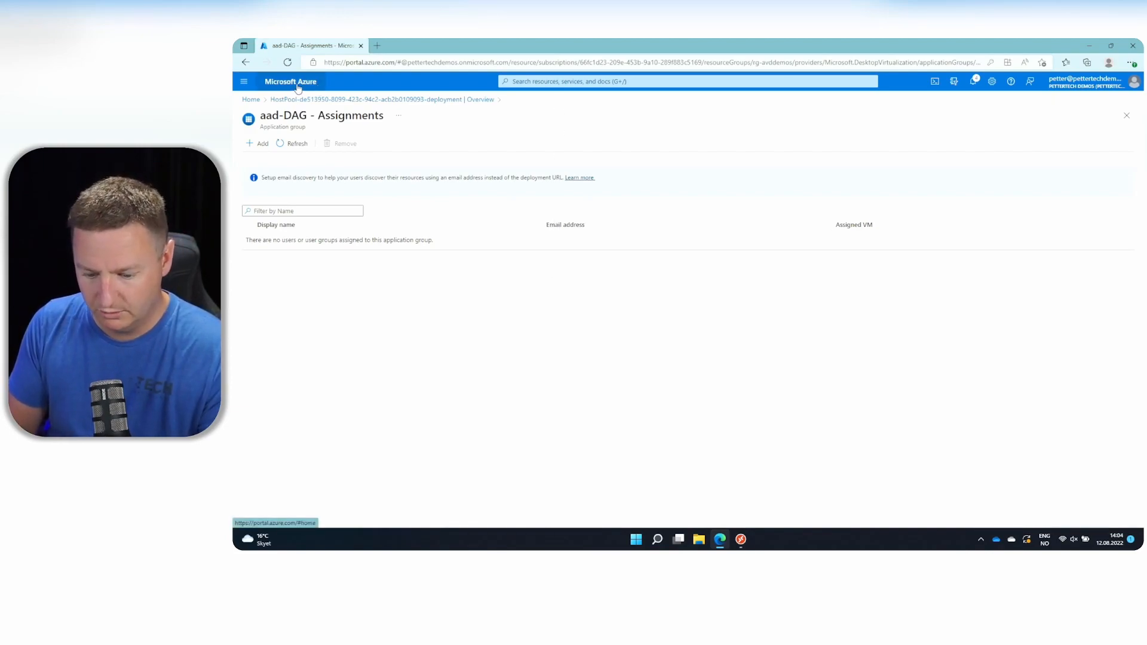
# Go to the rg-avddemos resource group's Access control from the portal home.
pyautogui.click(290, 82)
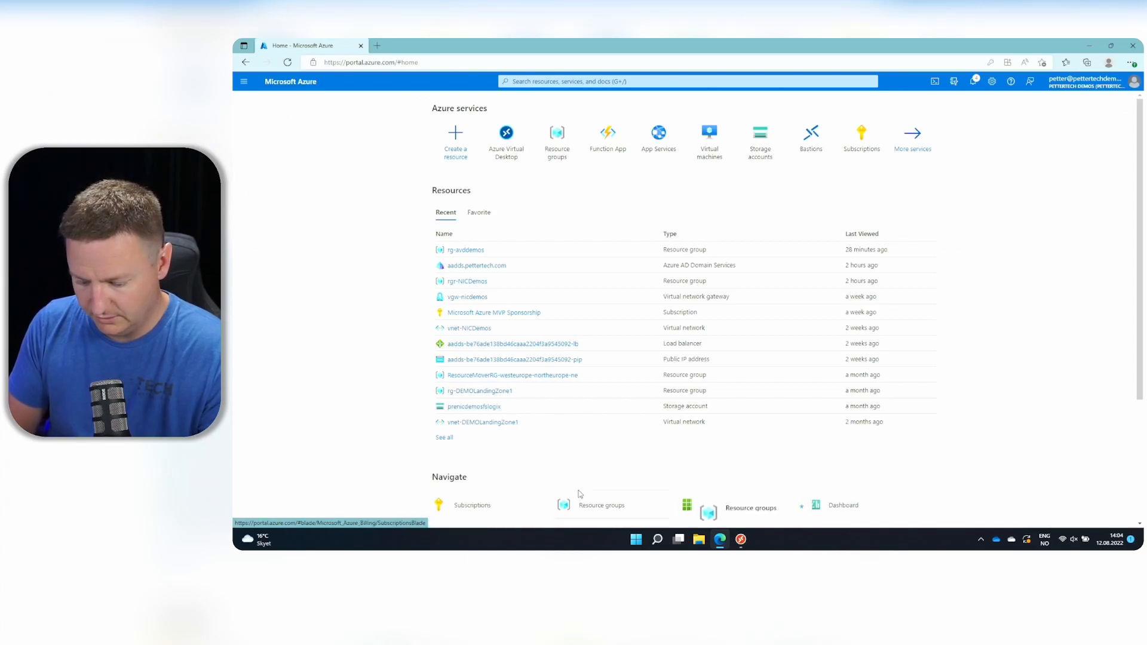
pyautogui.click(601, 505)
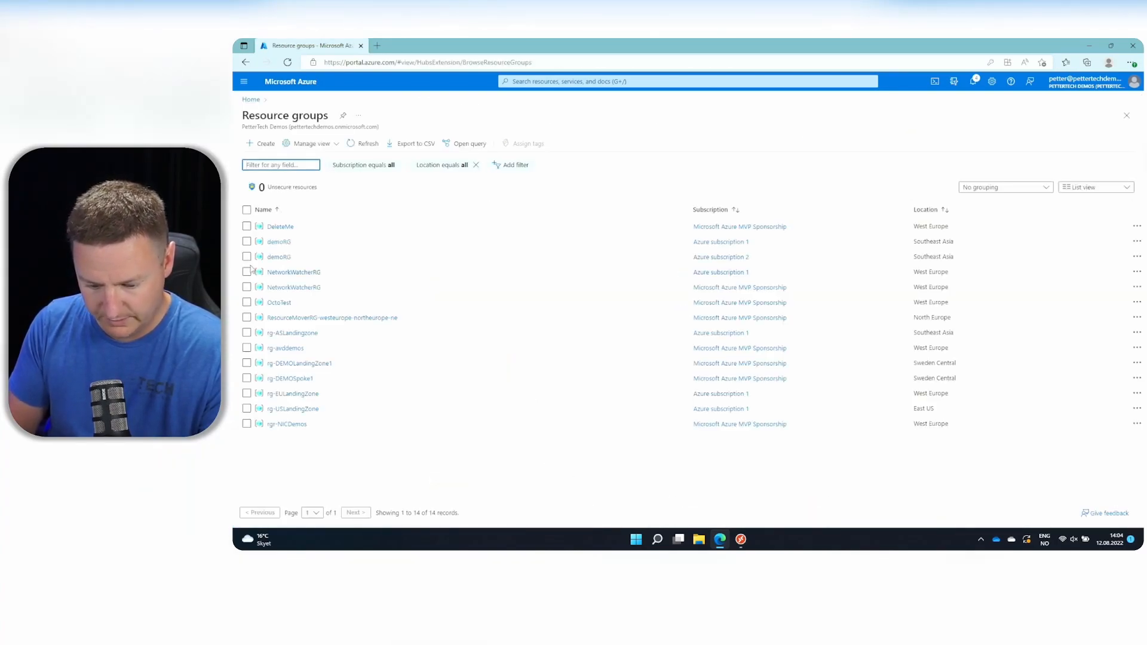
pyautogui.click(286, 347)
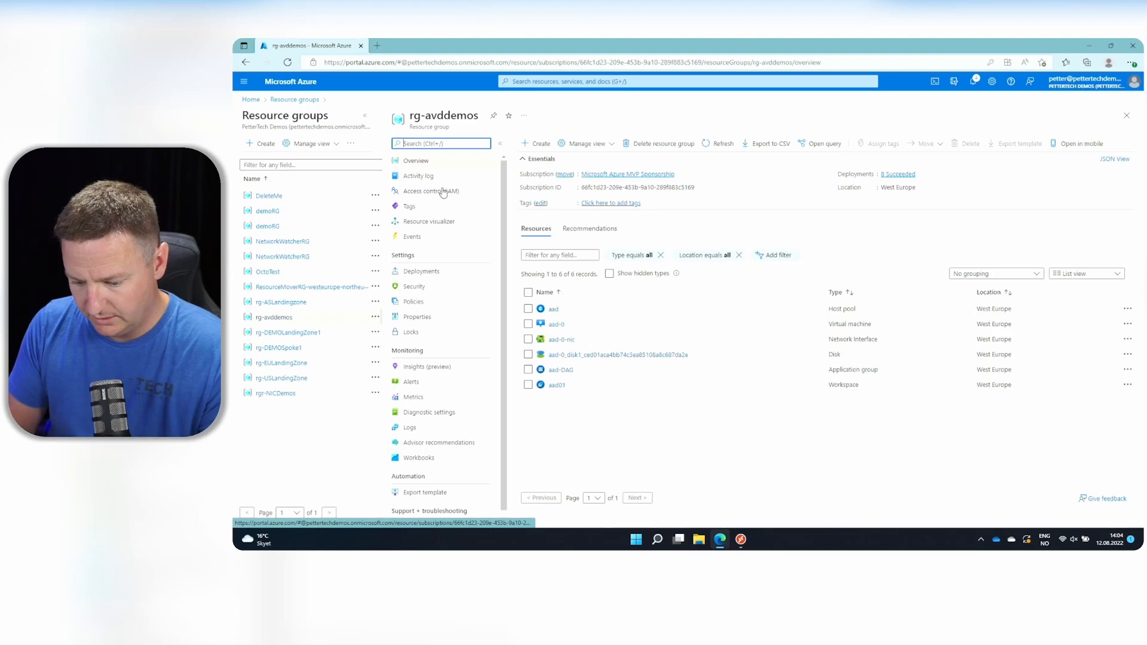
pyautogui.click(431, 191)
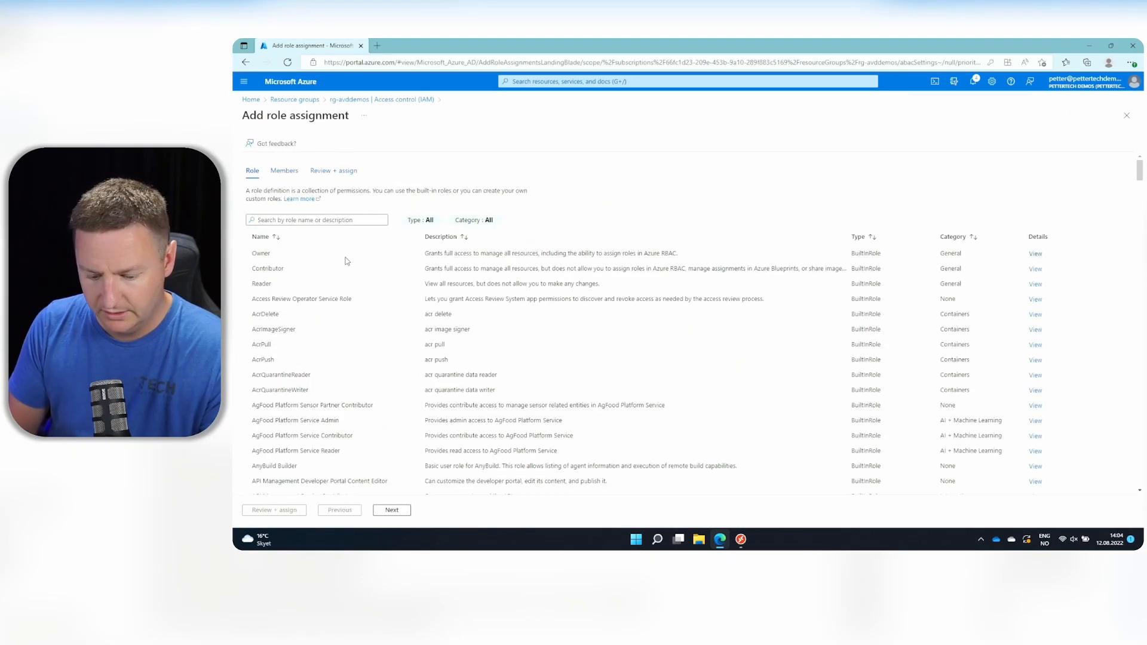
# Assign Virtual Machine User Login to the petter account and submit the assignment.
pyautogui.write('log')
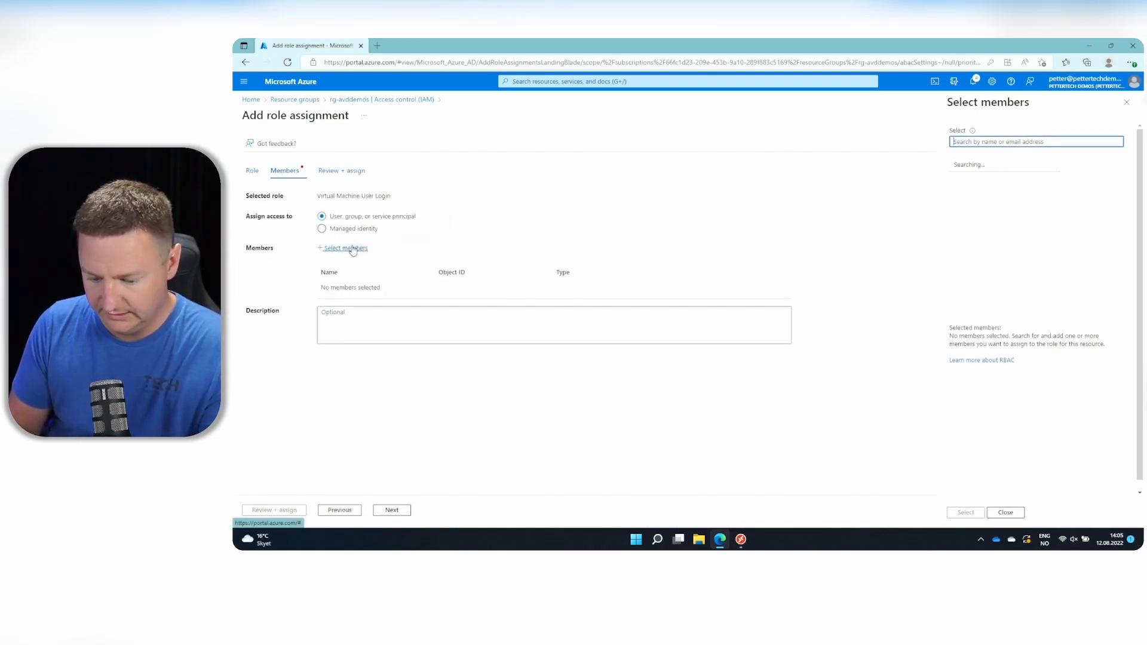
pyautogui.write('petter')
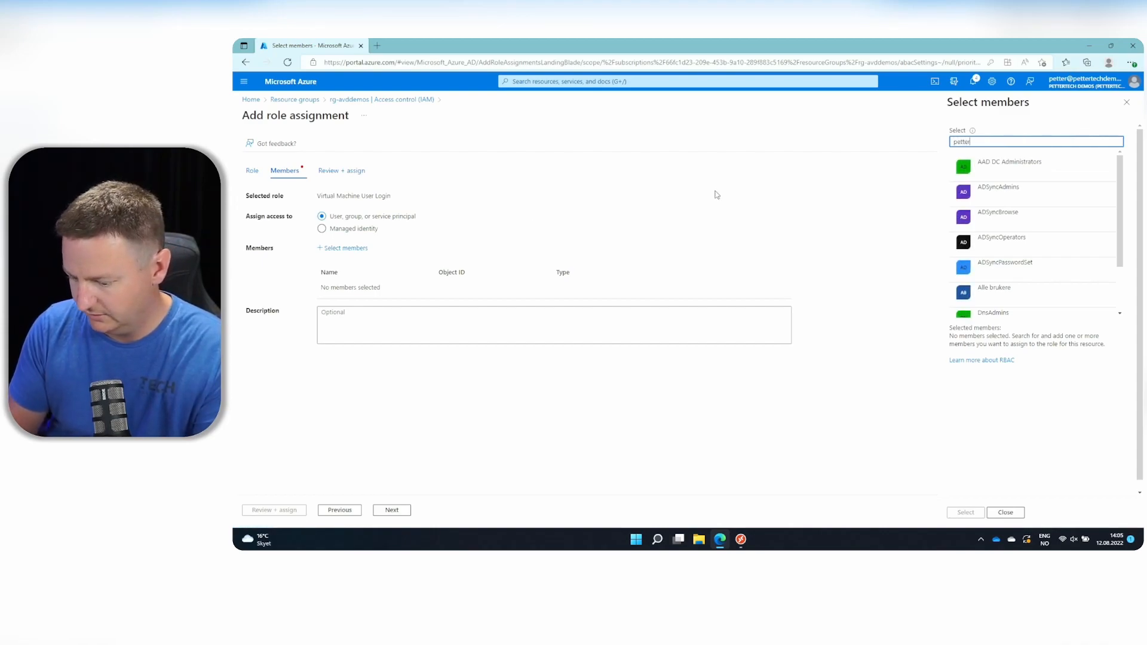
pyautogui.write('petter')
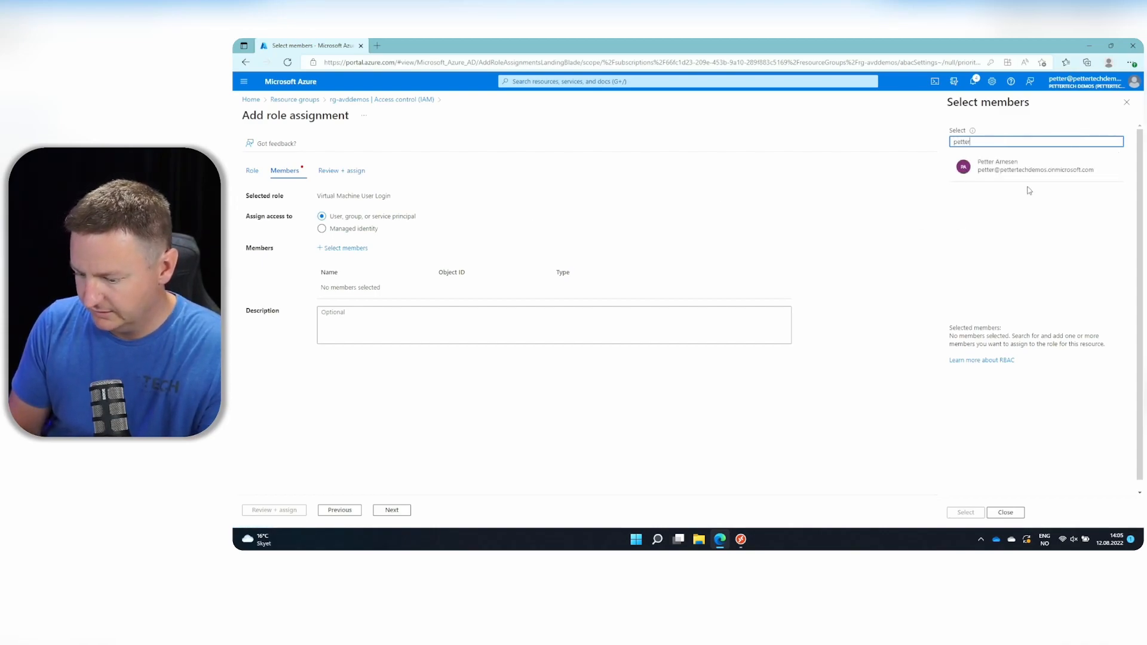
pyautogui.click(965, 513)
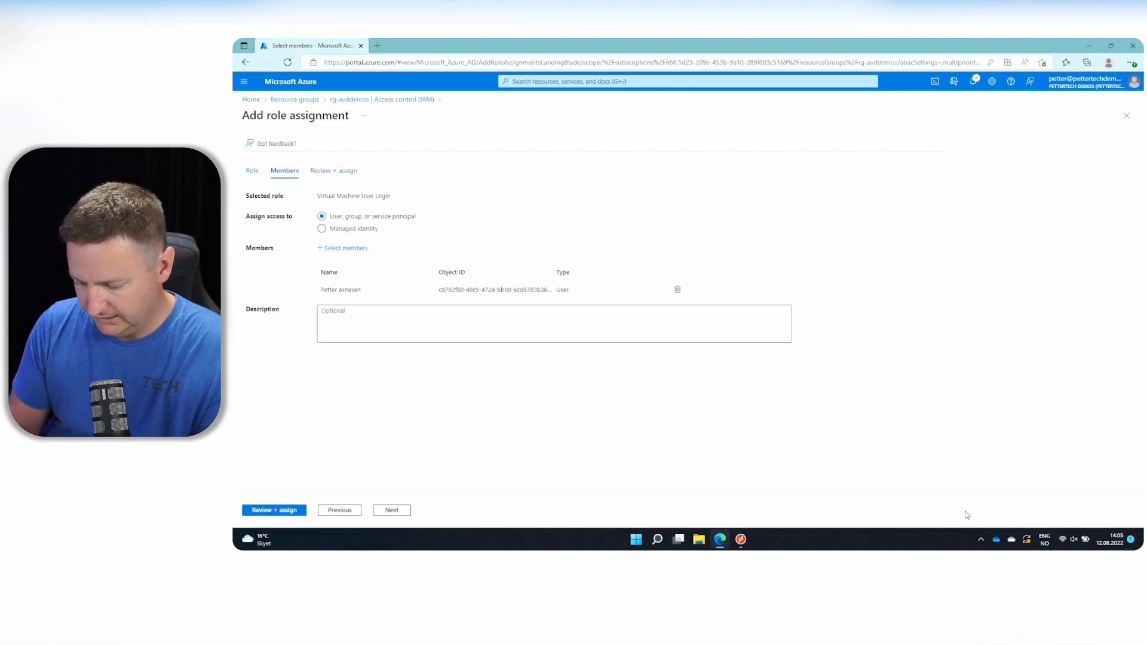
pyautogui.click(274, 510)
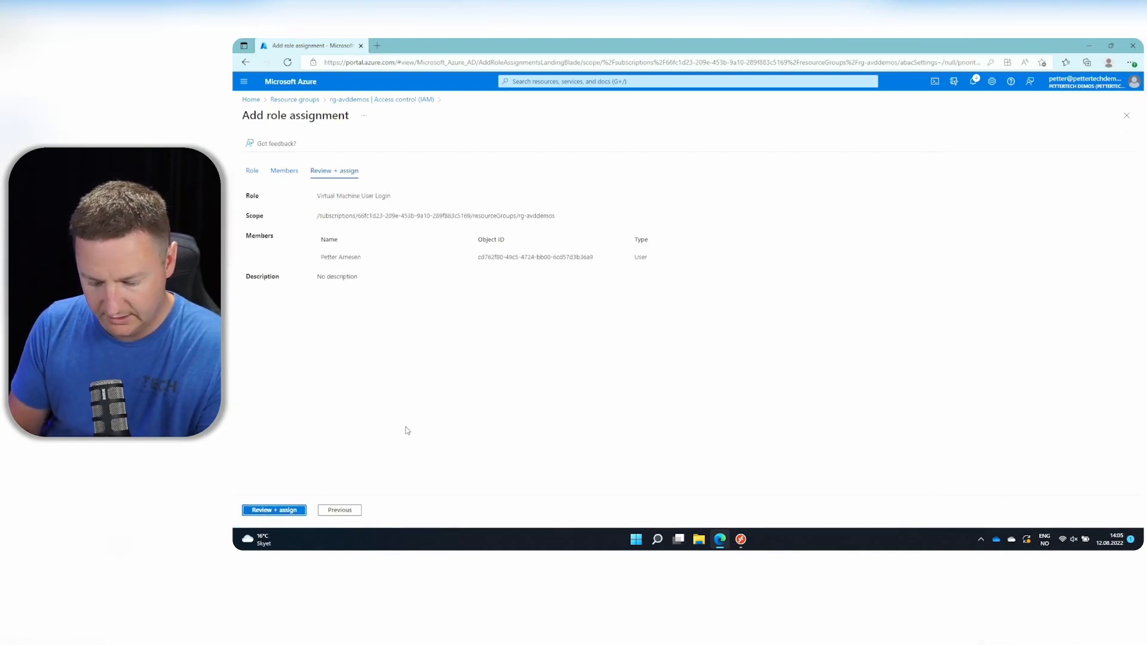
pyautogui.click(273, 510)
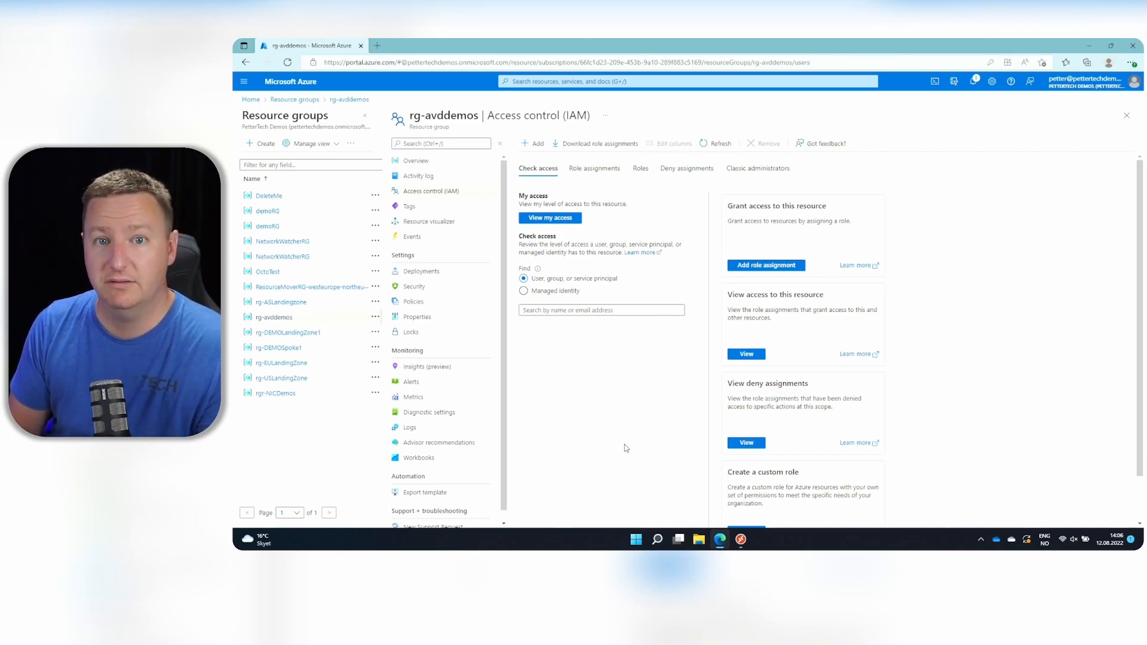
pyautogui.moveTo(657, 434)
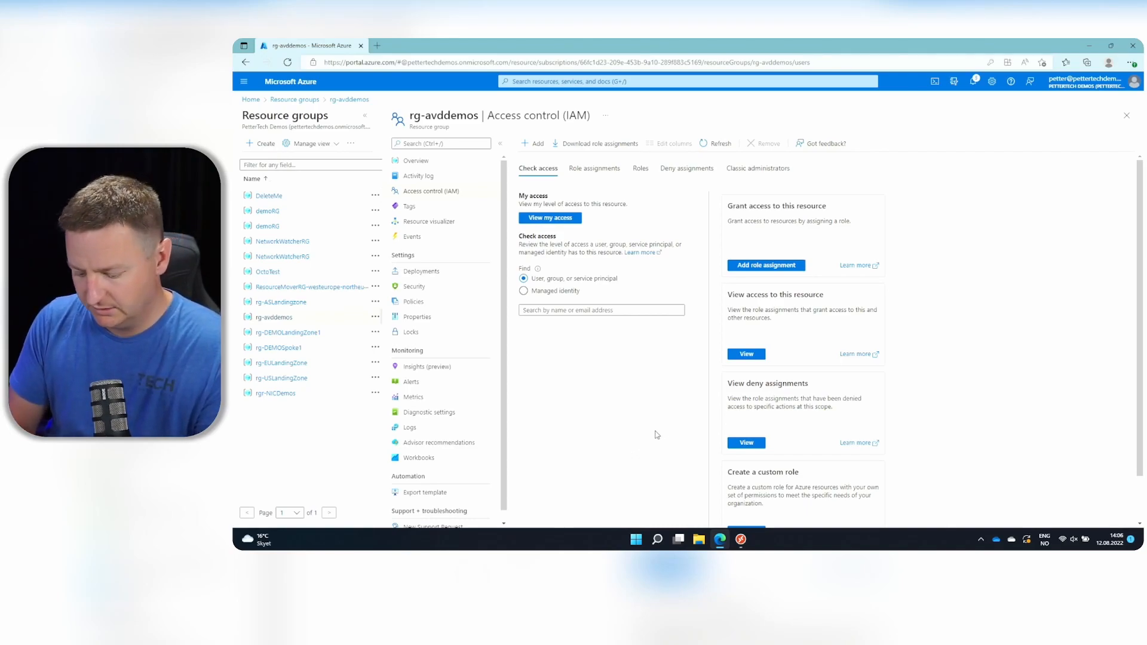
# Subscribe Remote Desktop with the work account and launch the aad01 SessionDesktop.
pyautogui.click(741, 539)
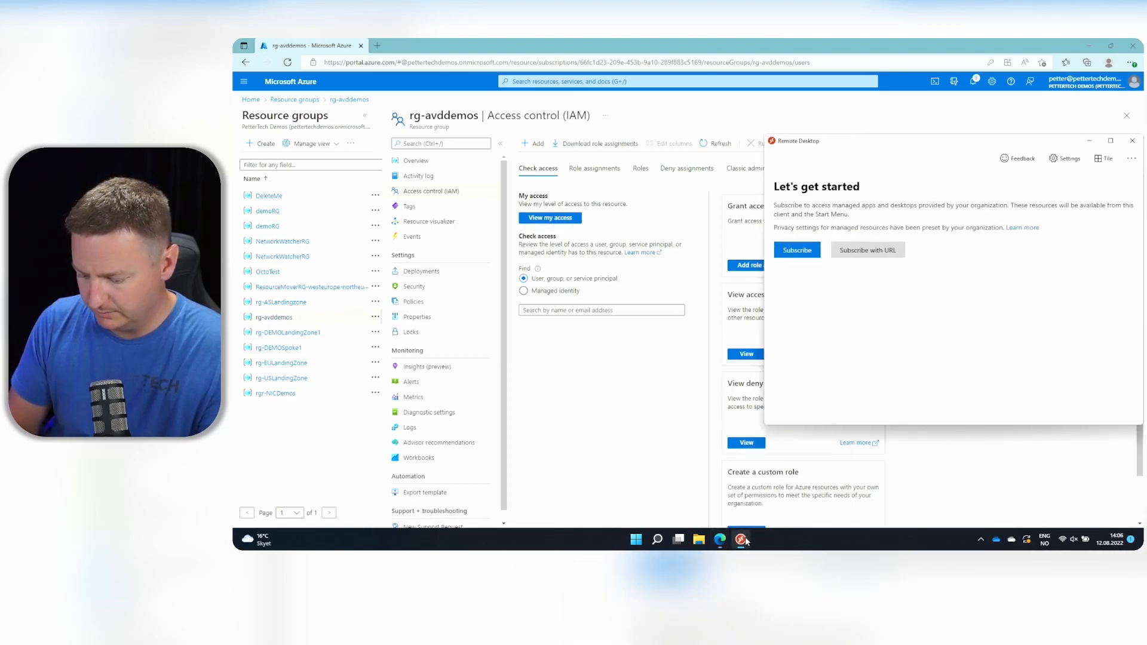
pyautogui.click(797, 249)
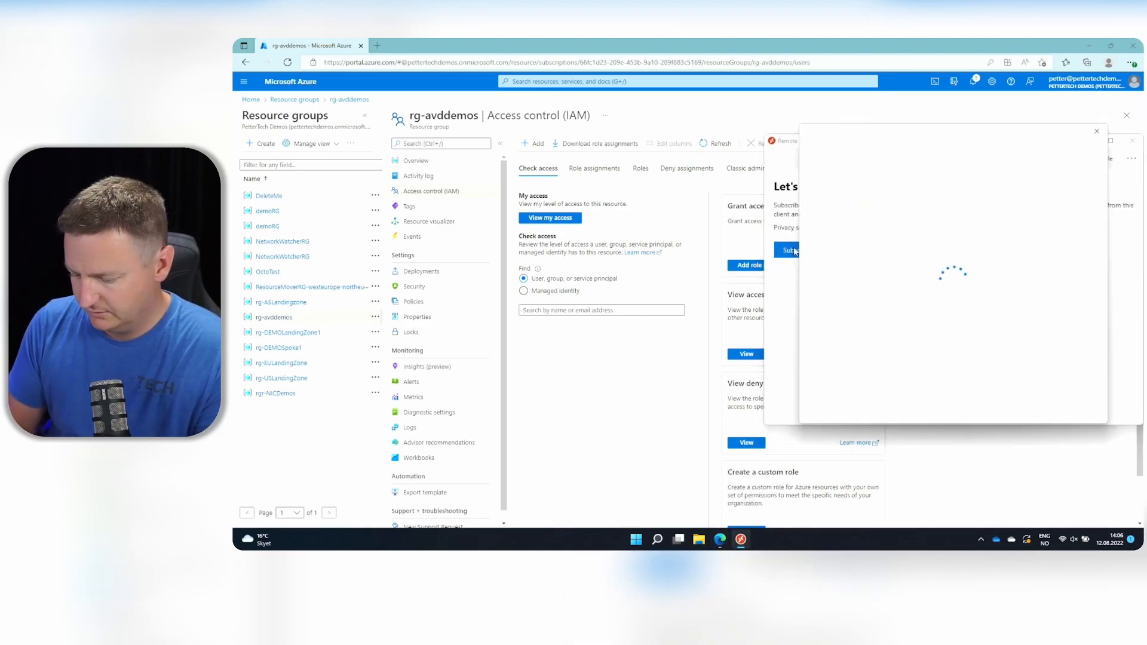
pyautogui.click(788, 249)
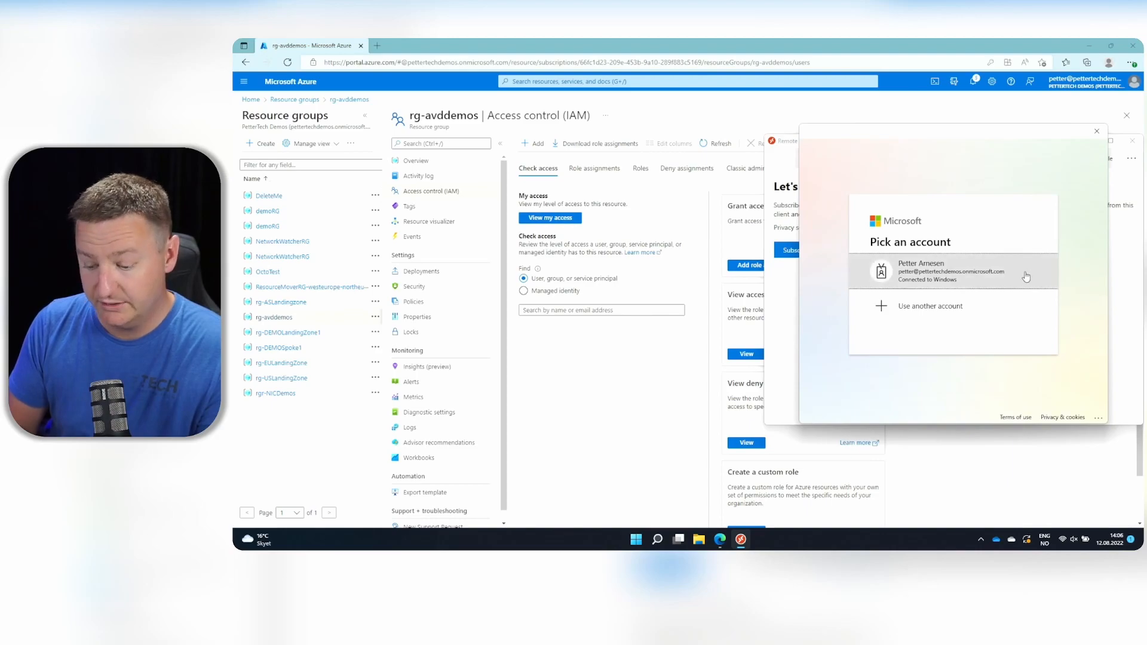
pyautogui.click(951, 272)
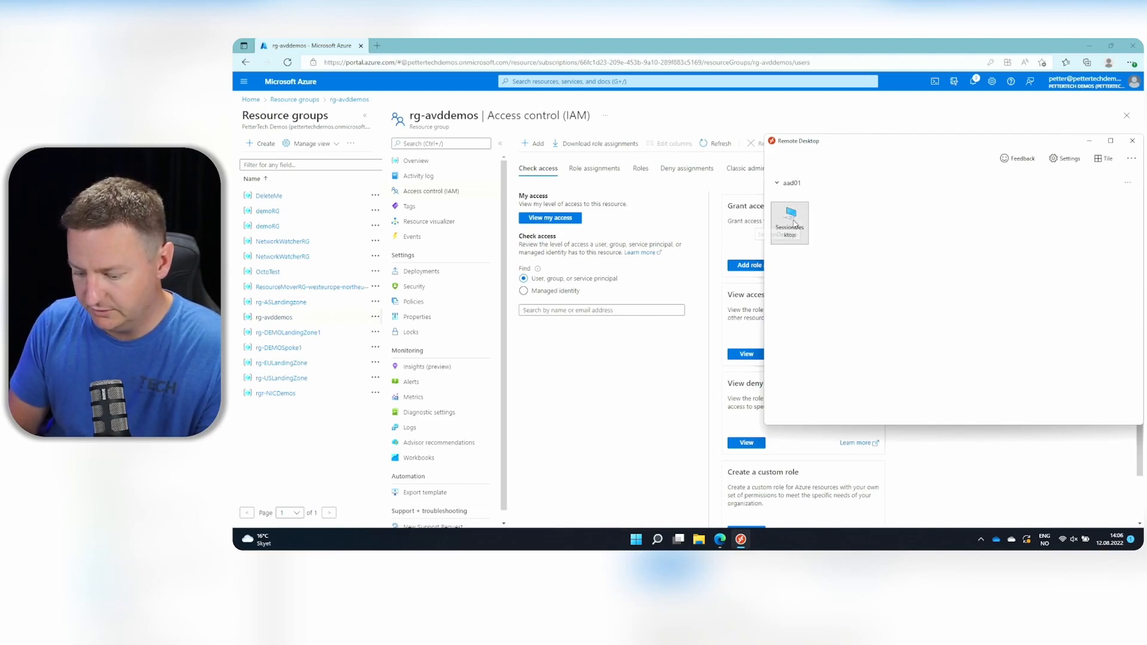
pyautogui.doubleClick(789, 222)
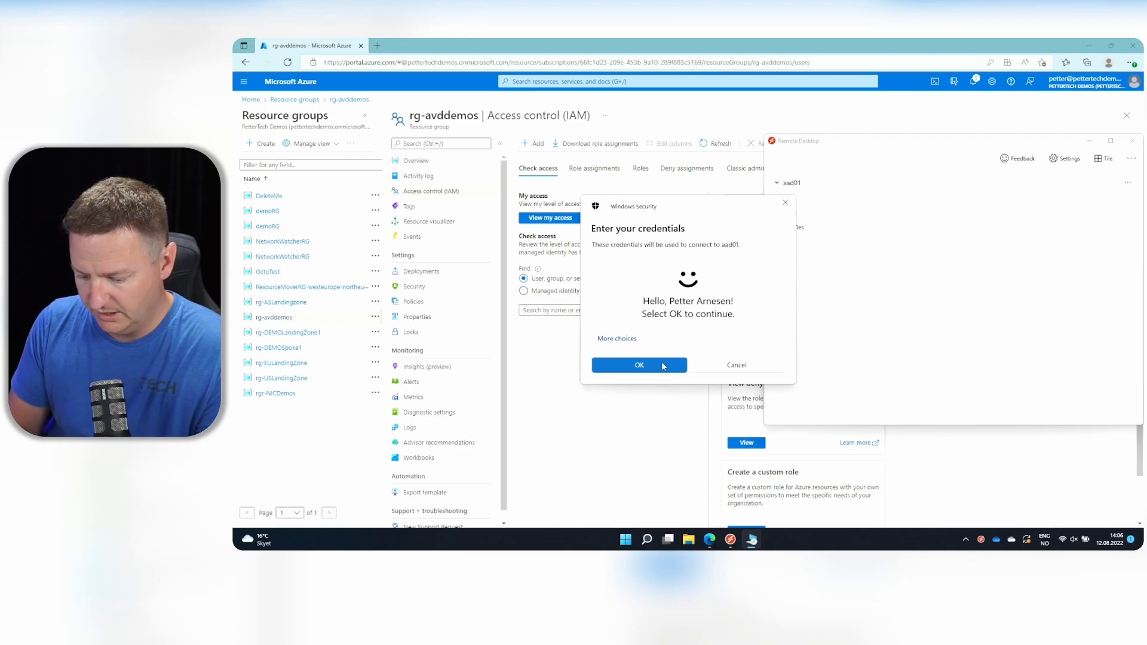
# Accept the credentials, let the Windows 11 desktop load, then disconnect the SessionDesktop session.
pyautogui.click(639, 365)
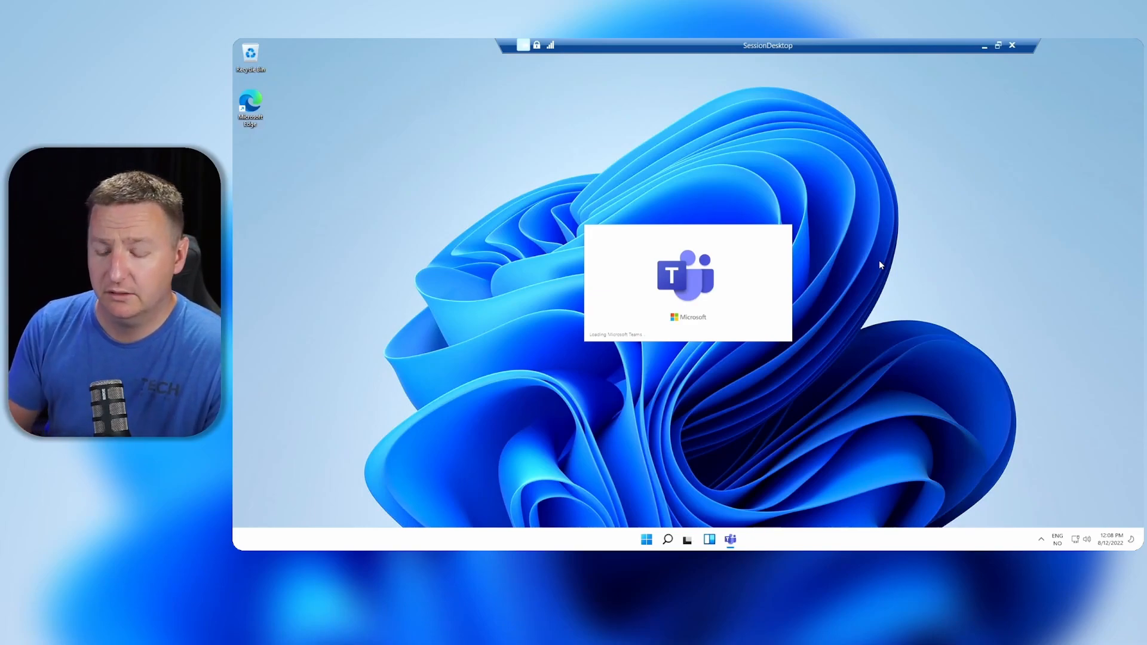
pyautogui.moveTo(973, 74)
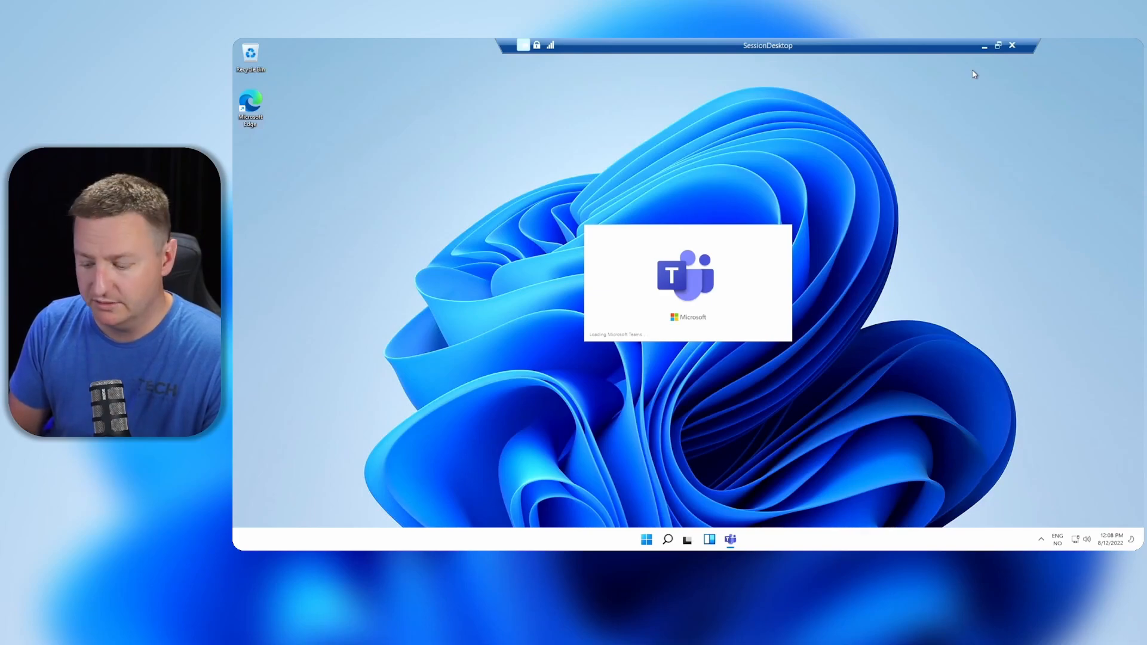
pyautogui.click(1013, 45)
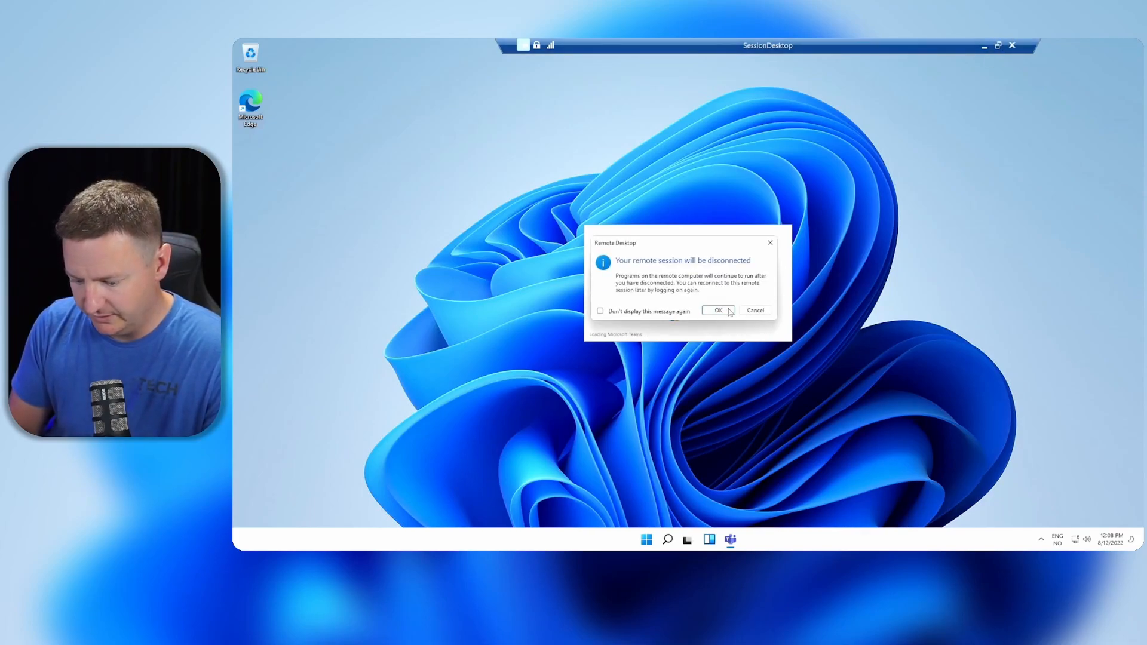
pyautogui.click(718, 310)
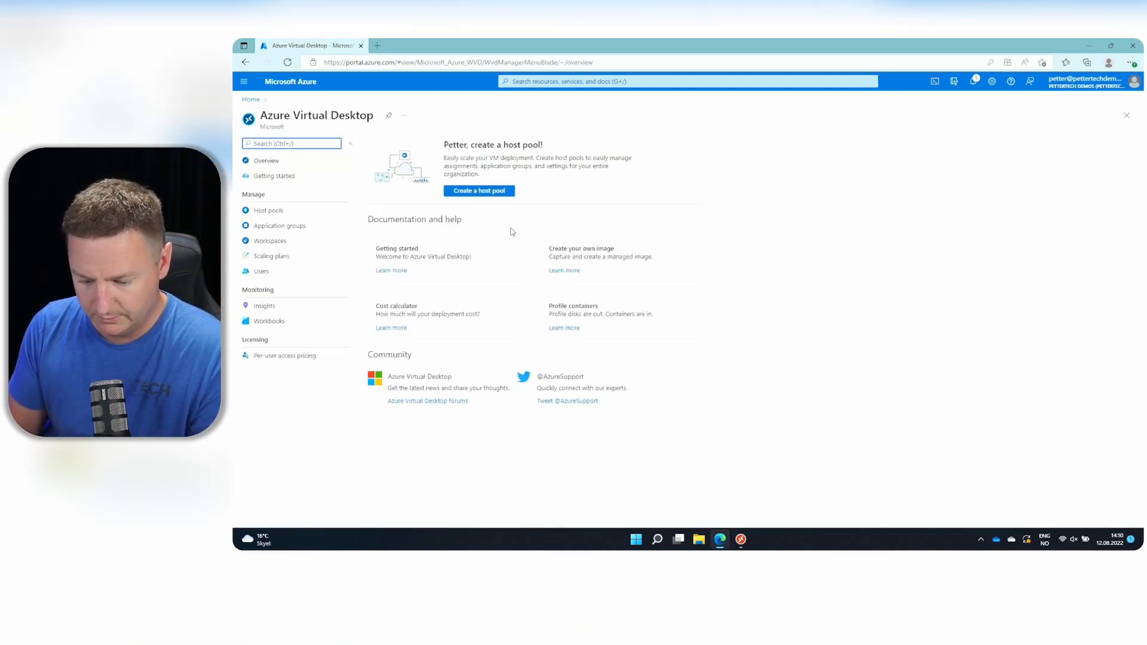
# Create a pooled host pool named 'ad' in rg-avddemos, West Europe, and continue to Virtual Machines.
pyautogui.click(478, 190)
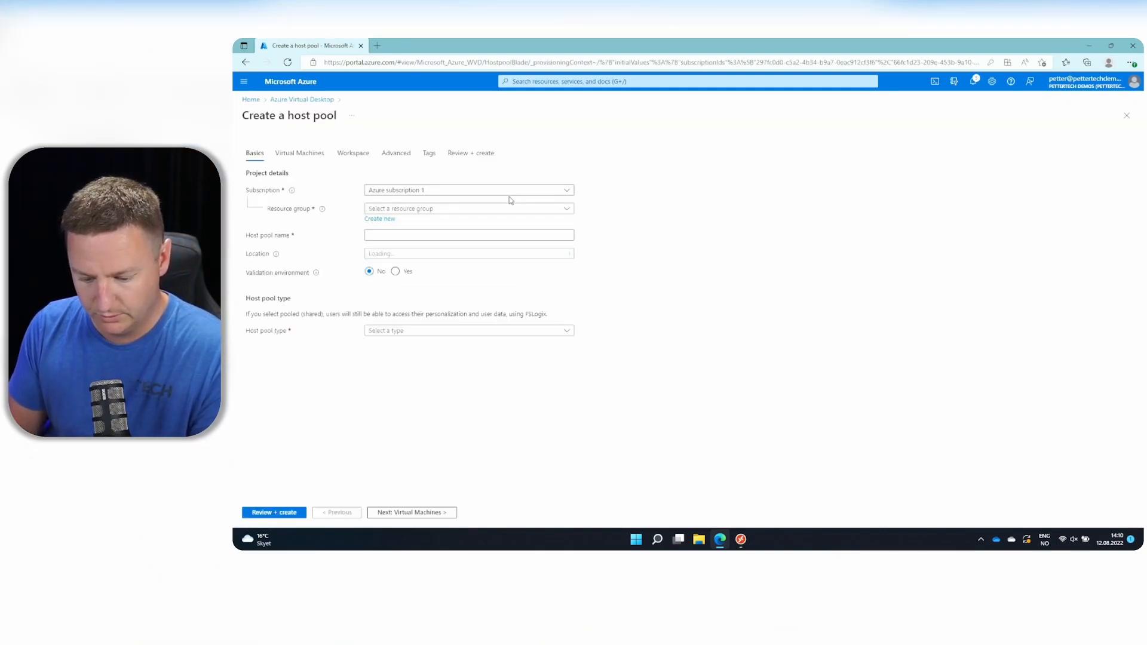
pyautogui.click(469, 190)
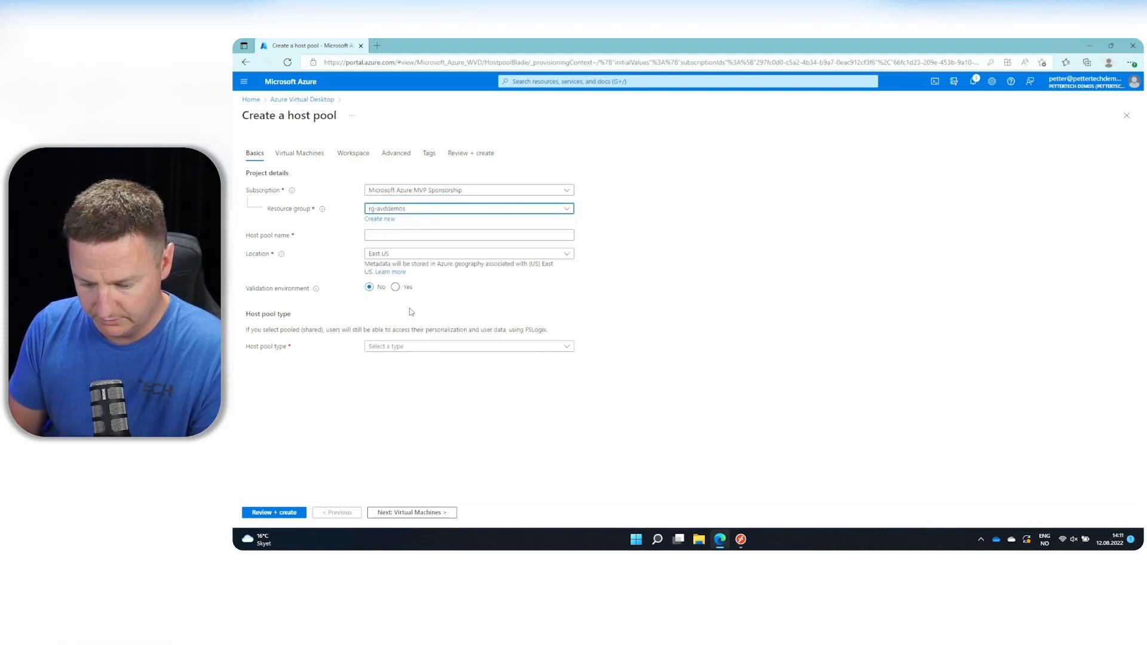
pyautogui.click(469, 235)
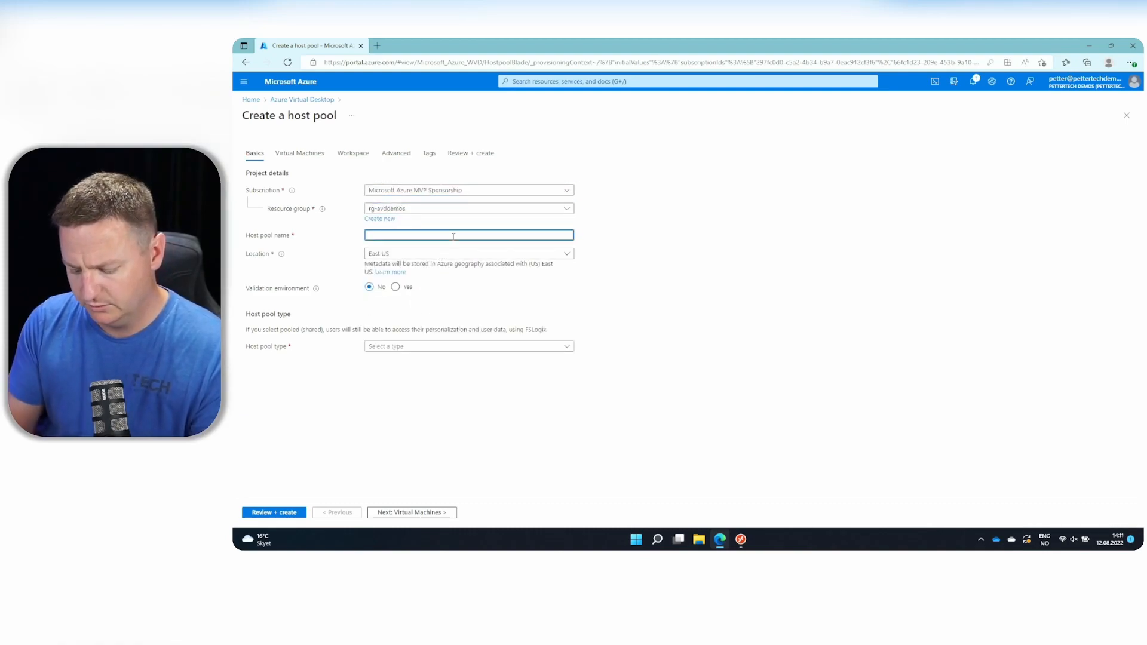
pyautogui.write('ad')
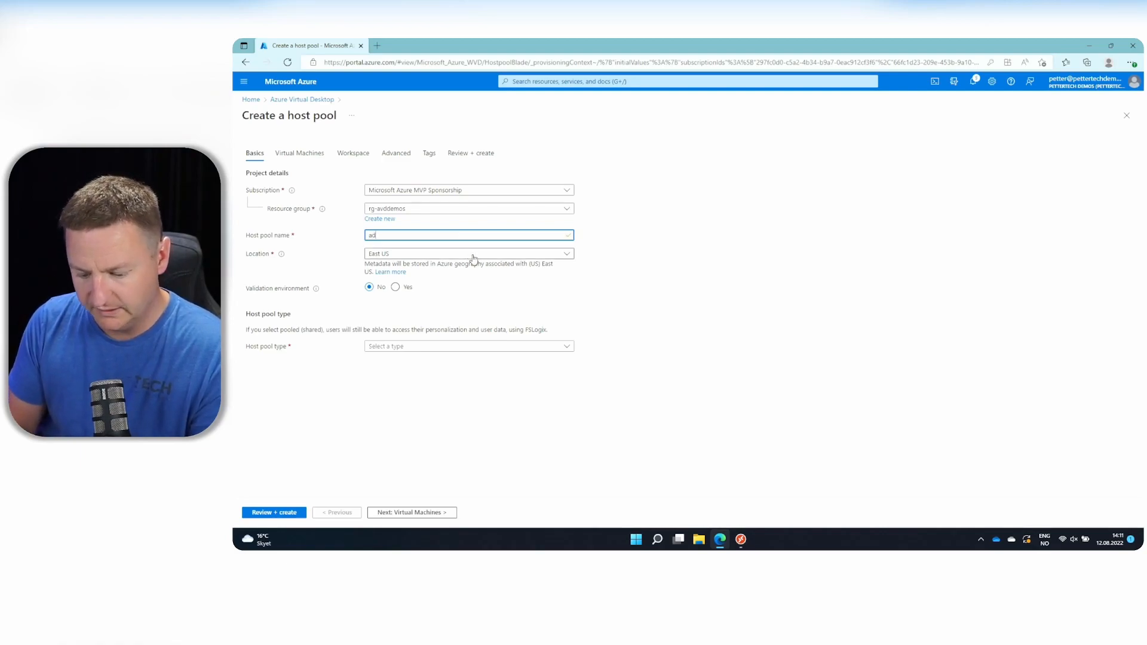
pyautogui.click(469, 253)
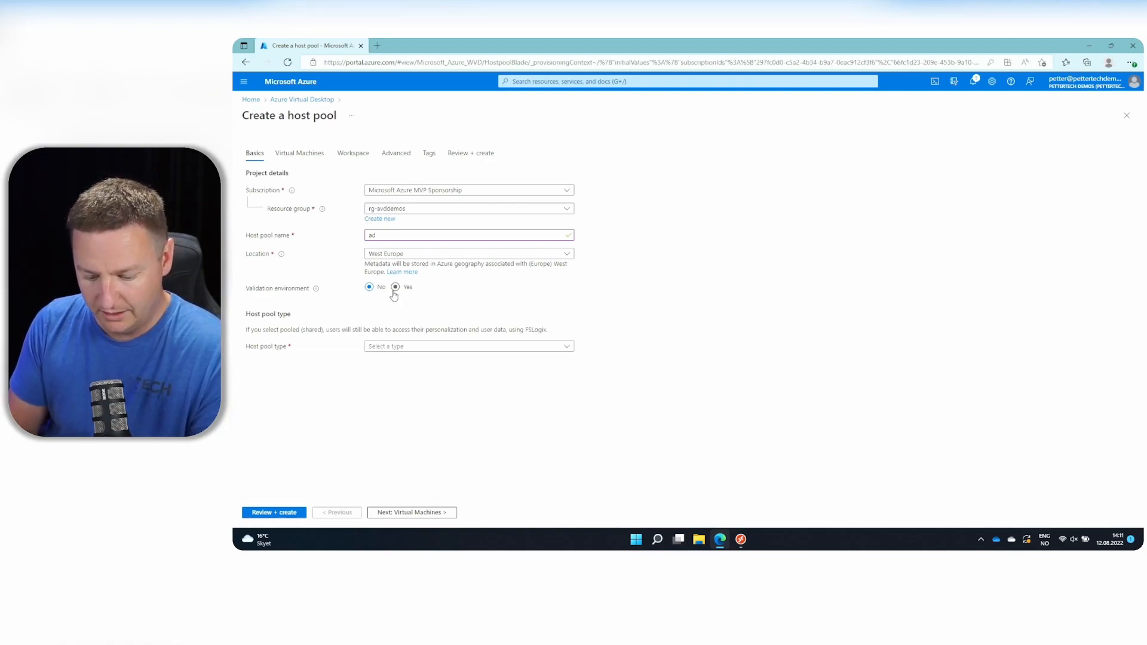
pyautogui.click(469, 346)
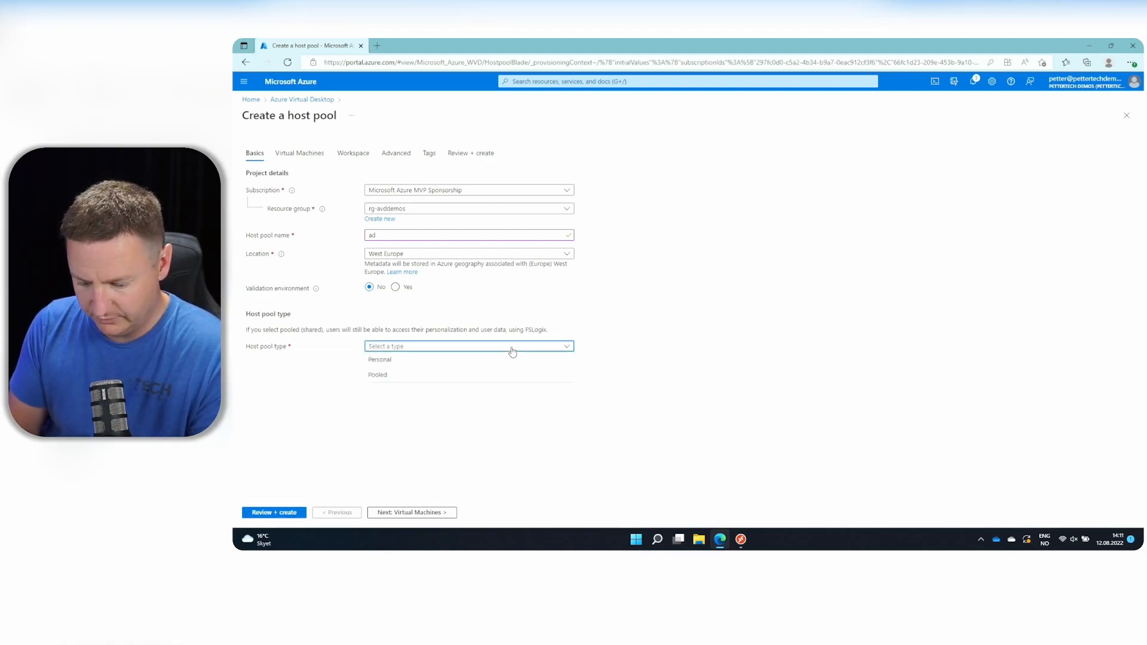
pyautogui.click(378, 374)
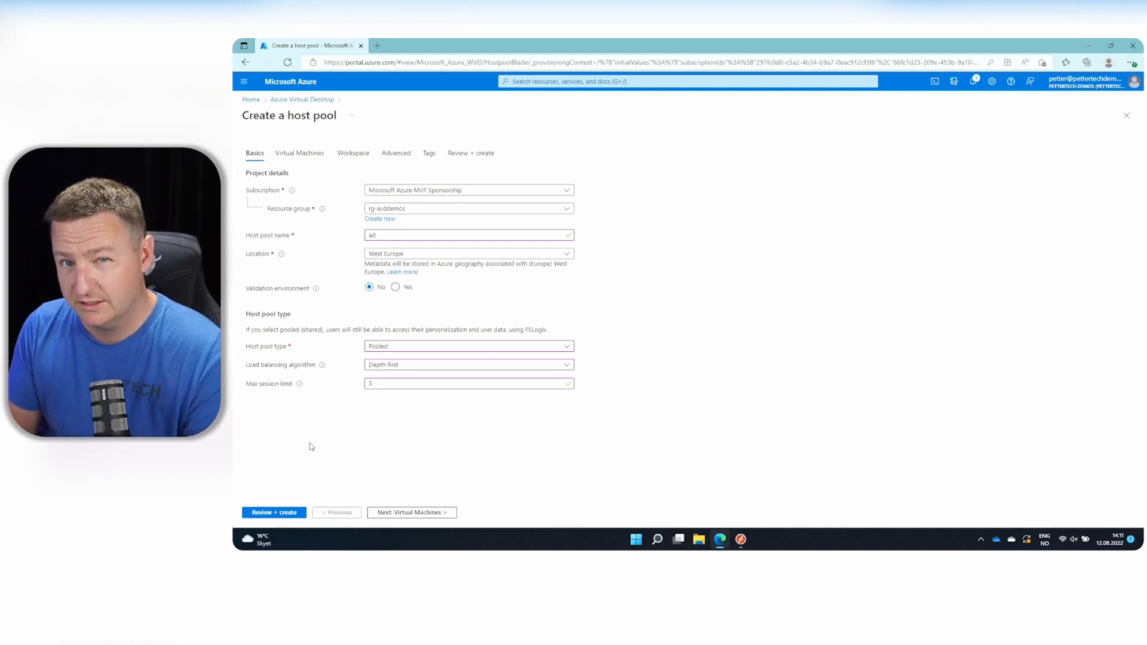
pyautogui.click(412, 513)
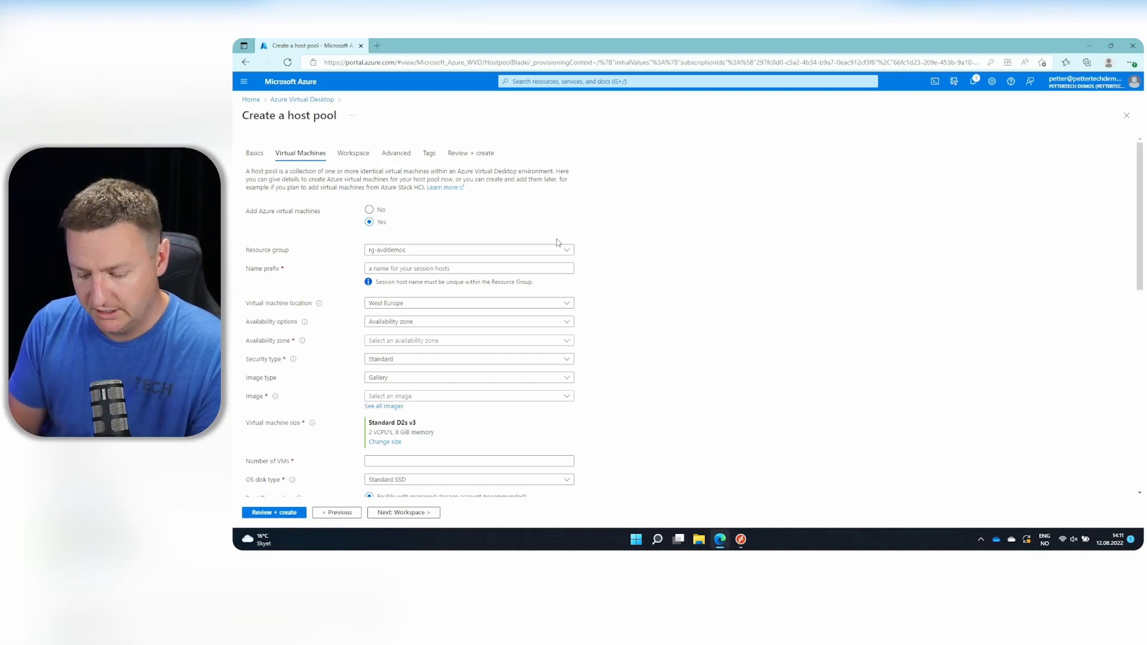
# Set the session host name prefix to 'ad' with no infrastructure redundancy required.
pyautogui.click(469, 268)
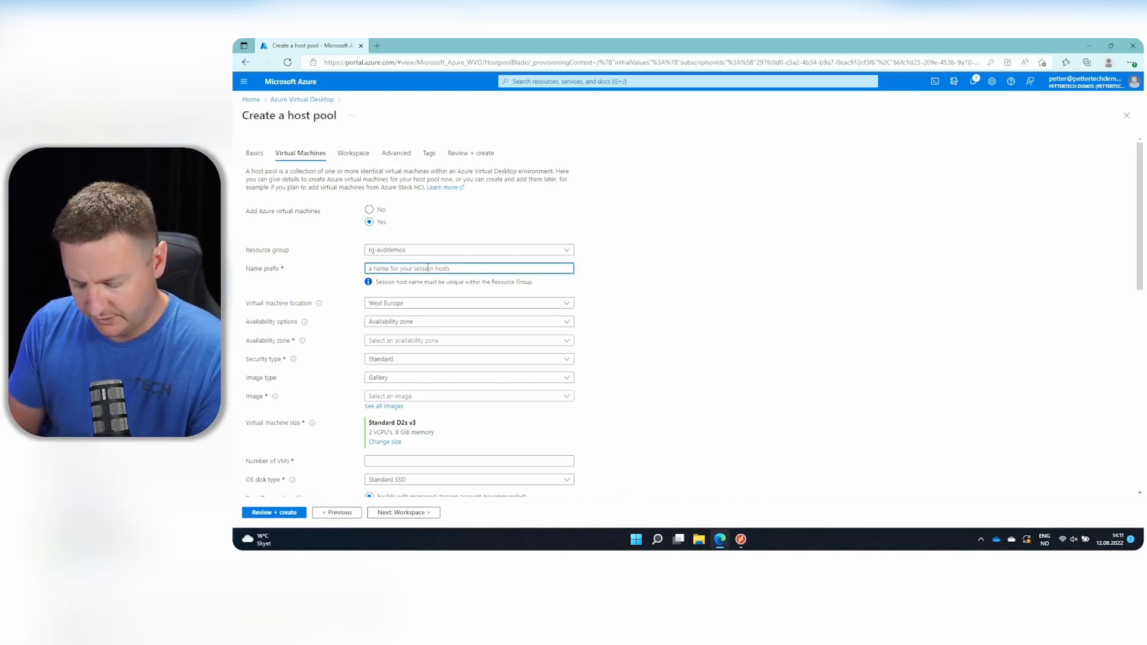
pyautogui.write('ad')
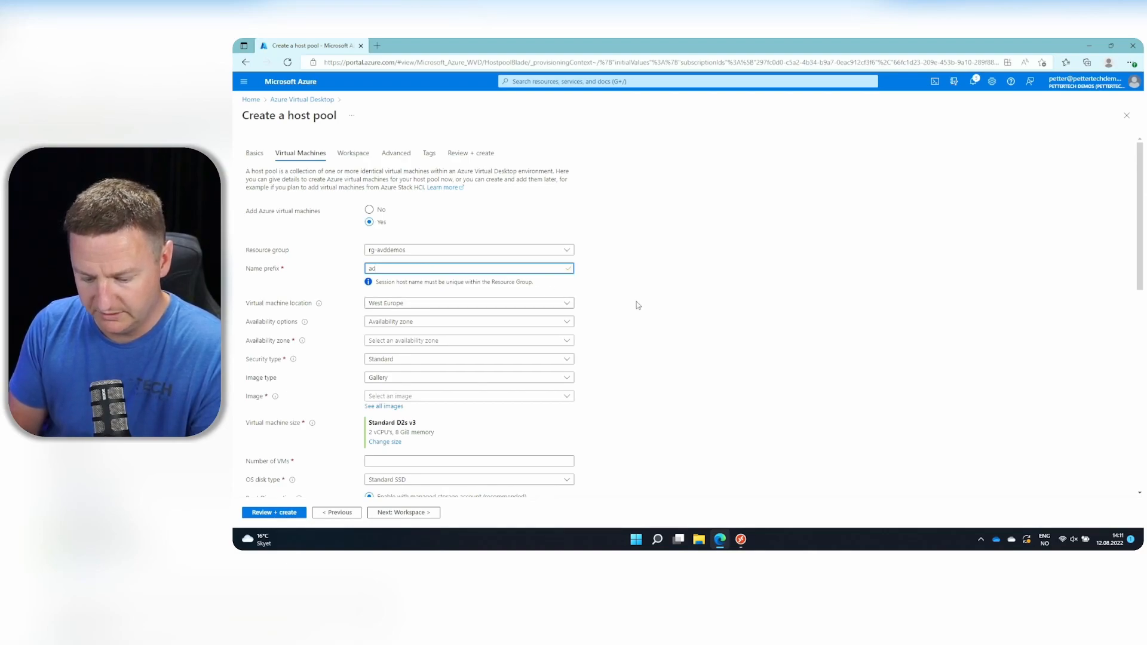
pyautogui.click(469, 321)
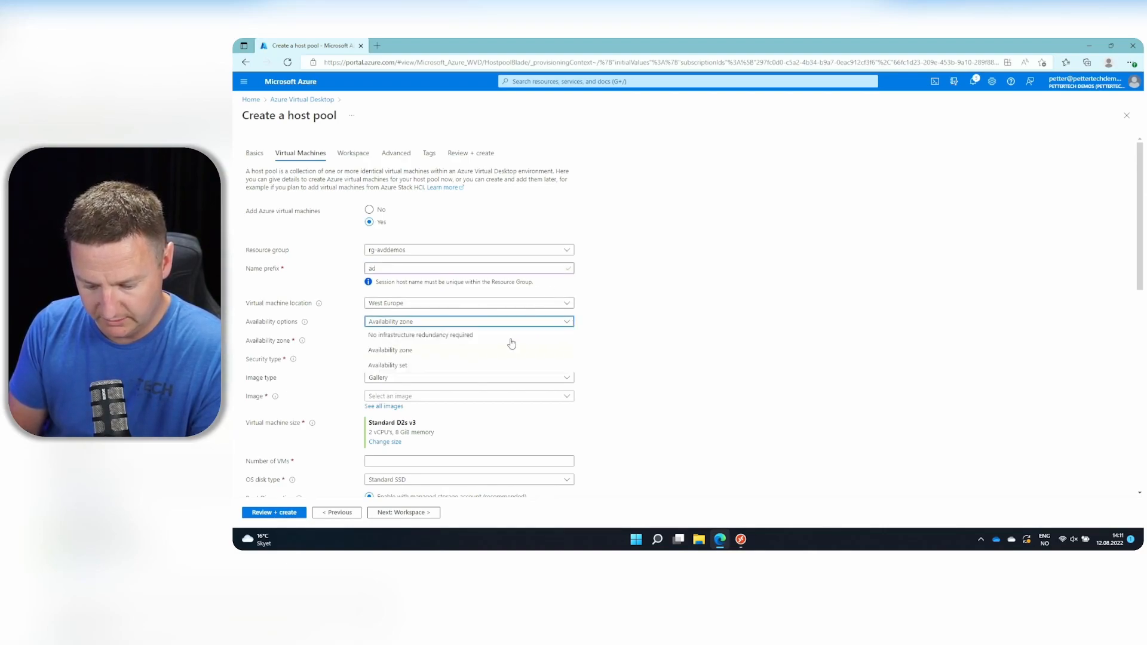
pyautogui.click(420, 334)
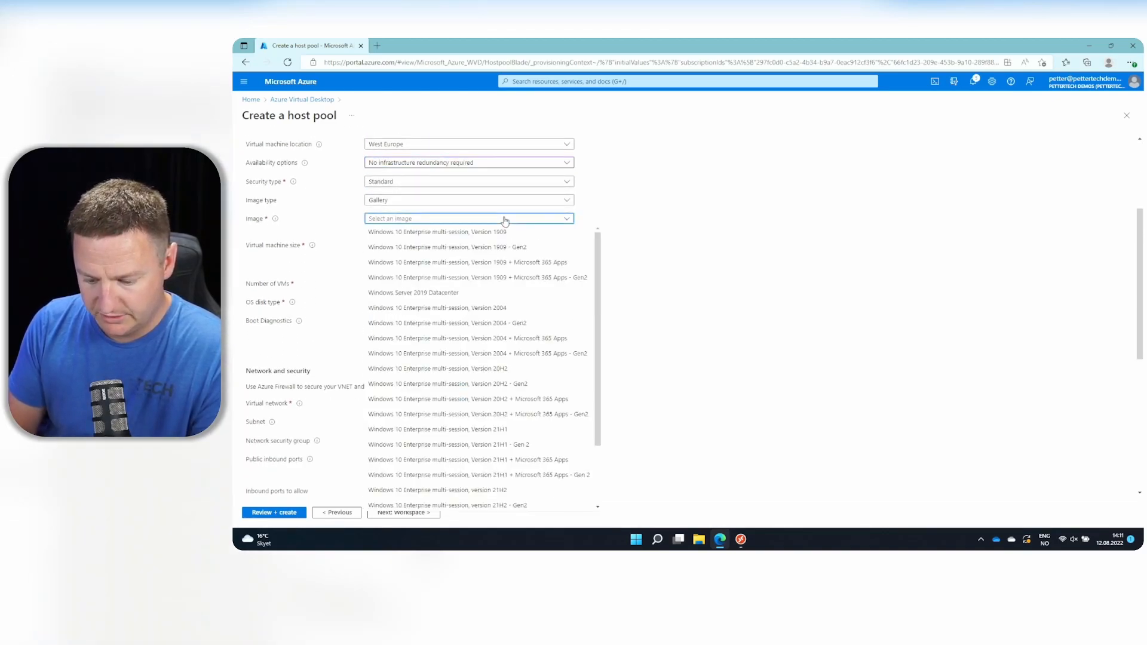
# Choose the Windows 11 multi-session image, 1 VM, and the vnet-NICDemos virtual network.
pyautogui.scroll(-3)
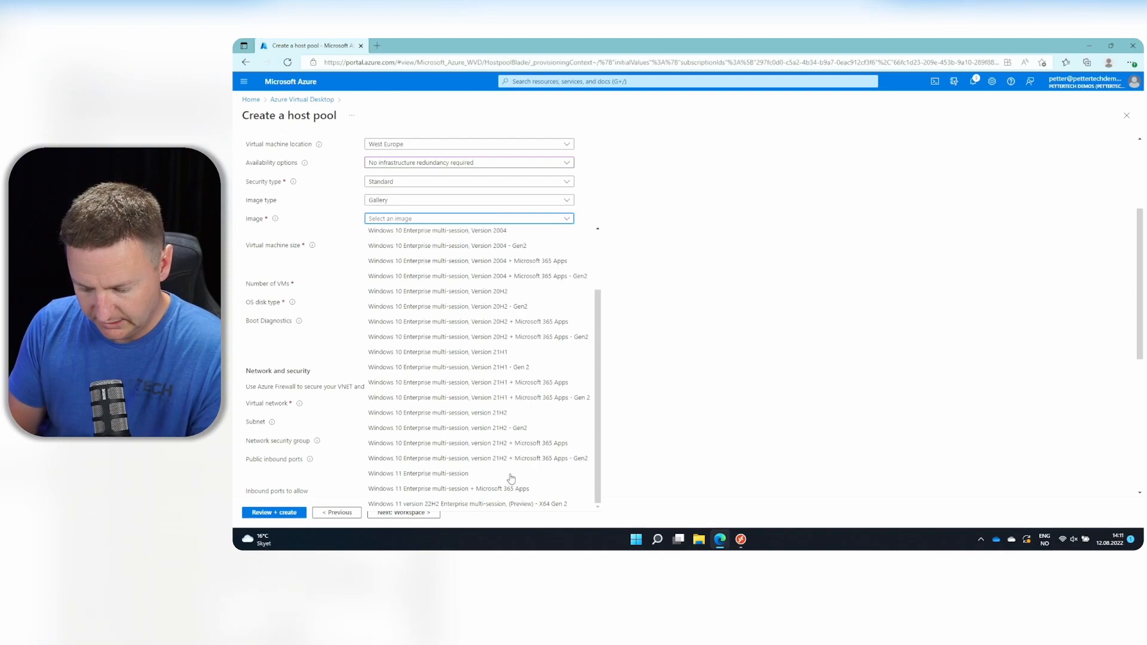
pyautogui.click(447, 488)
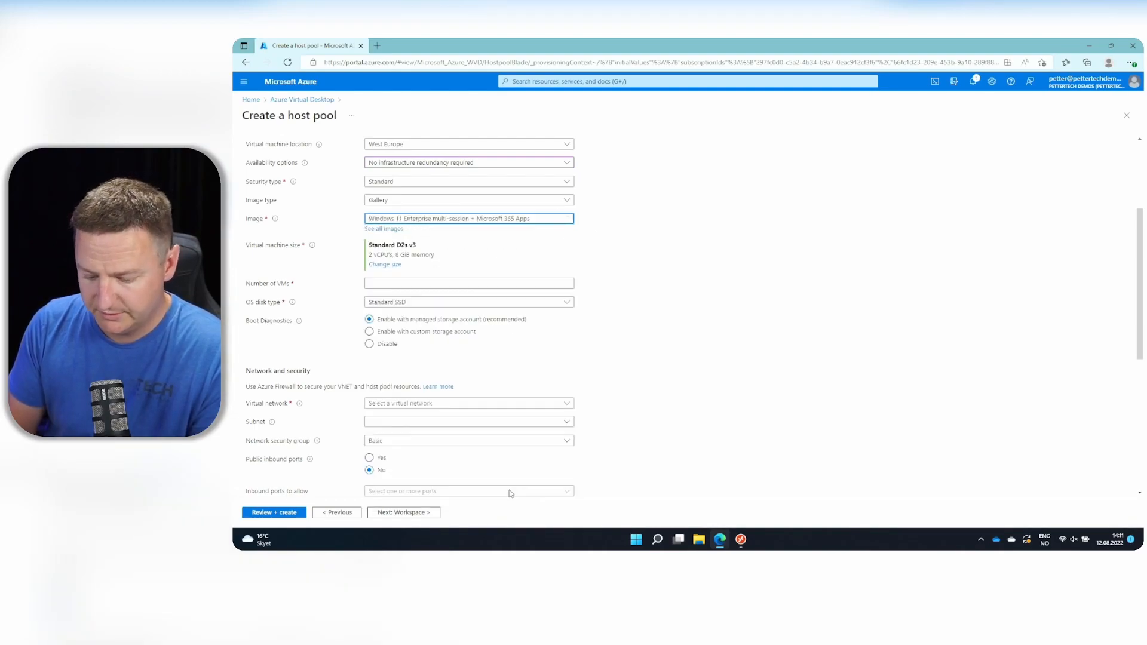
pyautogui.write('1')
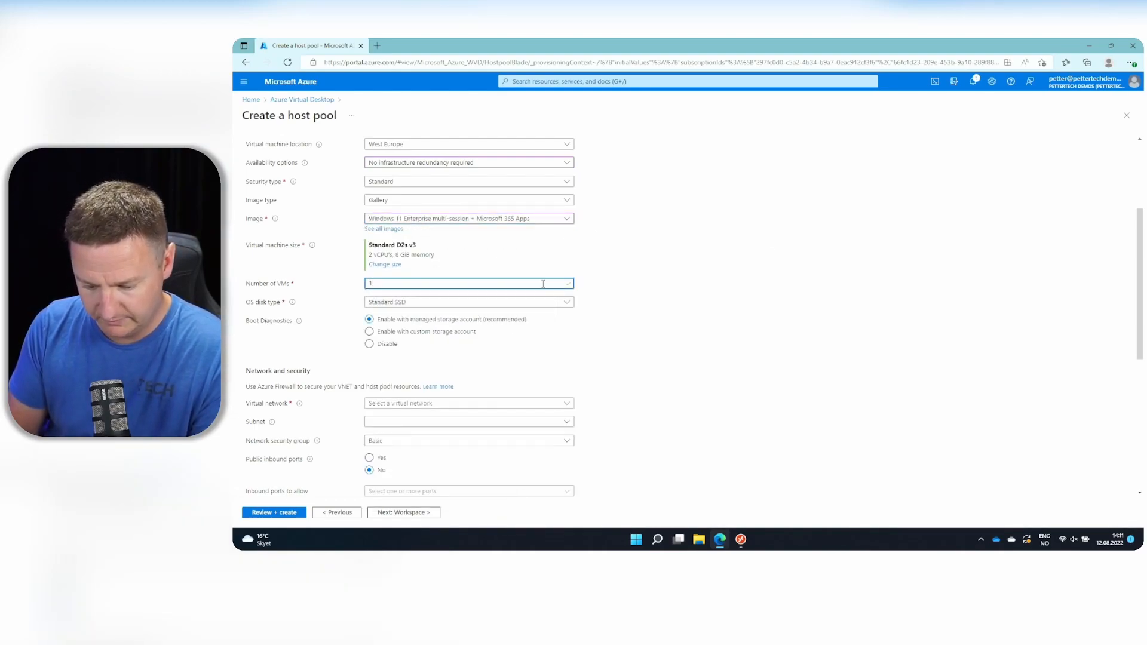
pyautogui.scroll(-3)
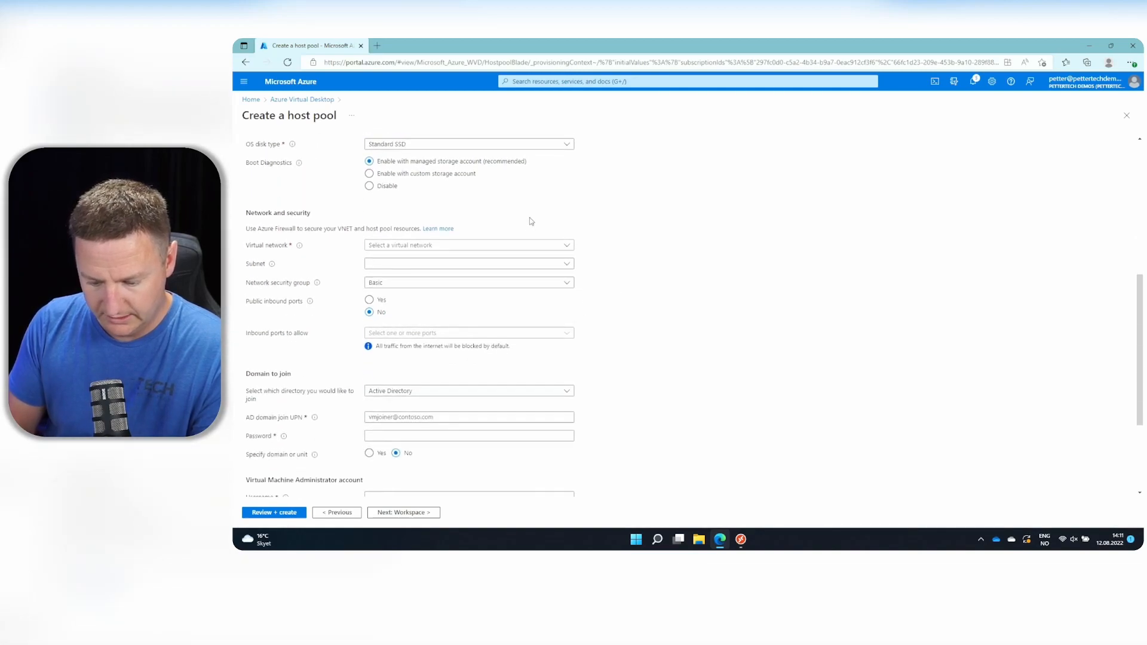
pyautogui.click(469, 244)
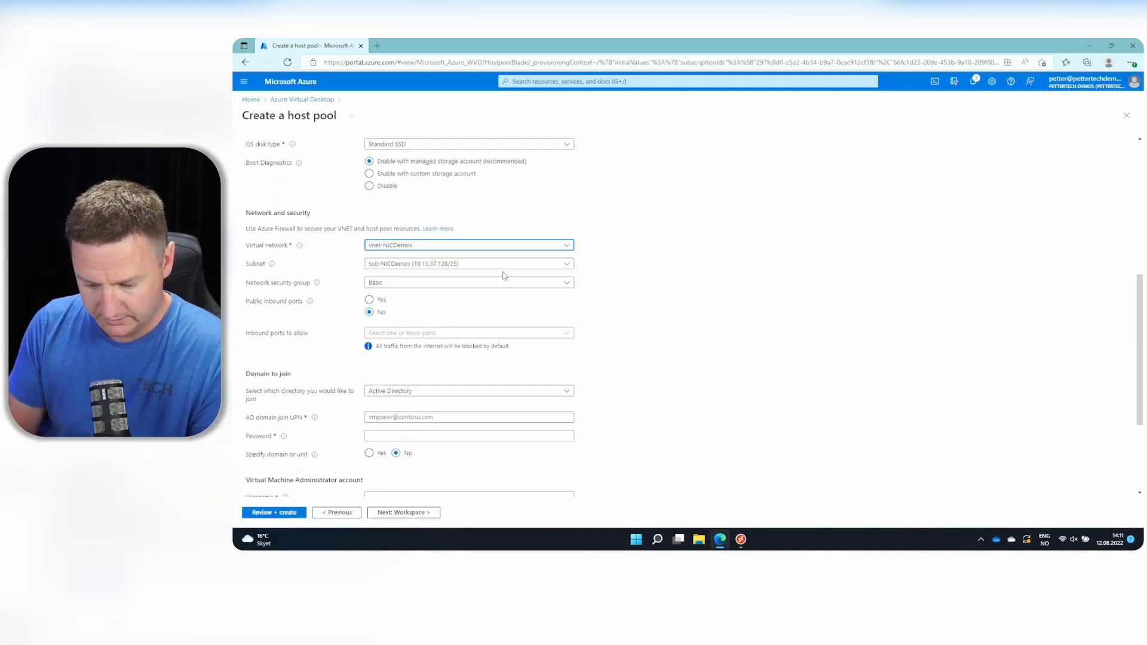
pyautogui.scroll(-3)
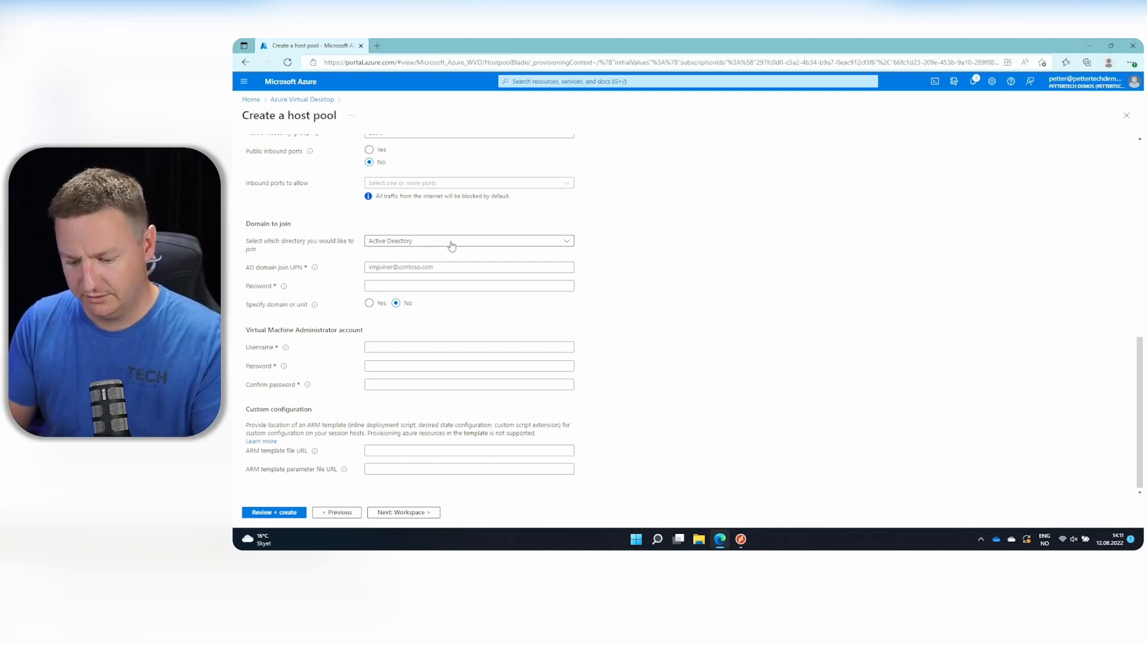
# Domain-join to aadds.pettertech.com with the petter UPN and pettertech admin account, then continue.
pyautogui.write('pe')
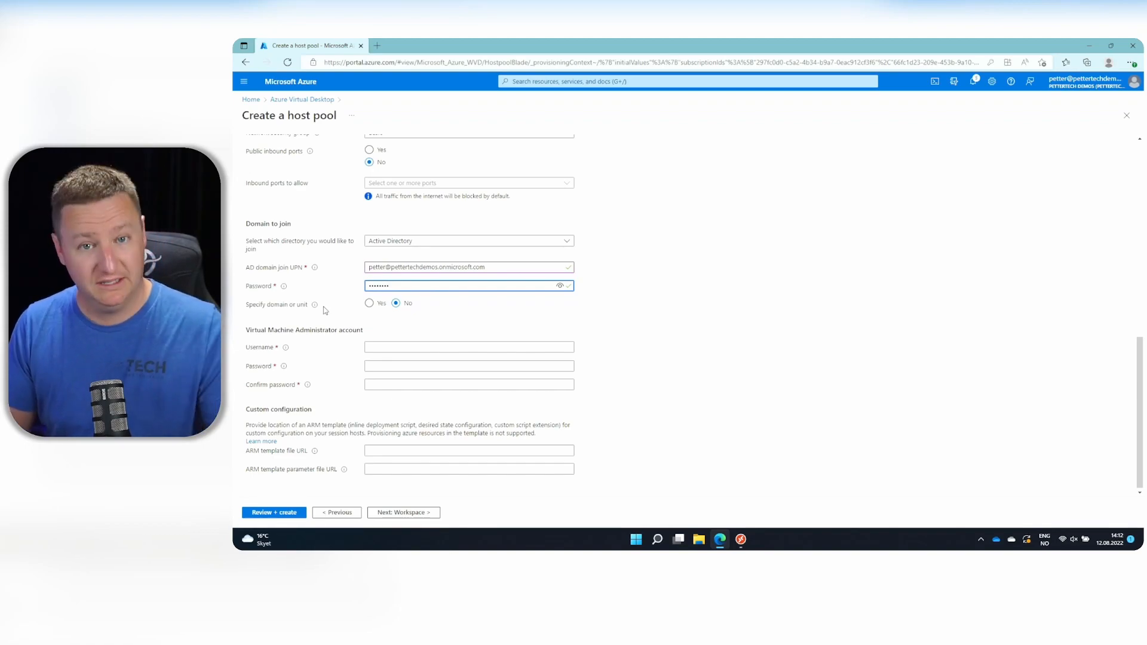
pyautogui.click(369, 303)
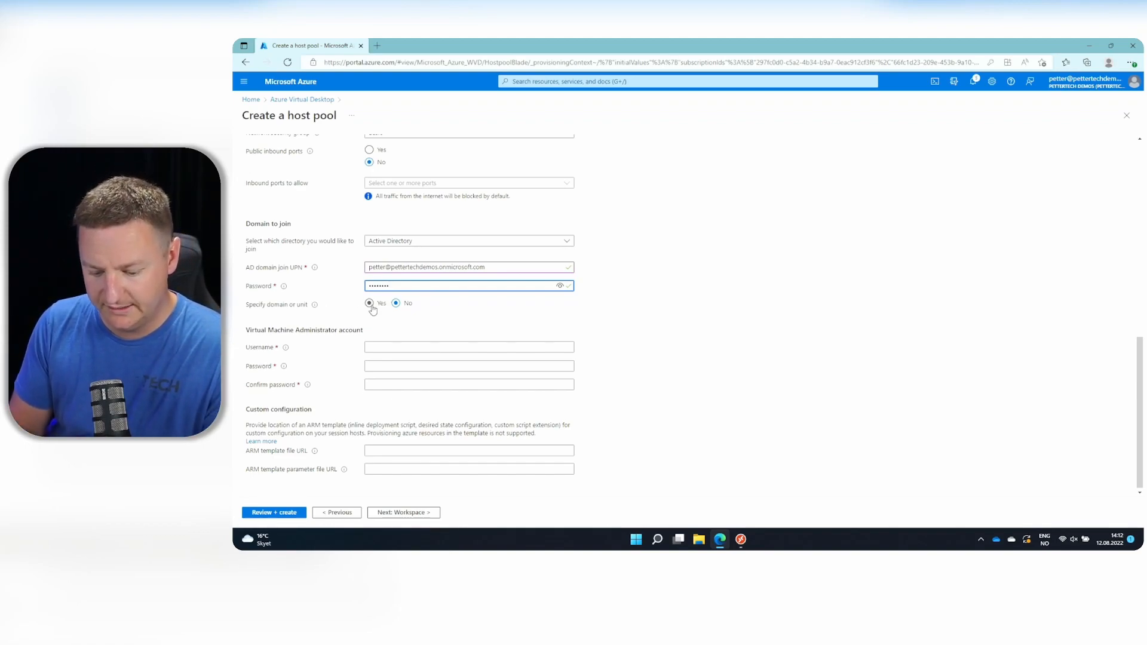
pyautogui.click(370, 303)
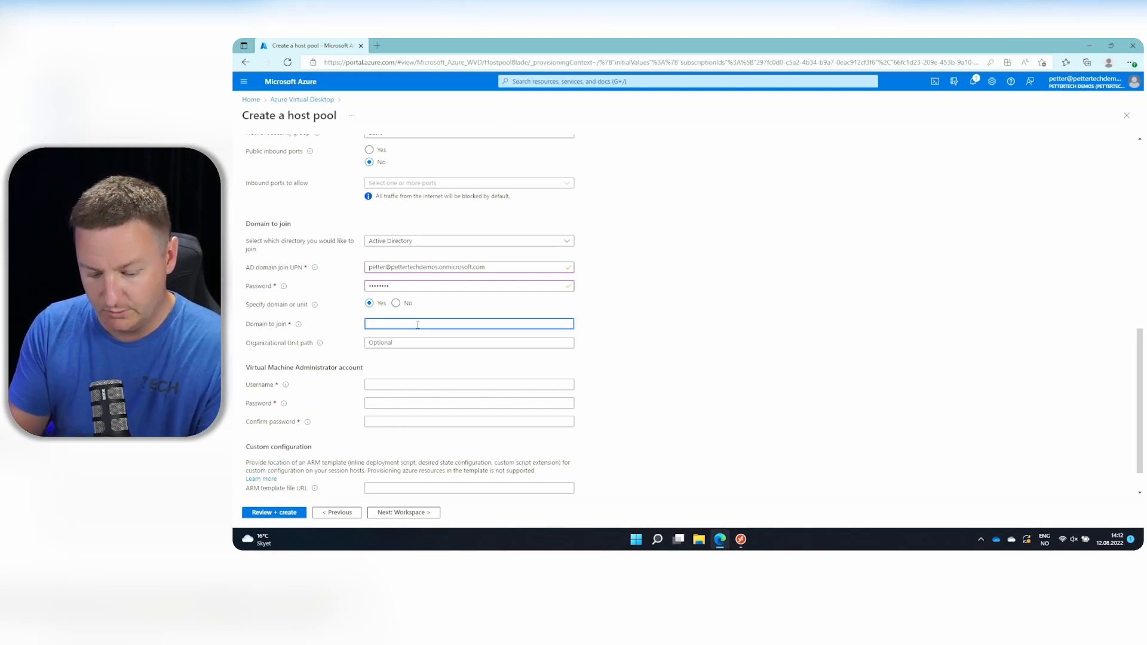
pyautogui.write('aadds.')
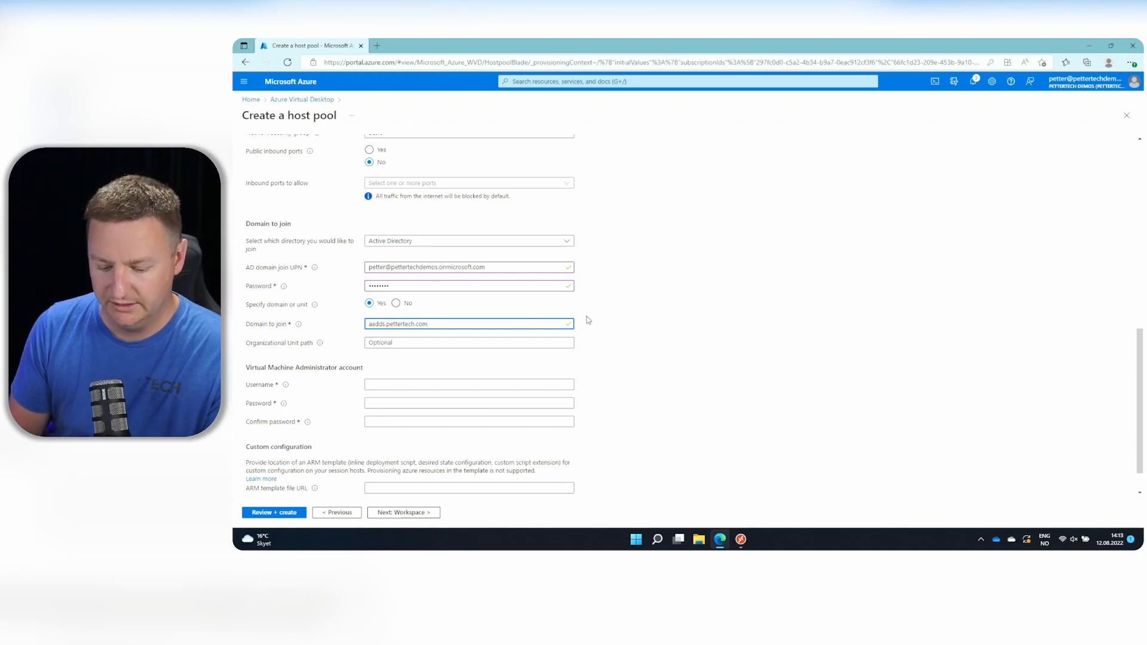
pyautogui.write('pettertech')
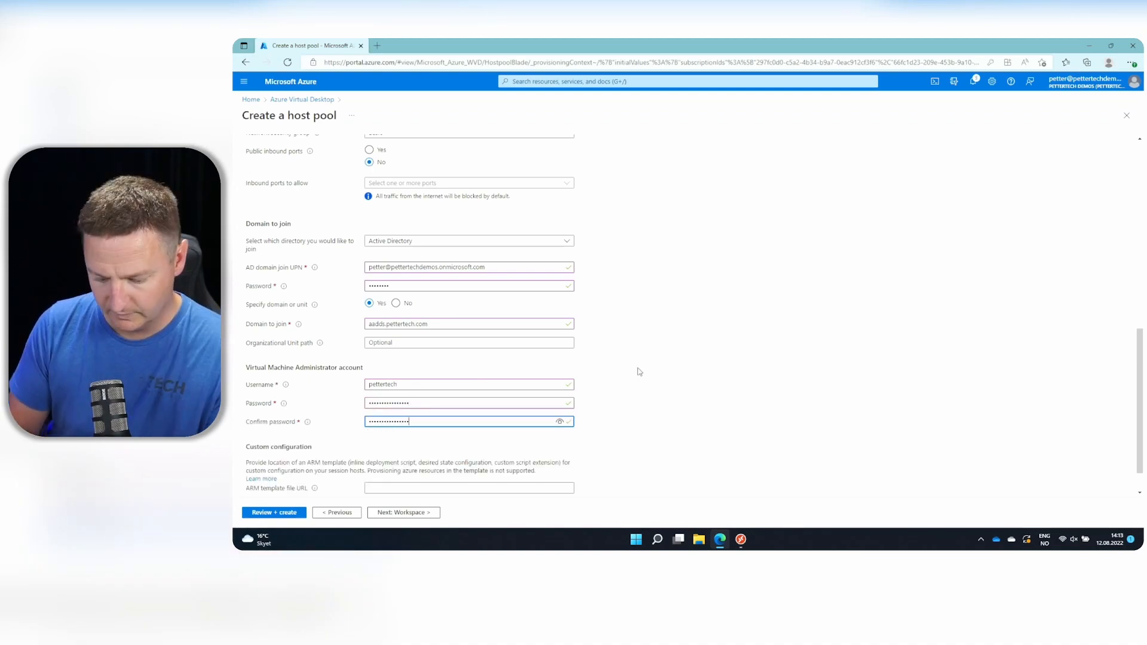
pyautogui.click(403, 512)
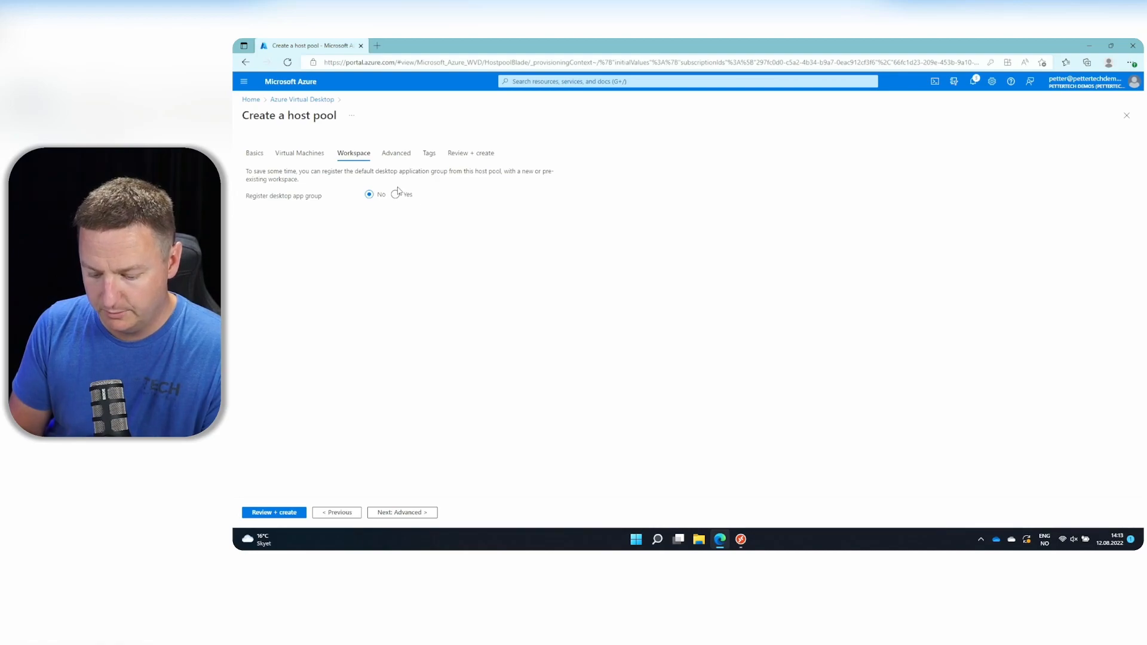
# Register the desktop app group to a new workspace 'ad01' and run Review + create validation.
pyautogui.click(395, 194)
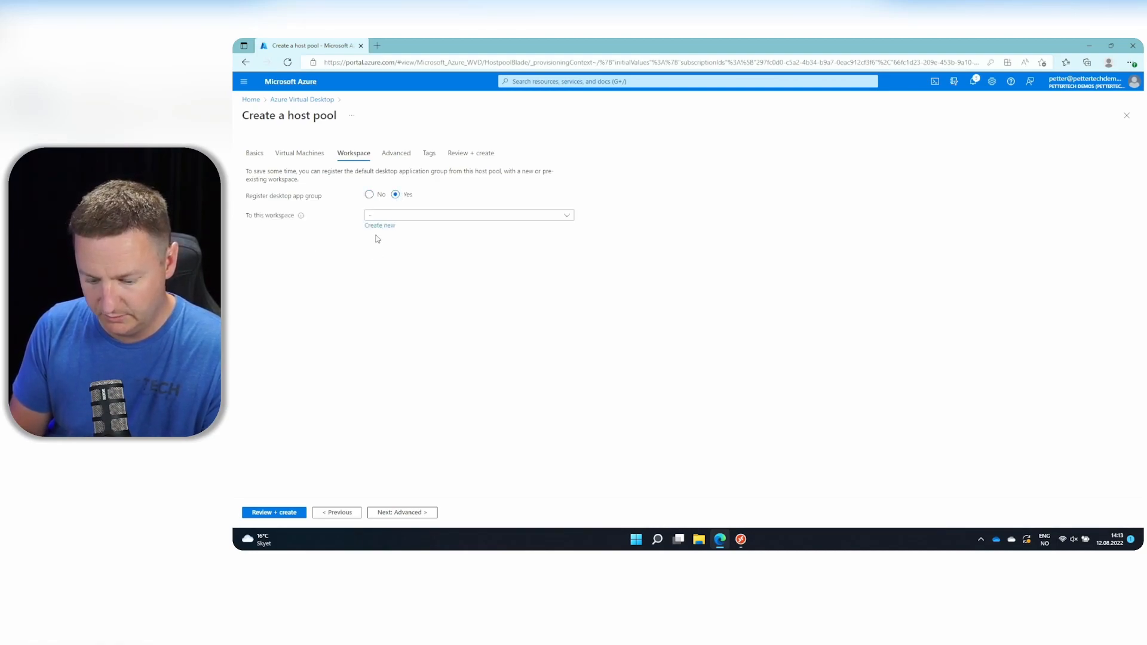
pyautogui.click(380, 225)
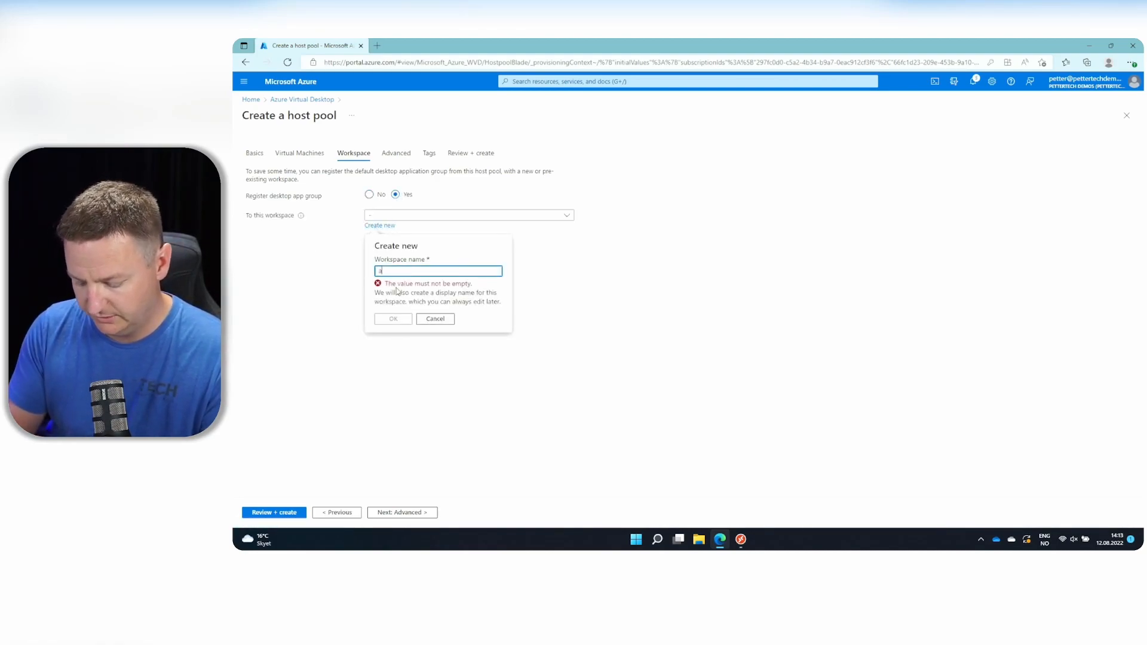
pyautogui.click(392, 318)
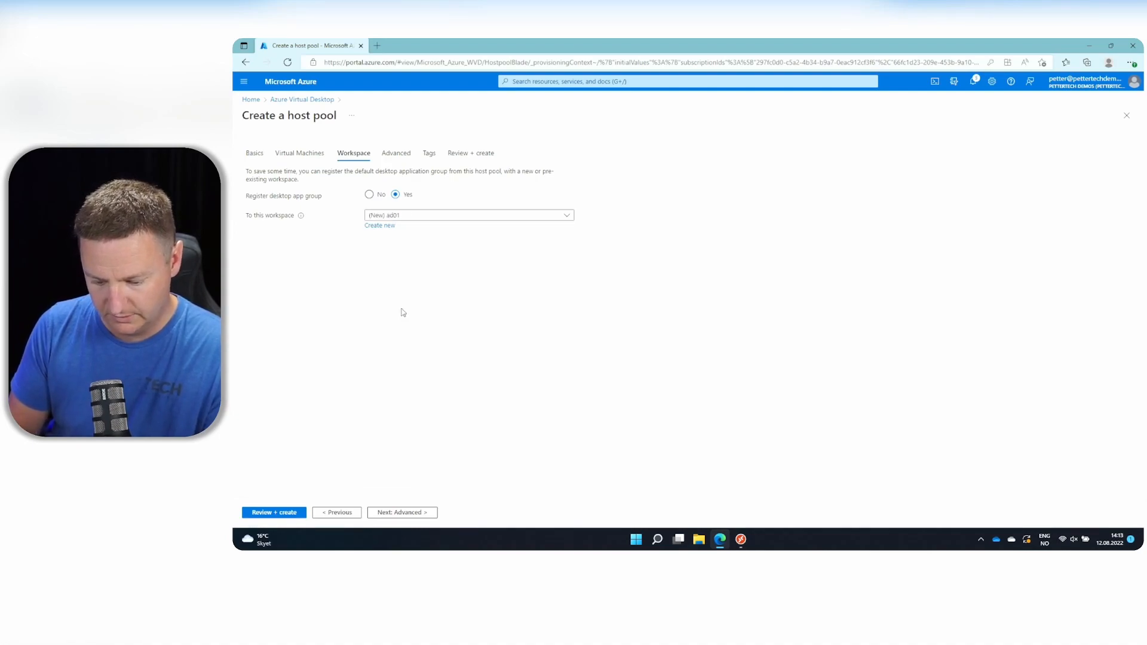
pyautogui.moveTo(314, 475)
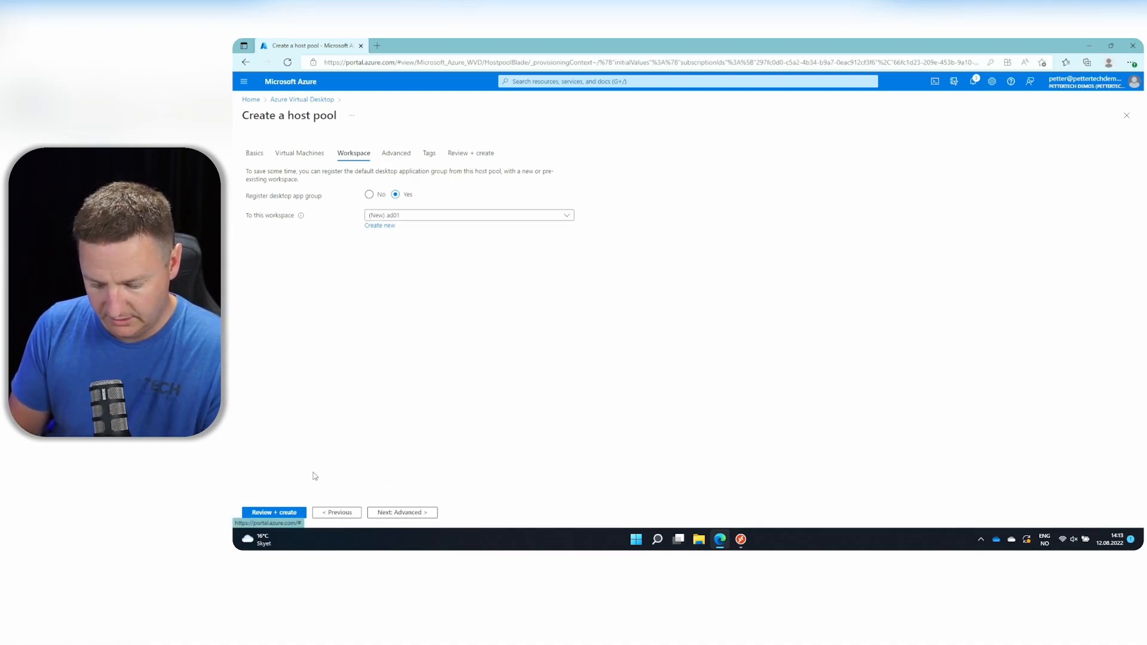
pyautogui.click(273, 511)
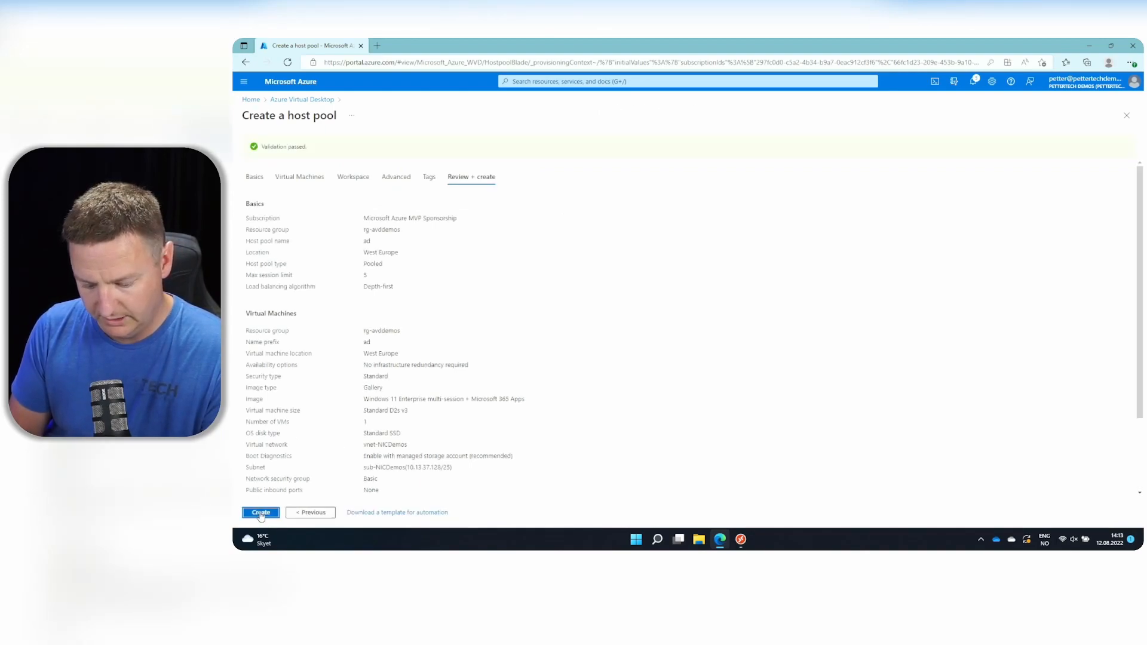
# Create the validated 'ad' host pool.
pyautogui.click(261, 513)
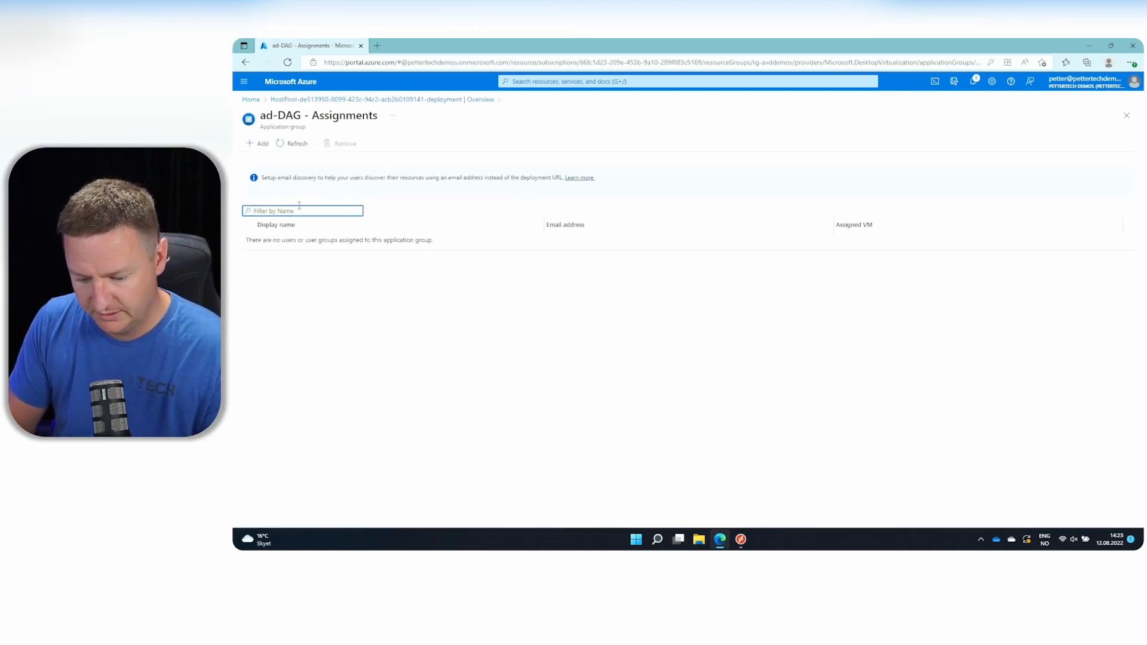
# Add a user assignment to the ad-DAG application group, then switch to the Remote Desktop client.
pyautogui.click(257, 143)
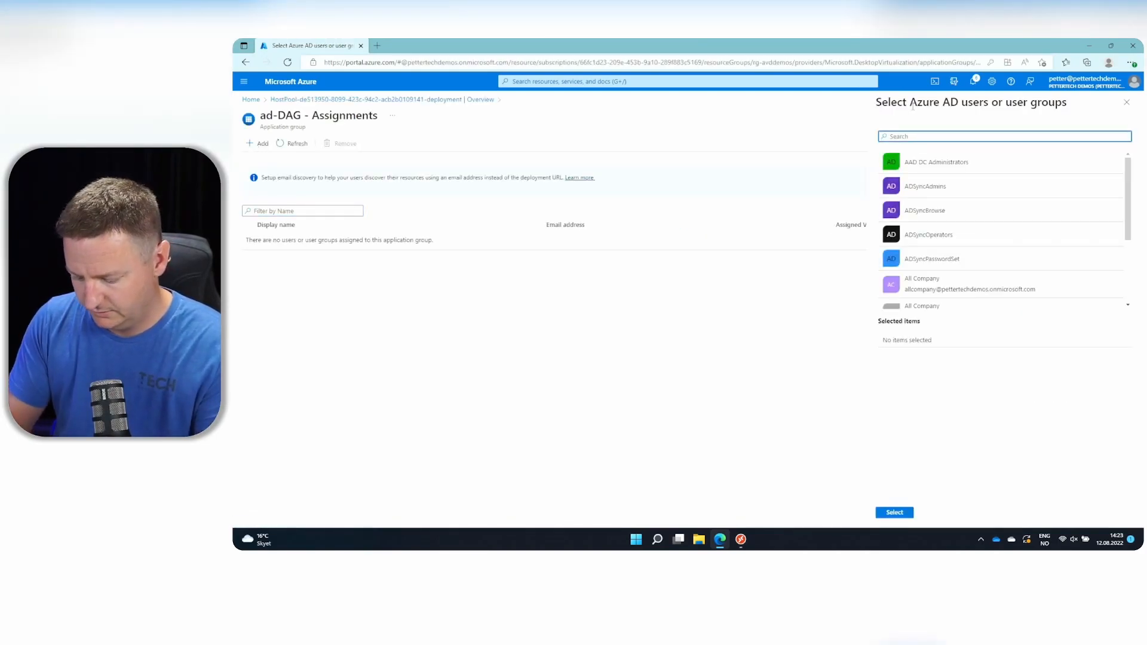
pyautogui.click(894, 513)
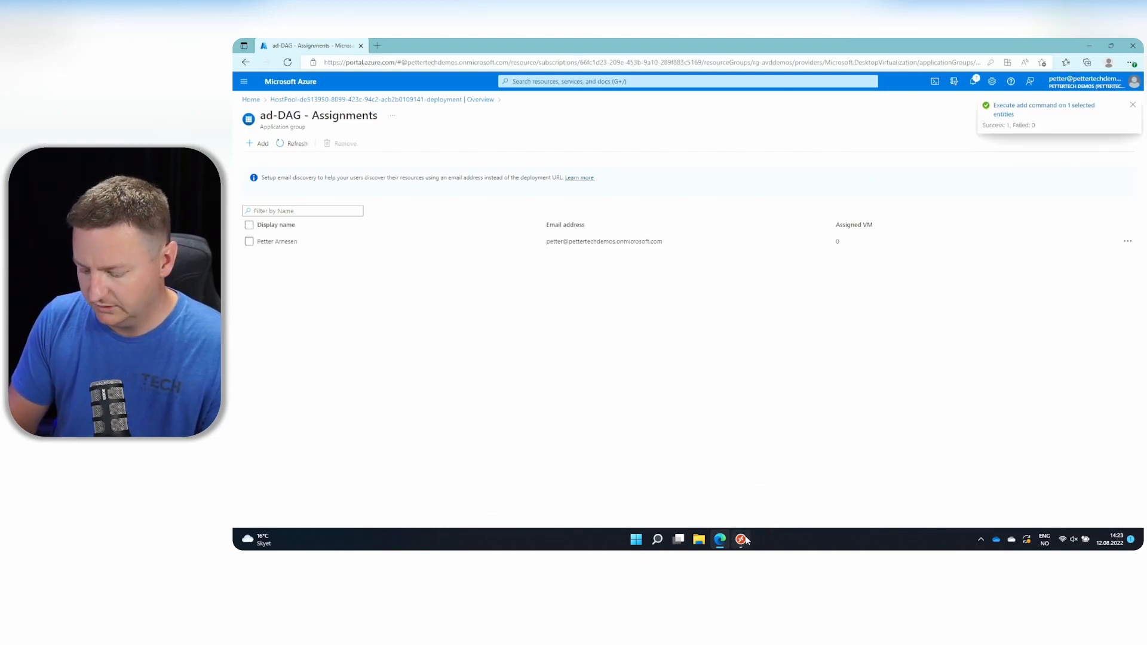
pyautogui.click(741, 539)
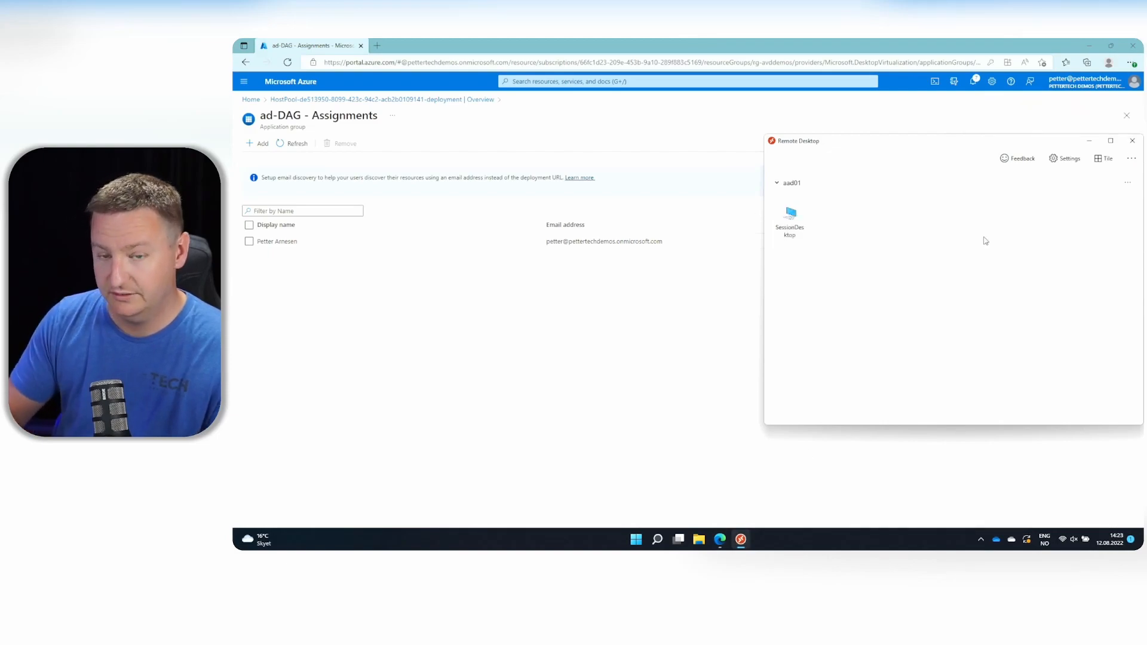
pyautogui.moveTo(1084, 217)
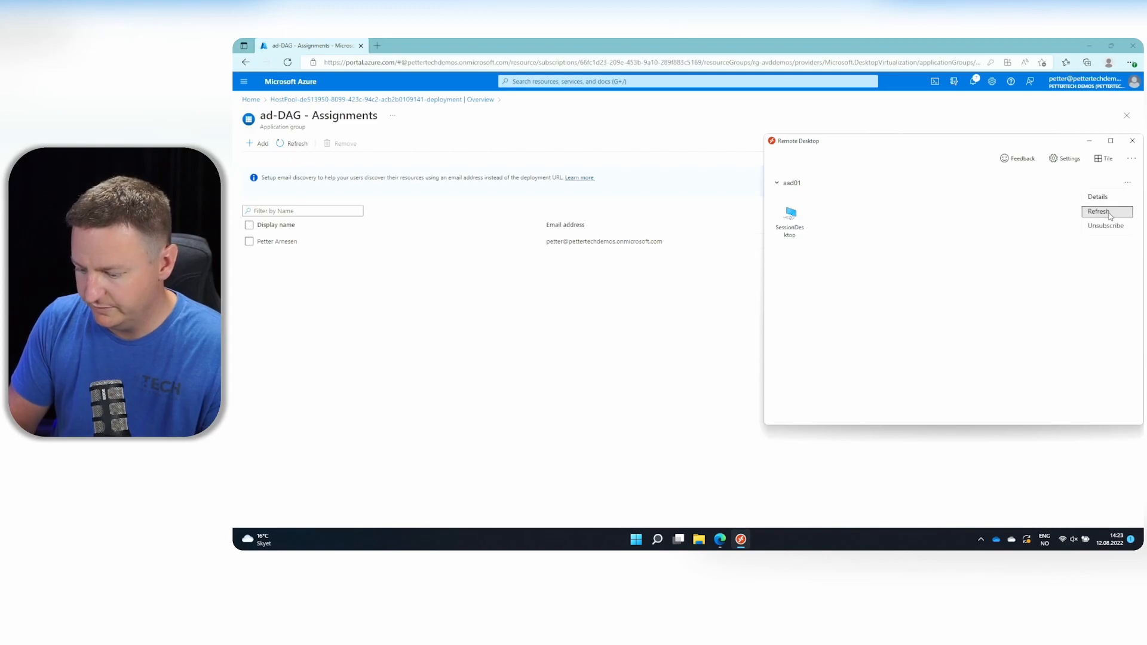
# Refresh the workspace feed and launch SessionDesktop from the new ad01 workspace.
pyautogui.click(1104, 212)
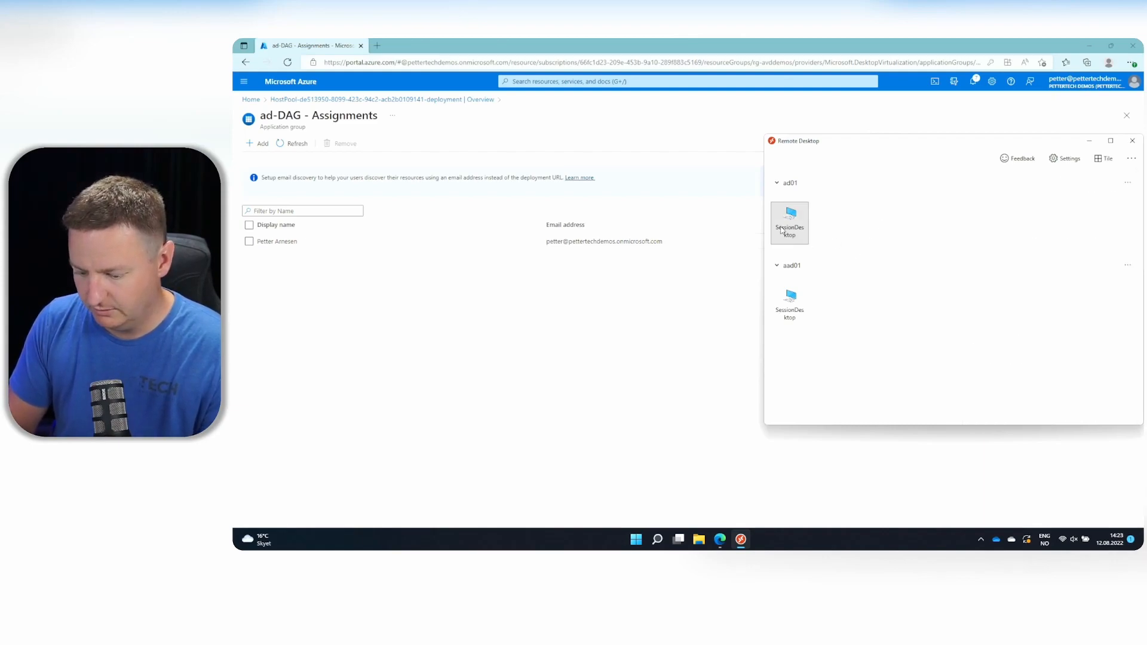
pyautogui.doubleClick(790, 219)
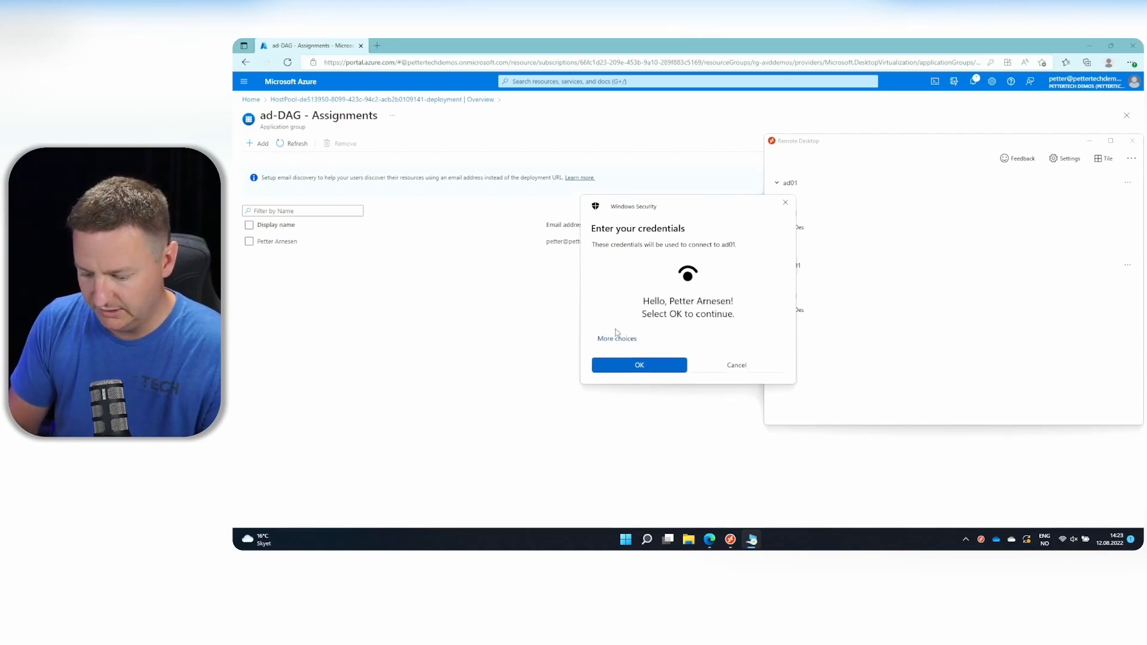
# Sign in with the password account in Windows Security to connect to the ad01 SessionDesktop.
pyautogui.click(616, 338)
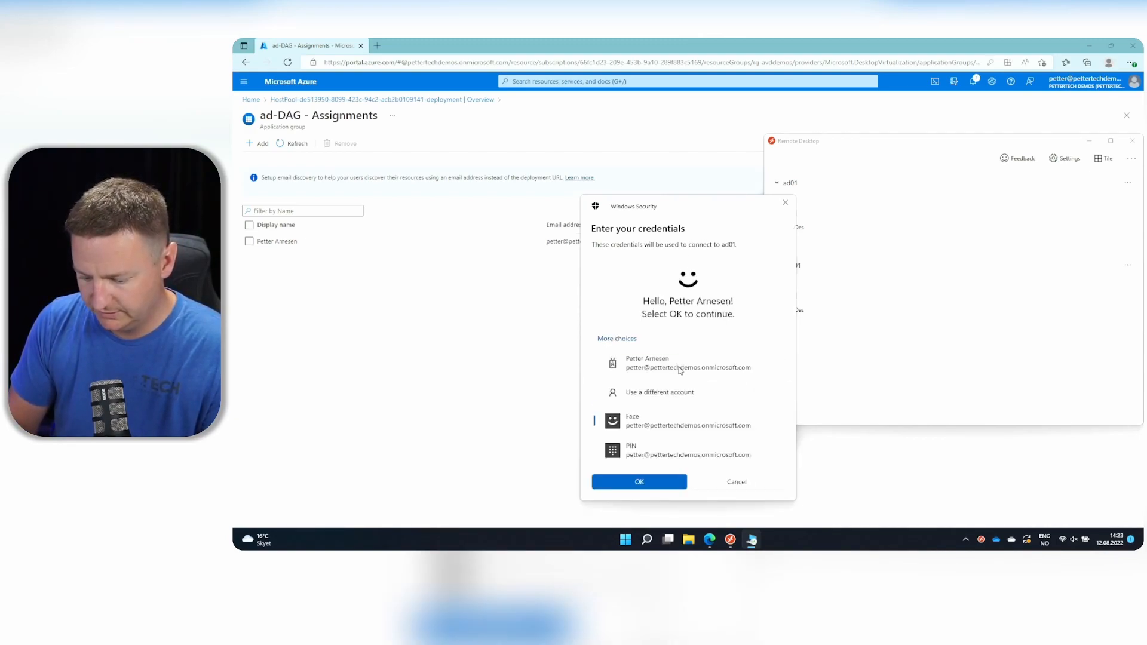
pyautogui.write('••')
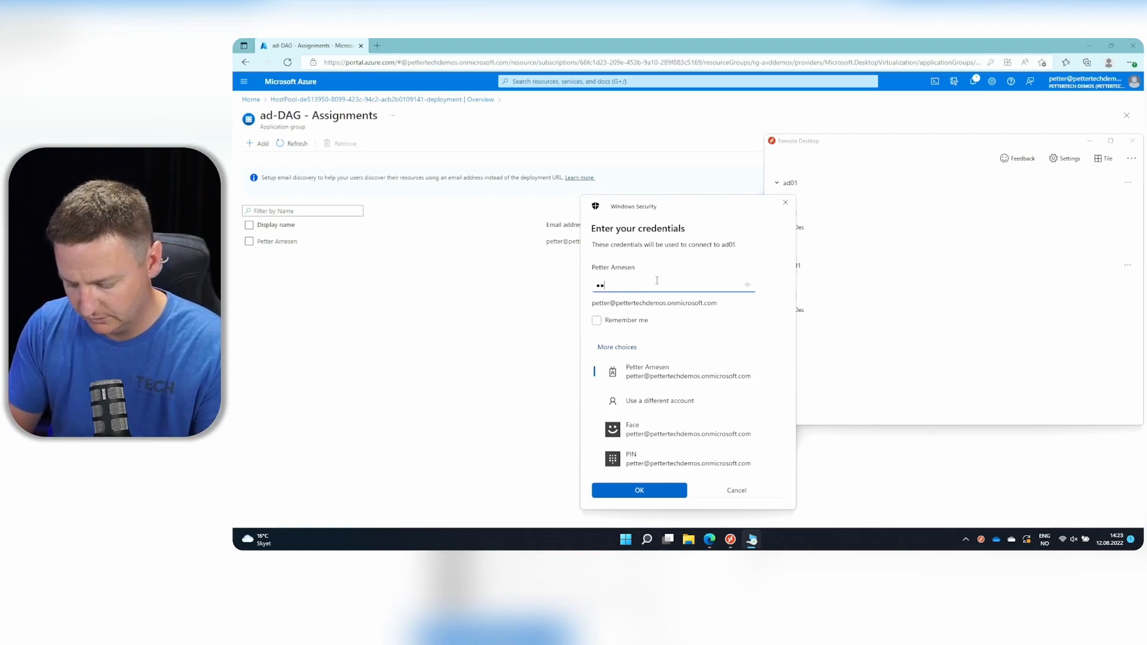
pyautogui.click(638, 490)
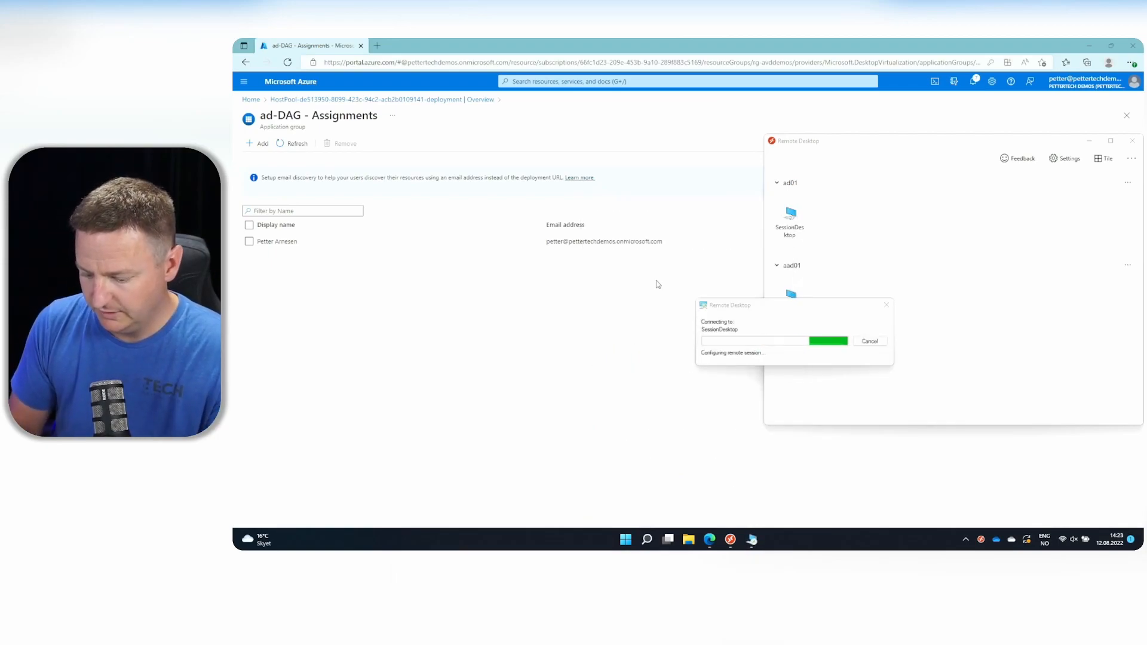